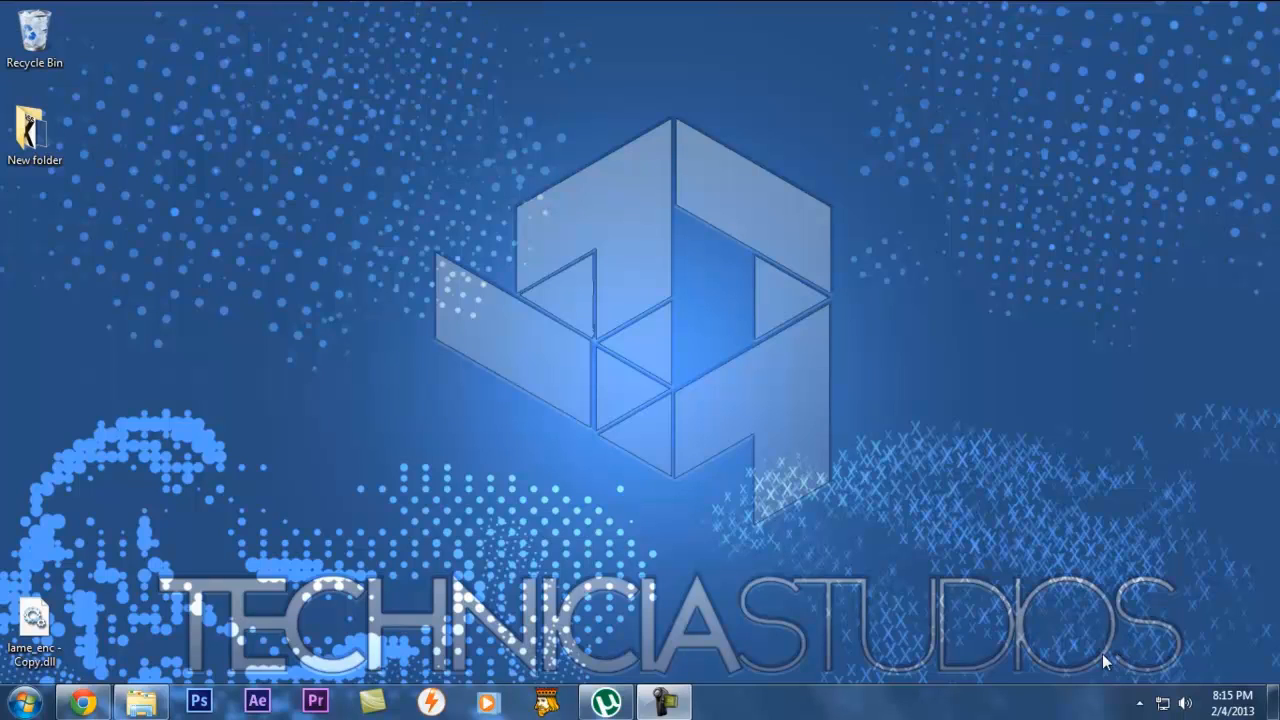
mouse_move(644, 620)
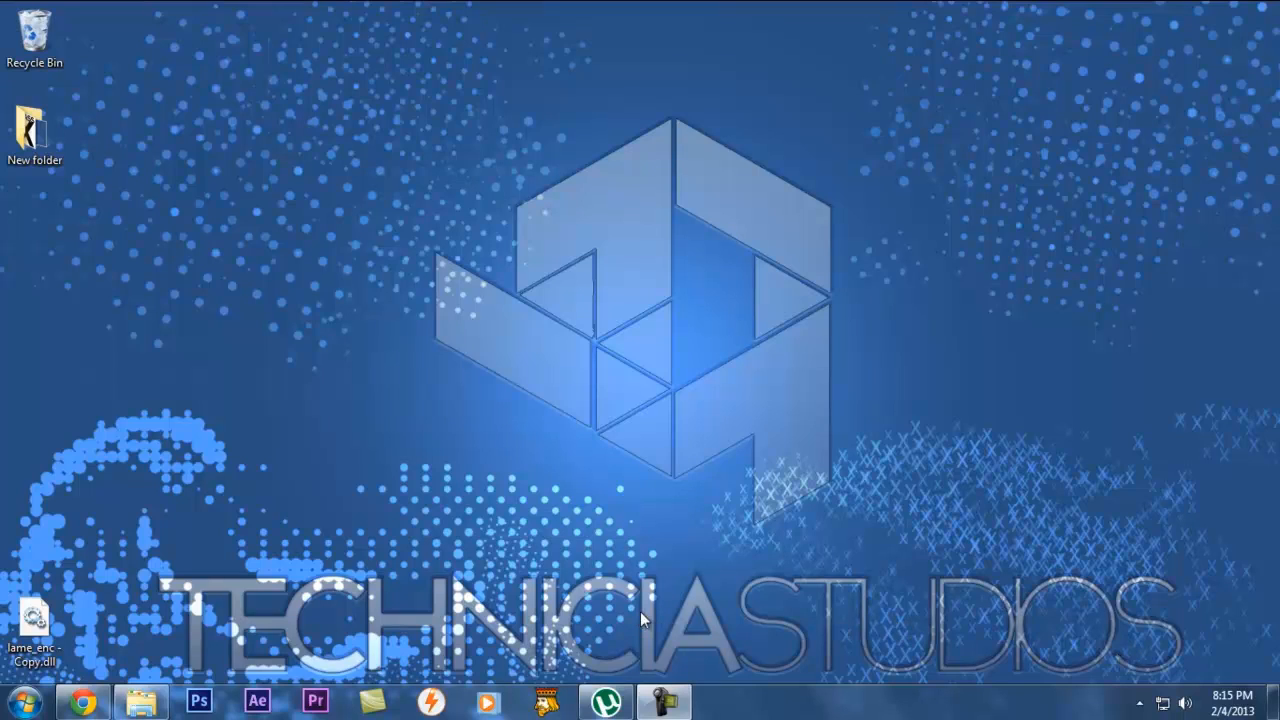
mouse_move(1156, 652)
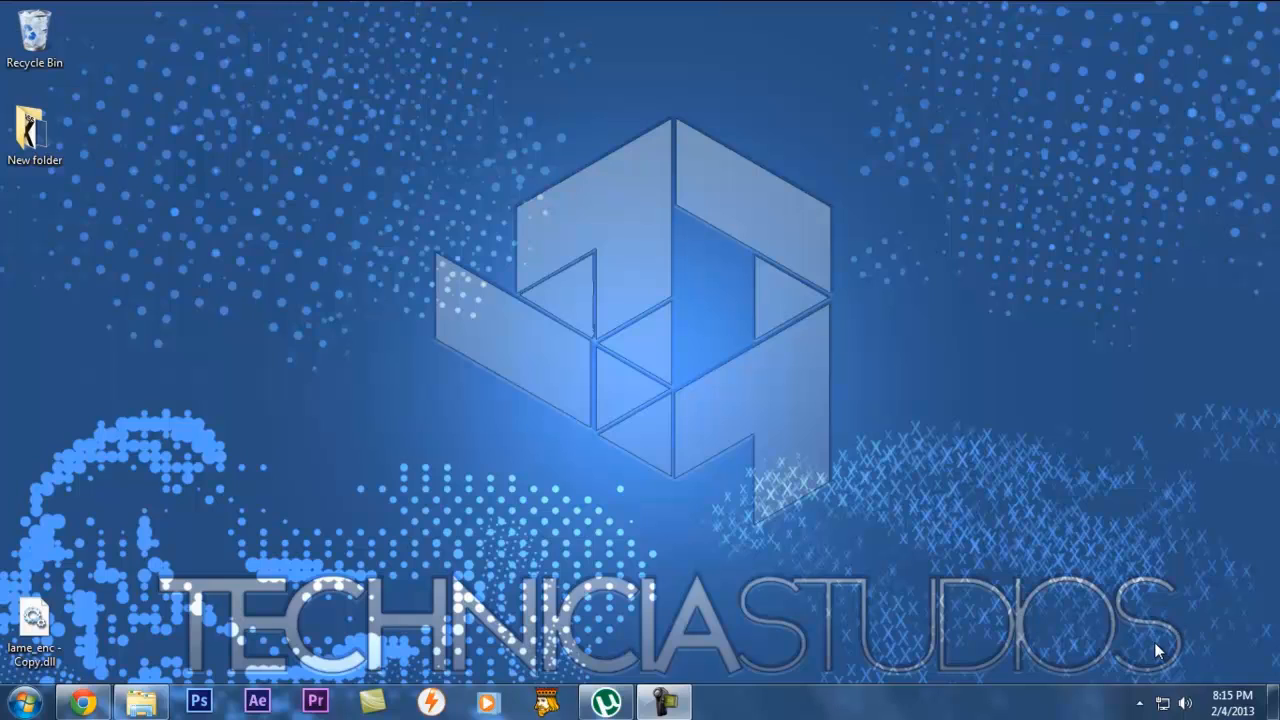
mouse_move(1040, 702)
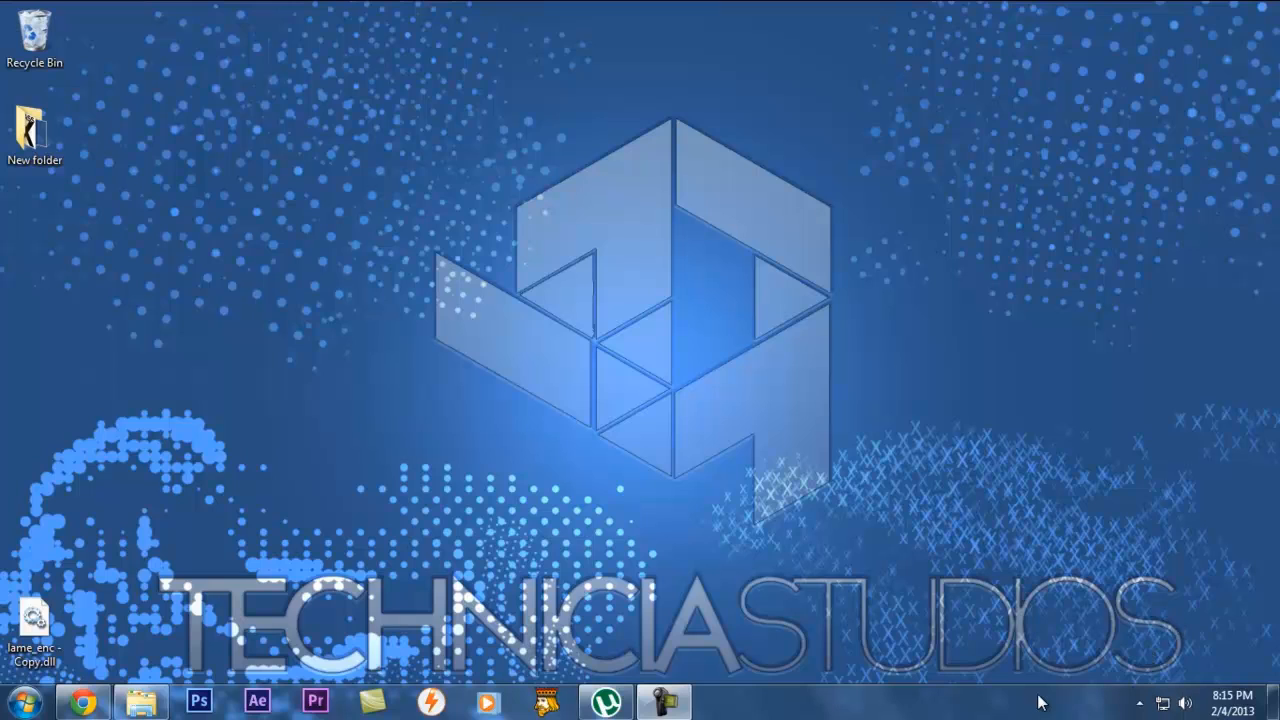
mouse_move(1046, 704)
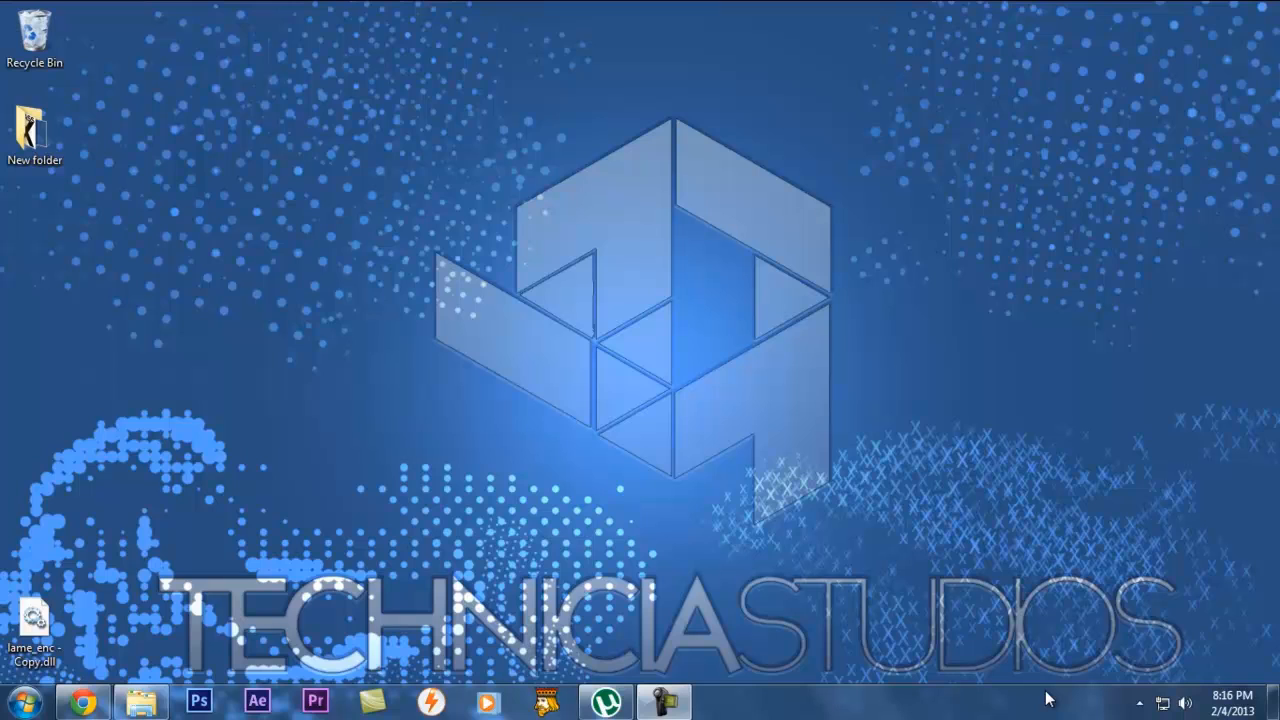
mouse_move(780, 362)
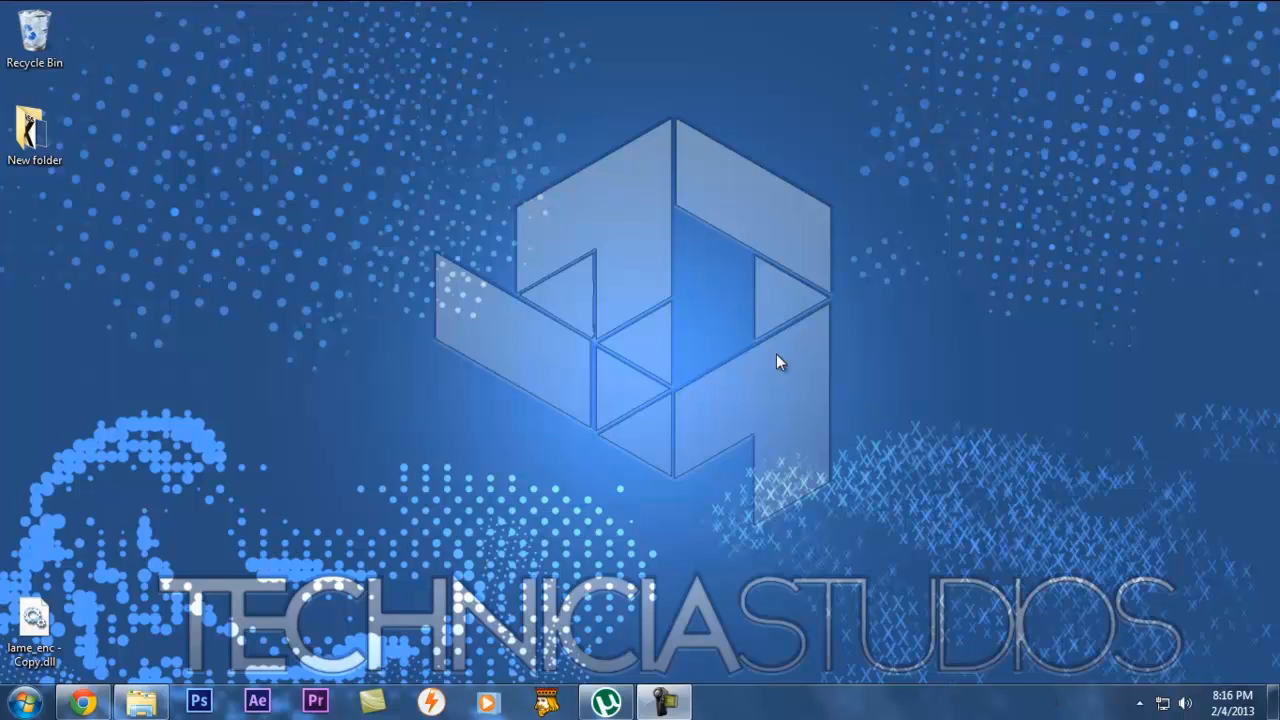
mouse_move(752, 450)
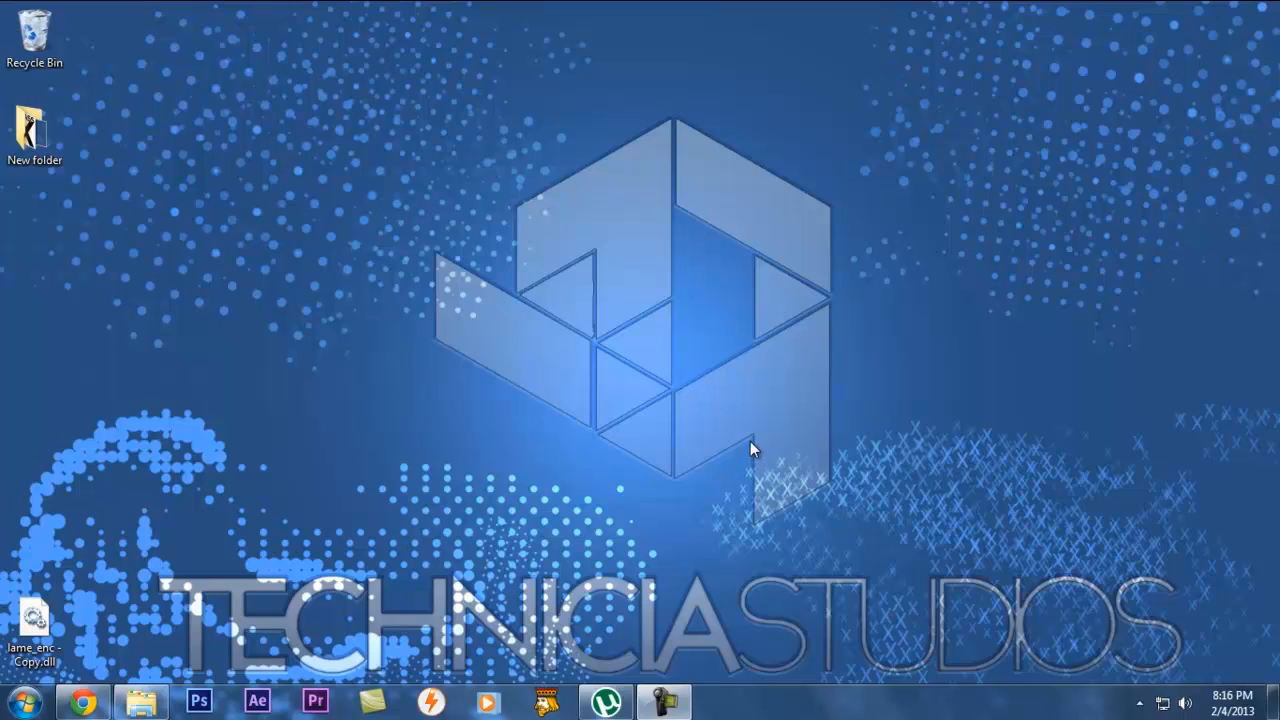
mouse_move(752, 452)
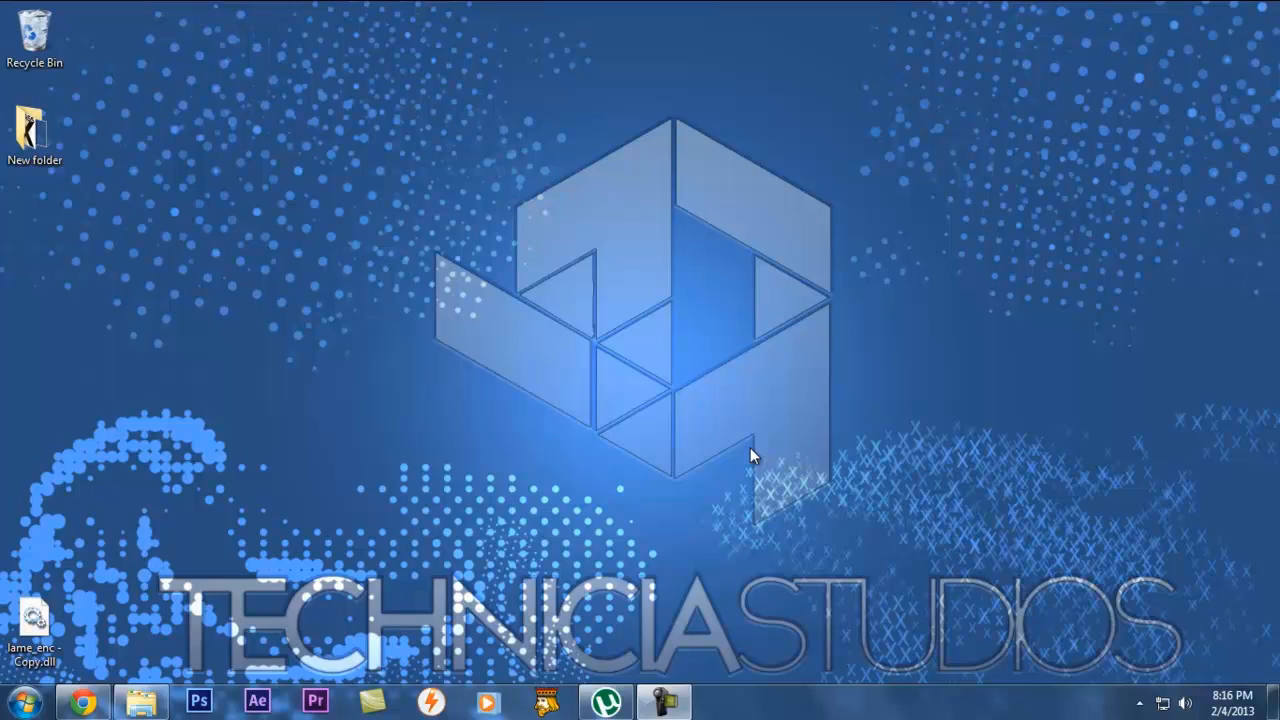
mouse_move(1144, 590)
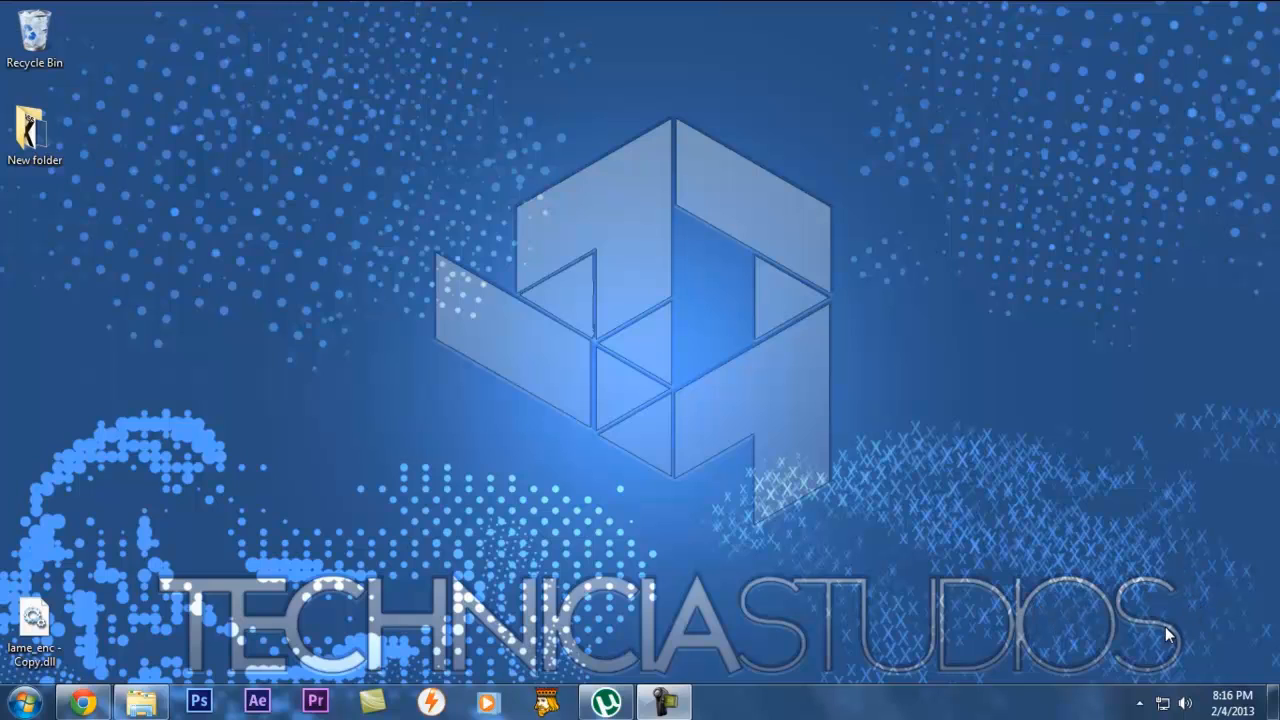
mouse_move(976, 632)
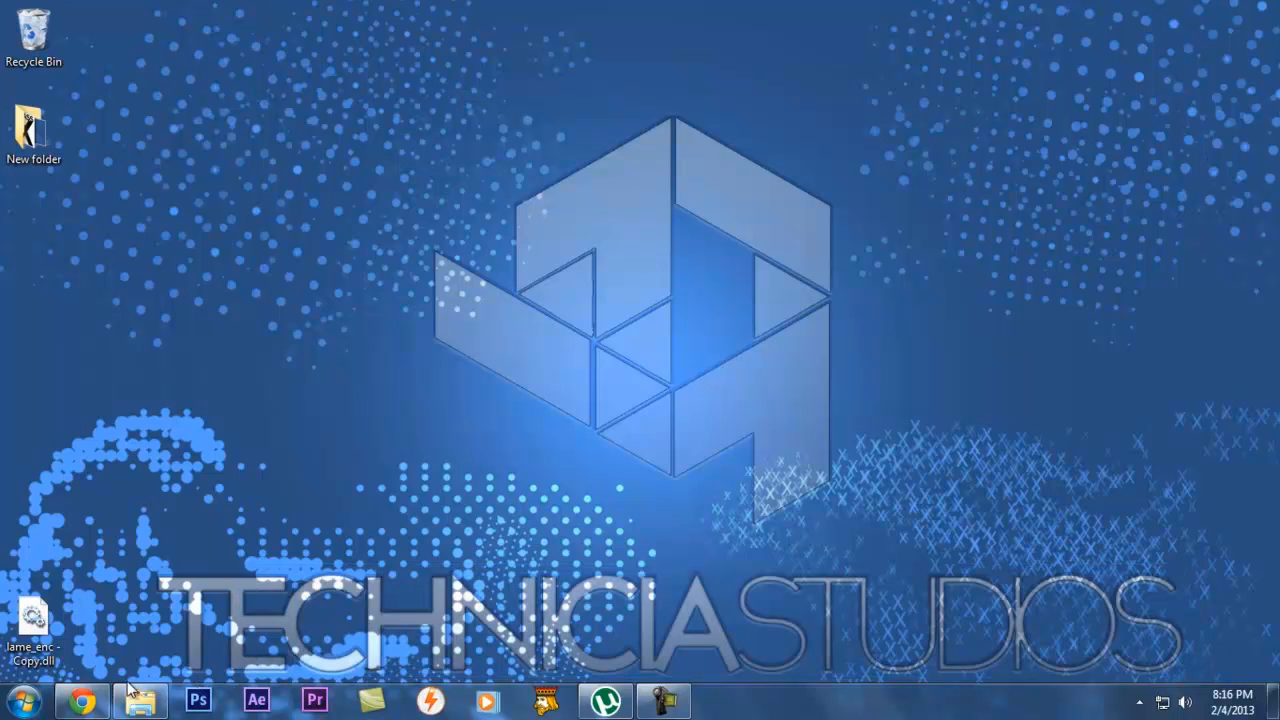
Bring up the Windows Start menu to reach the Microsoft Office 2013 programs.
left_click(24, 700)
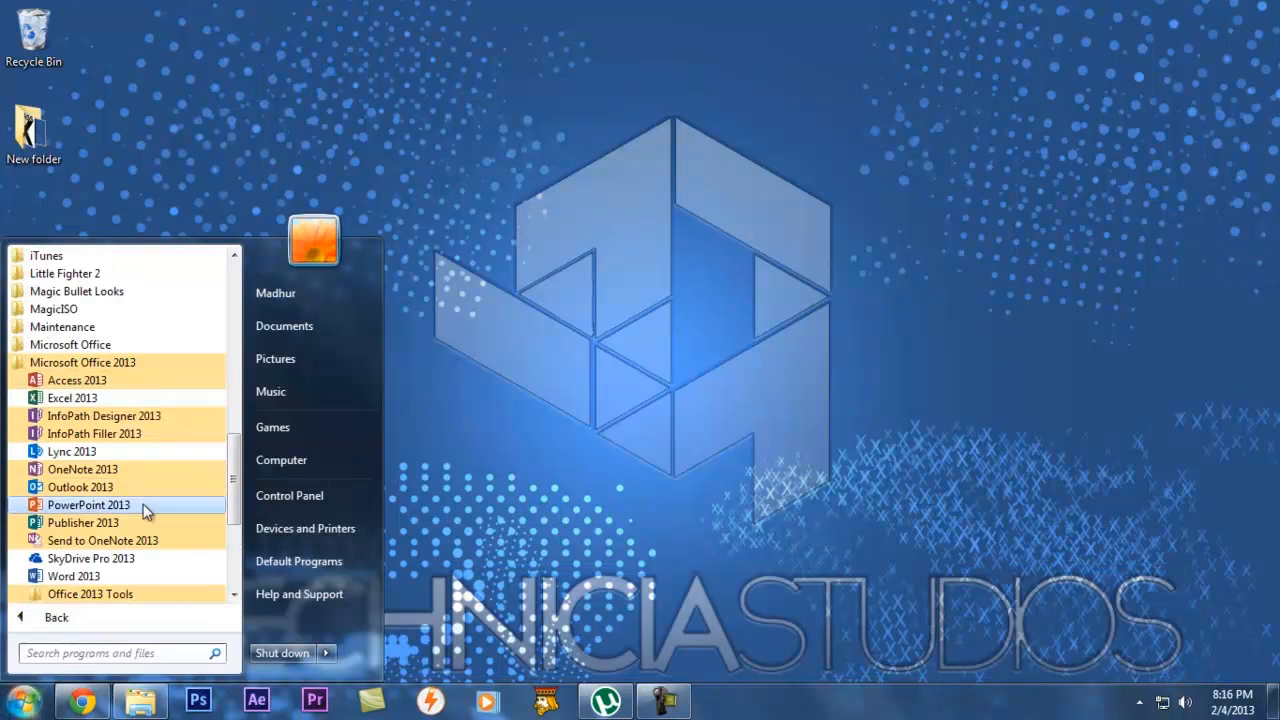
mouse_move(170, 582)
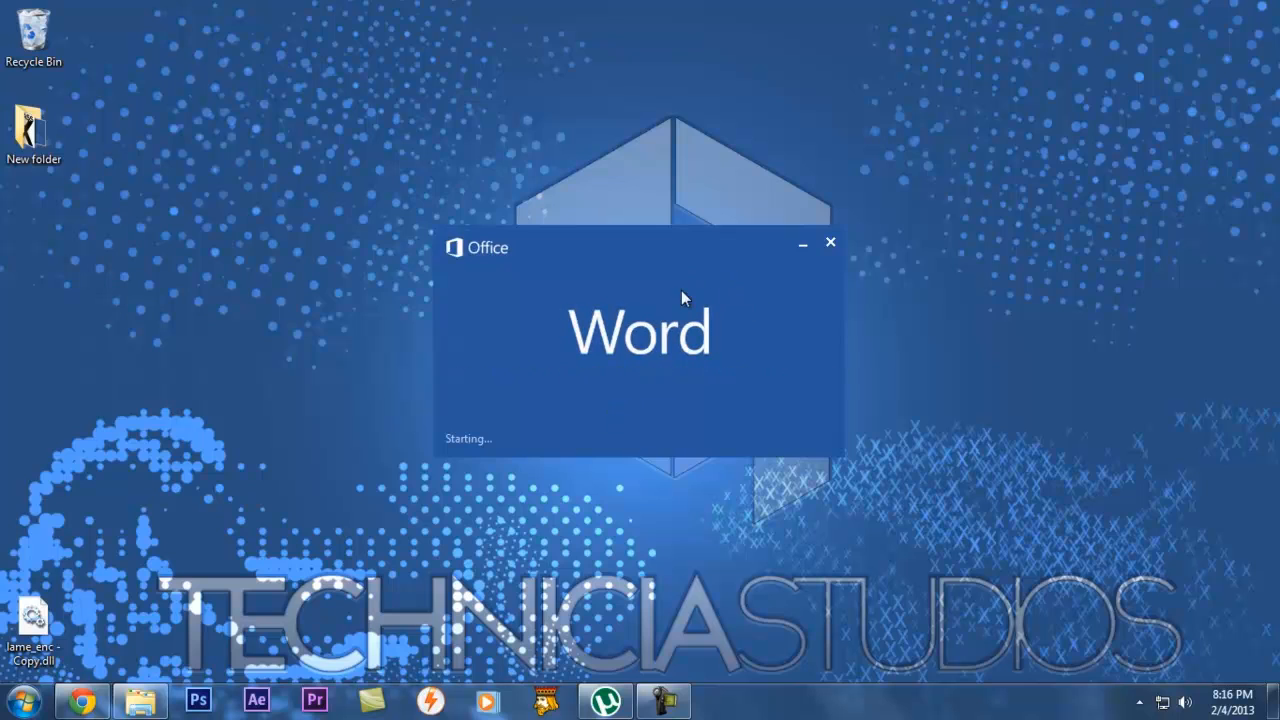
mouse_move(742, 414)
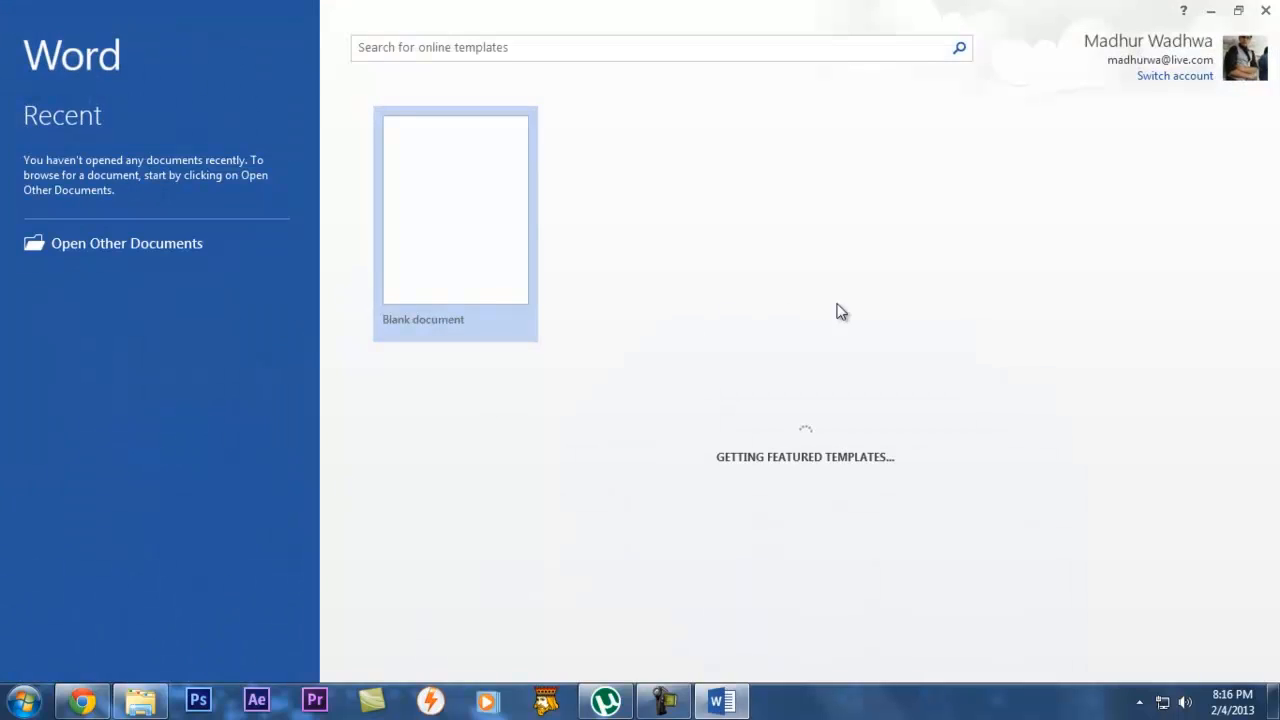
mouse_move(924, 274)
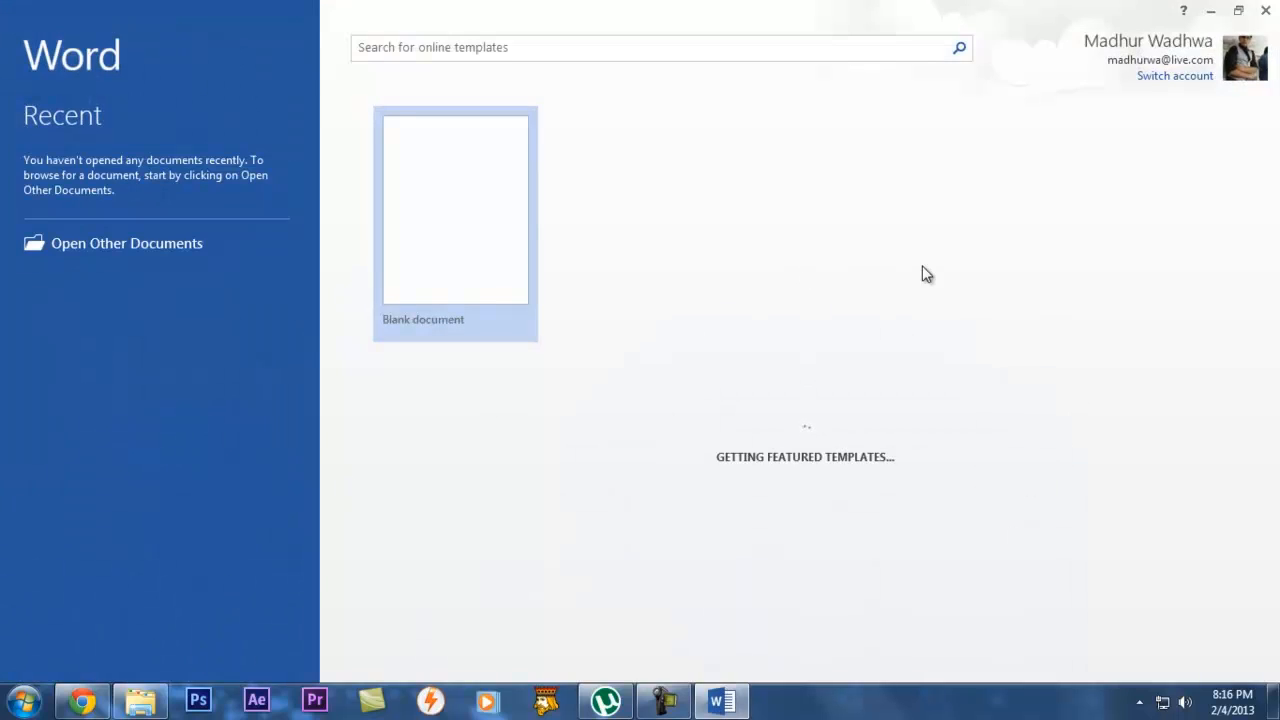
mouse_move(1220, 112)
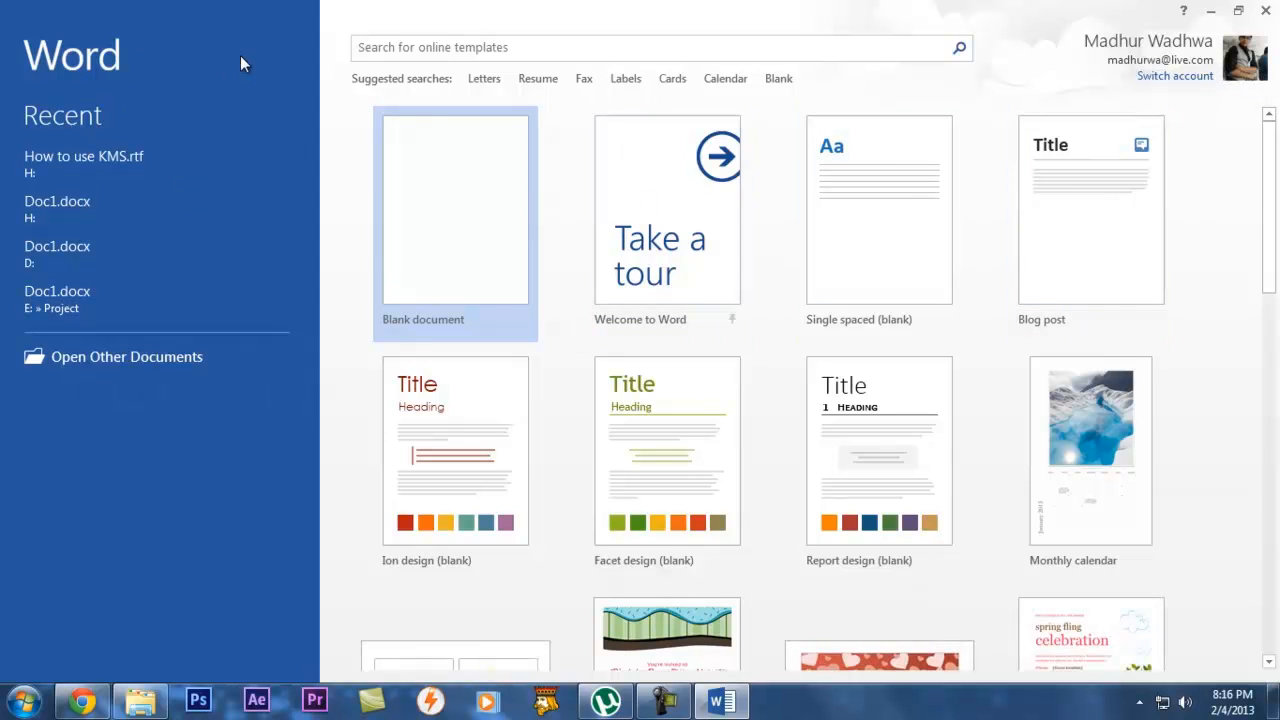
Browse the Word start screen templates and create a new Blank document.
scroll("down", 3)
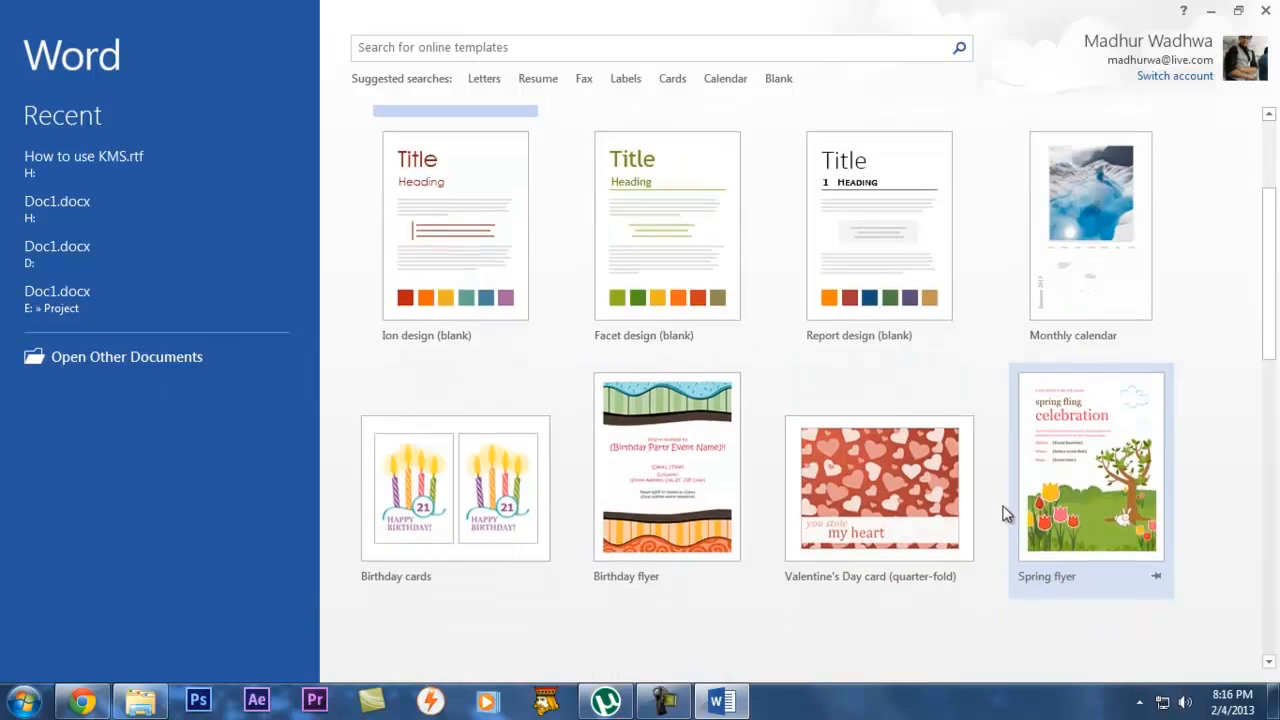
scroll("up", 3)
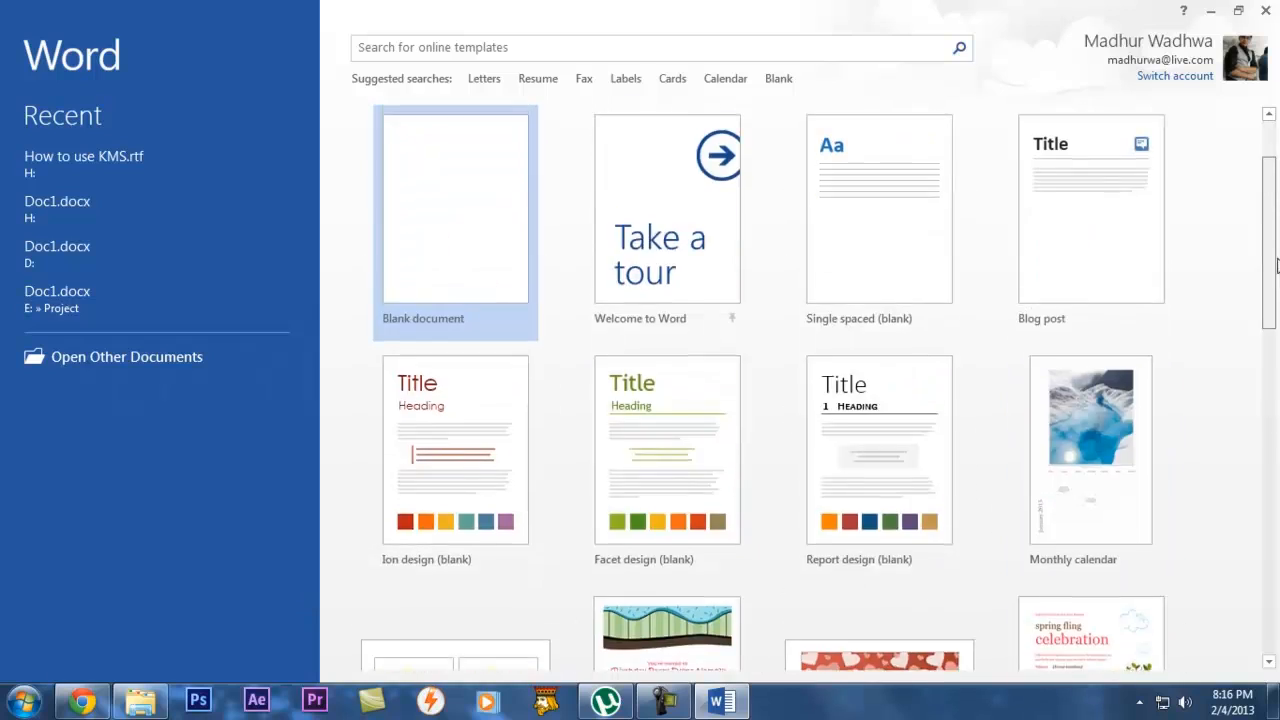
scroll("down", 3)
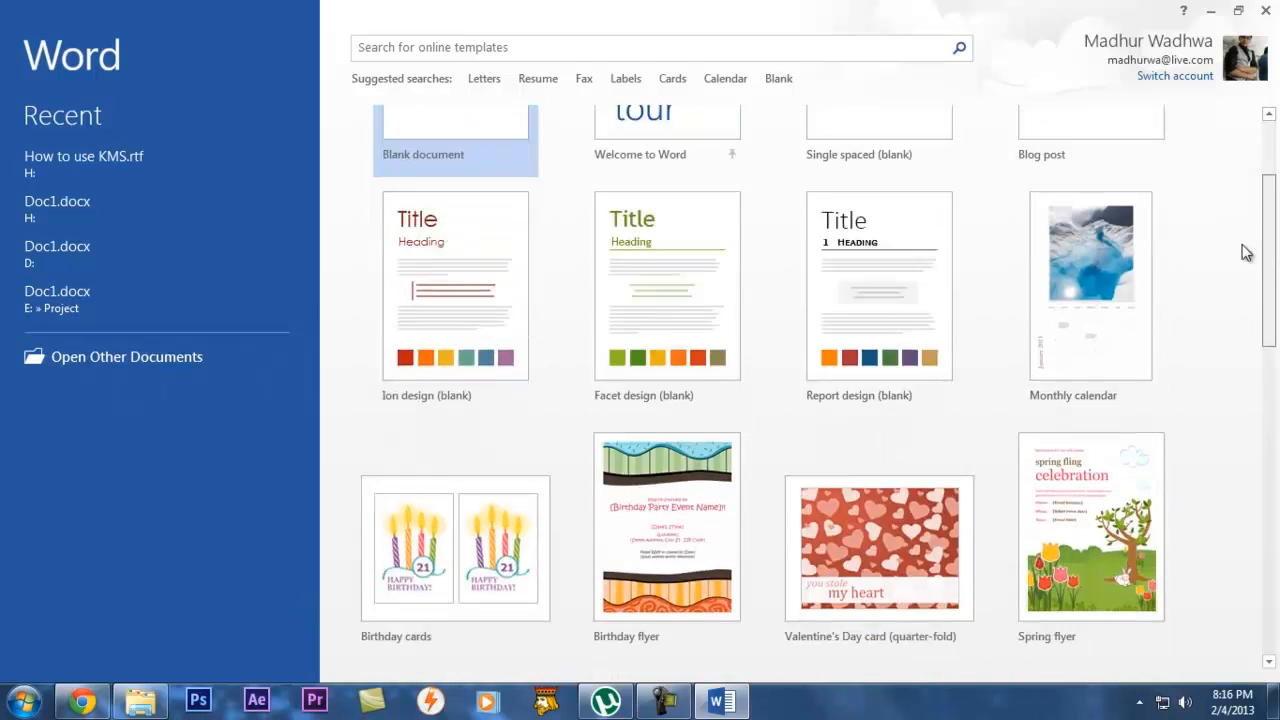
scroll("up", 3)
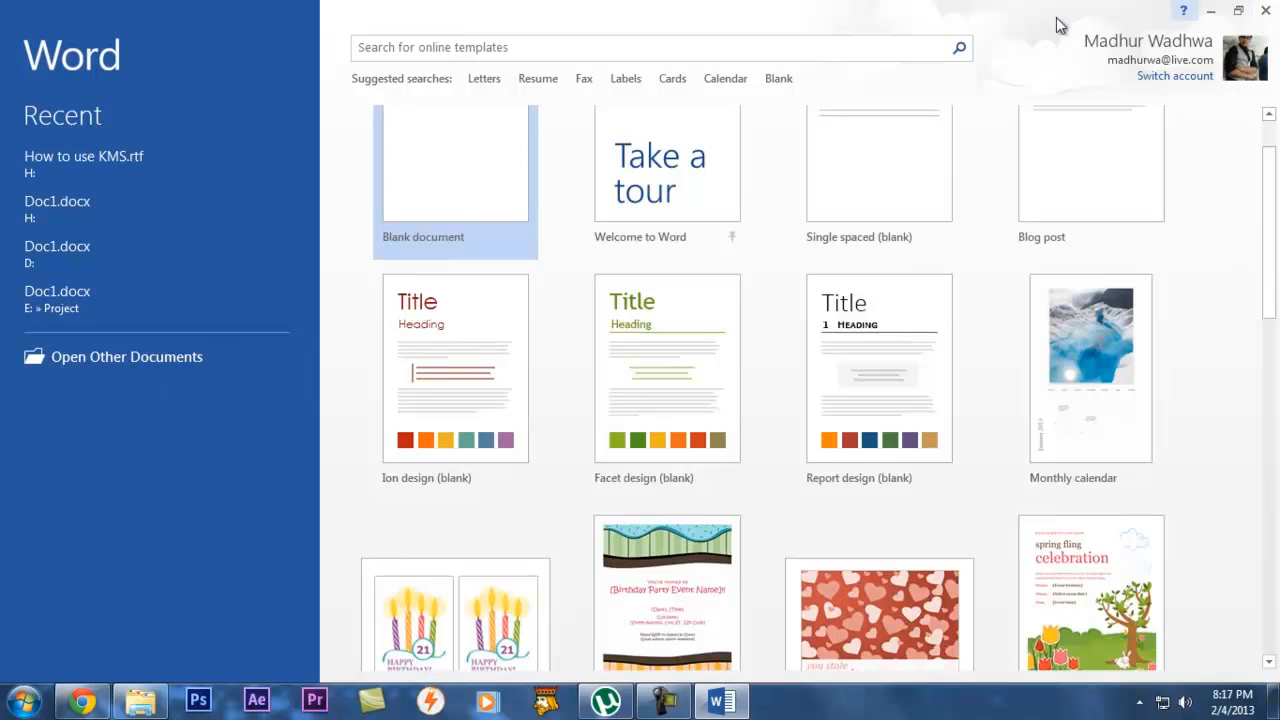
scroll("down", 3)
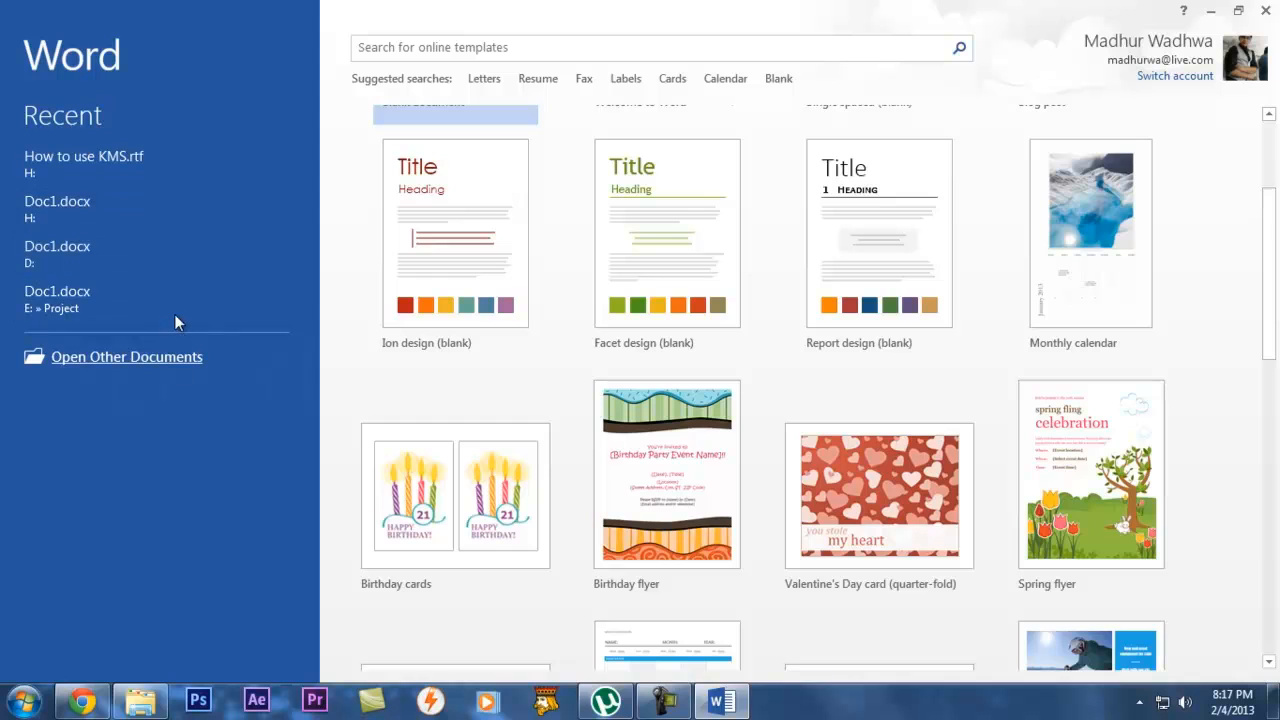
mouse_move(164, 370)
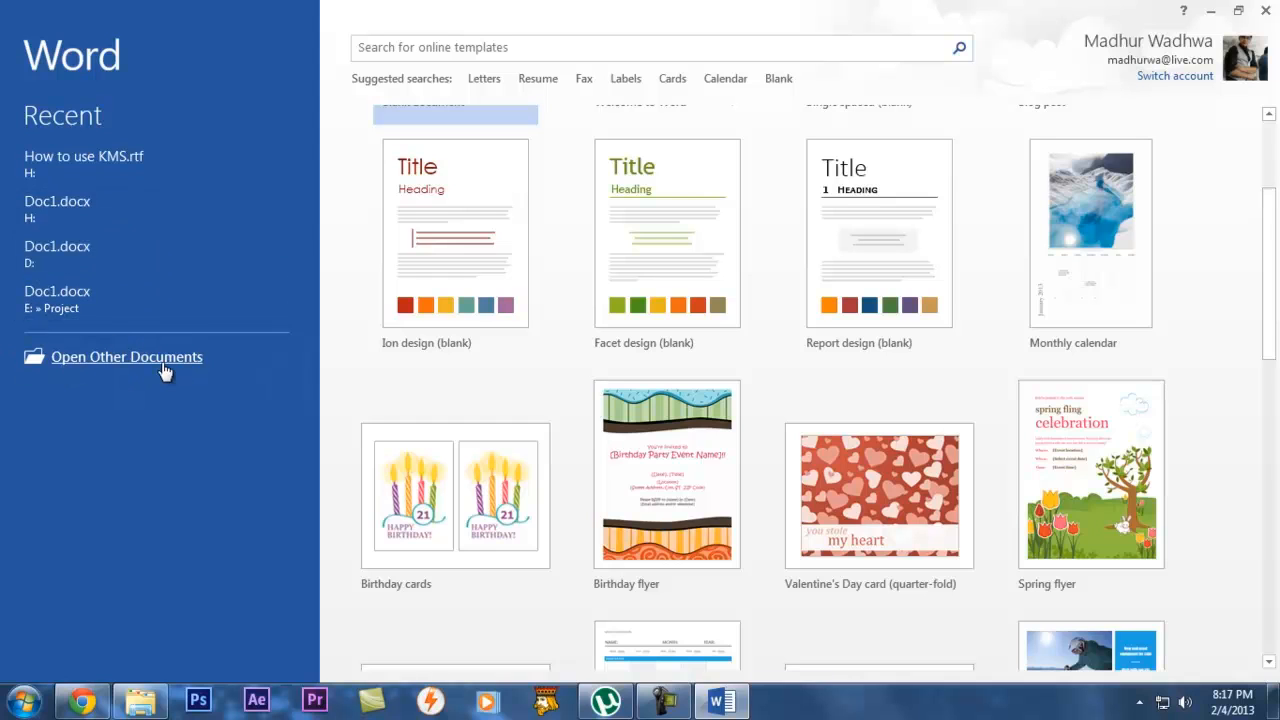
scroll("up", 3)
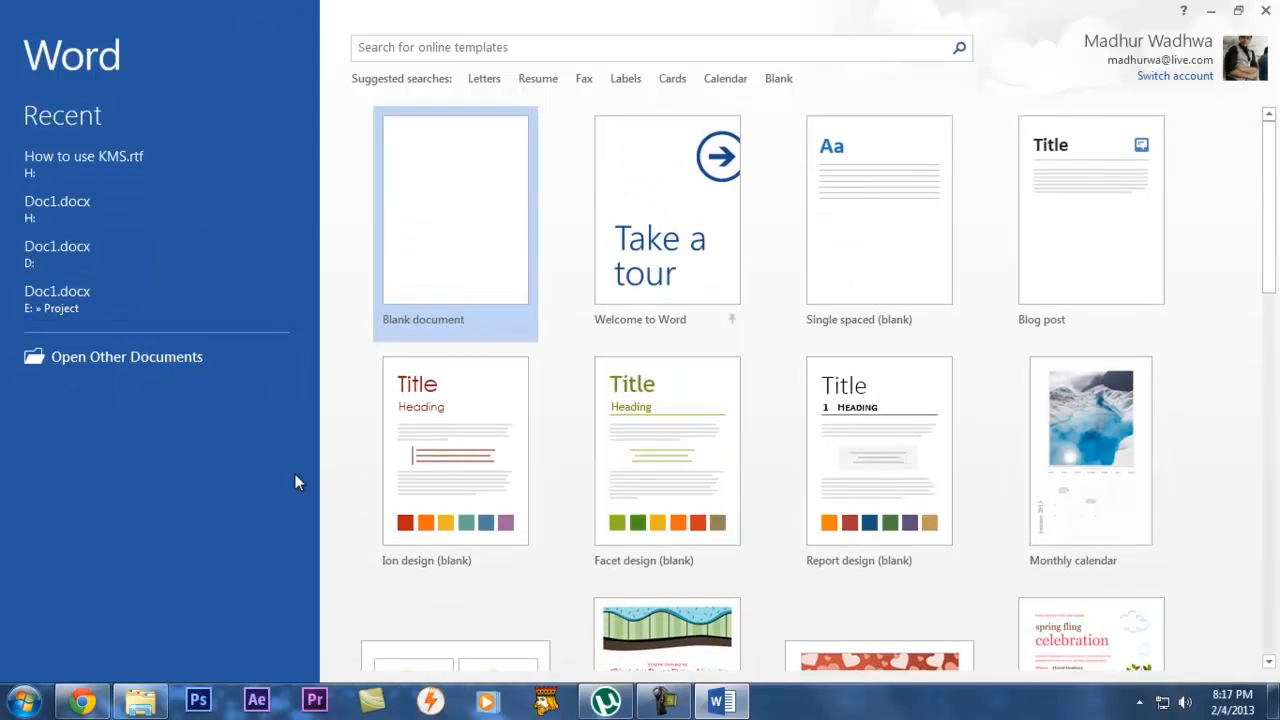
mouse_move(304, 136)
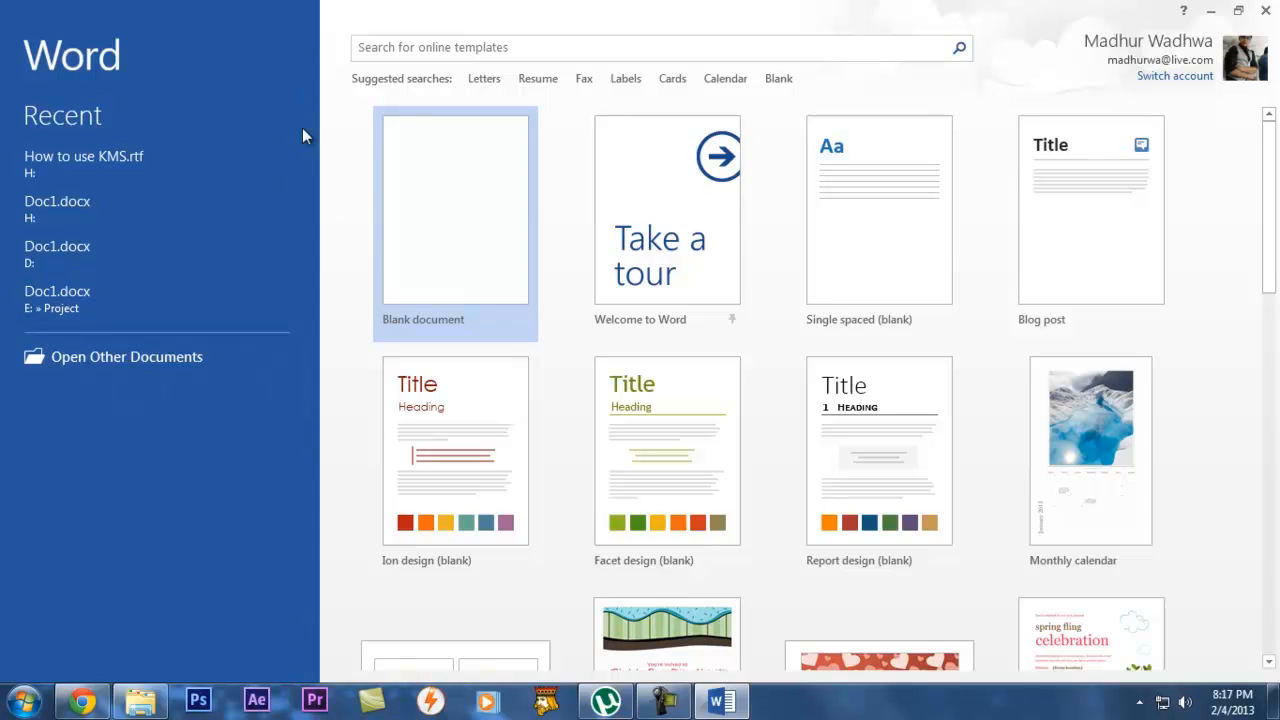
mouse_move(356, 94)
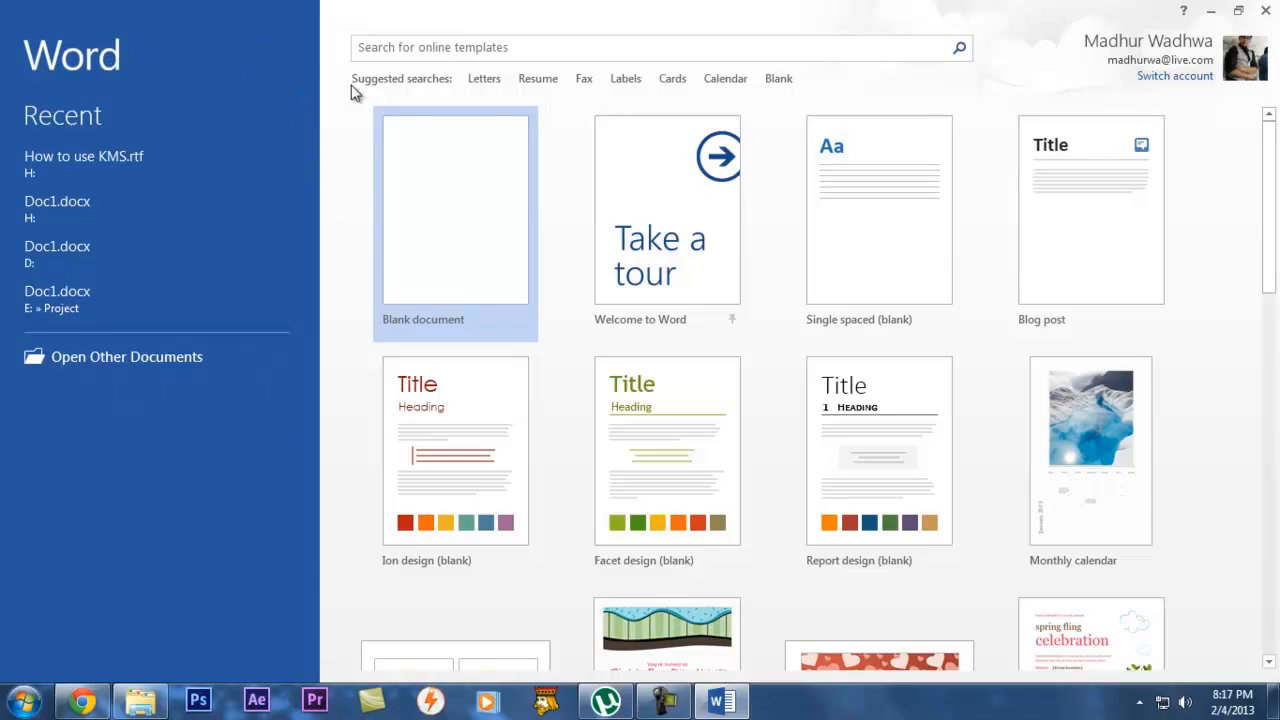
scroll("down", 3)
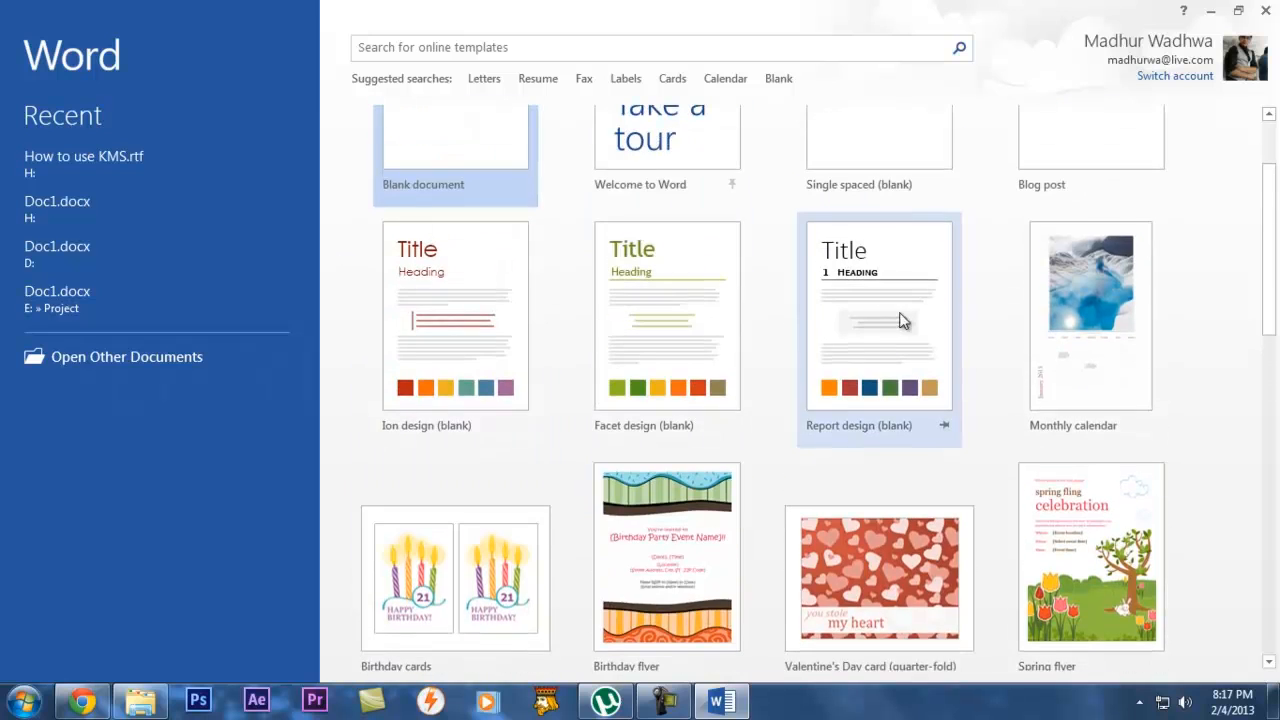
scroll("down", 3)
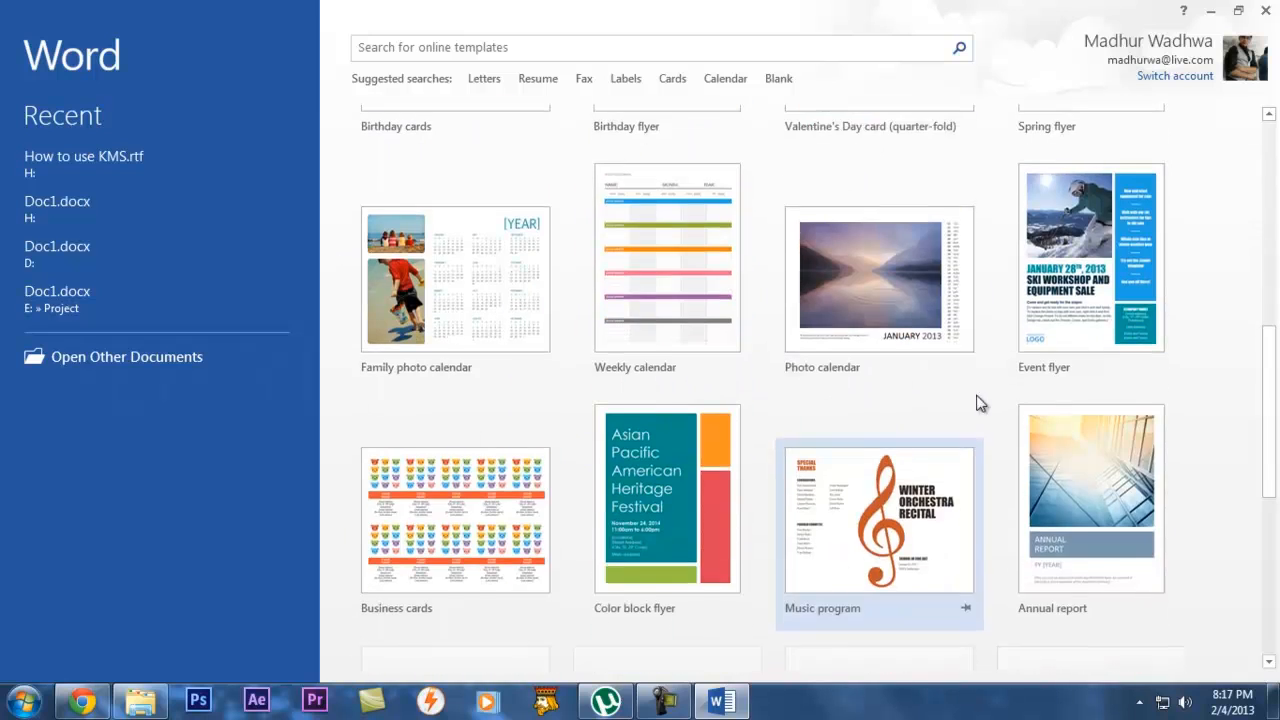
scroll("up", 3)
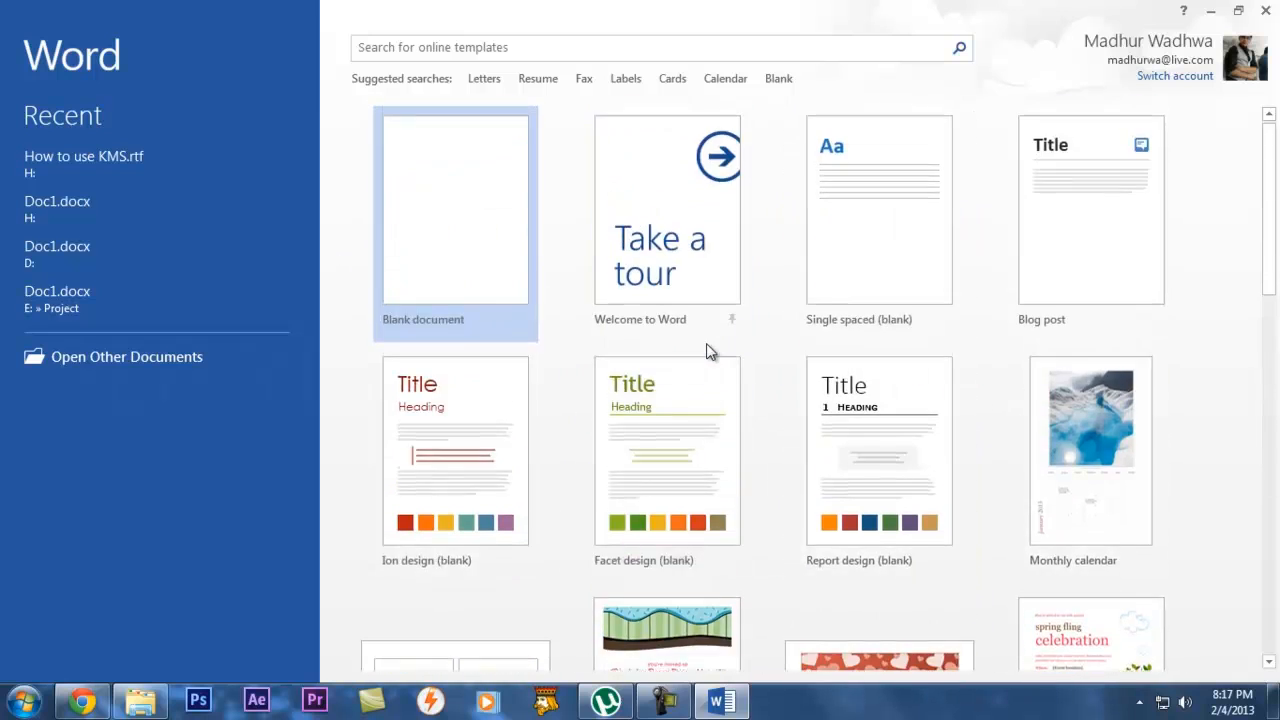
left_click(454, 208)
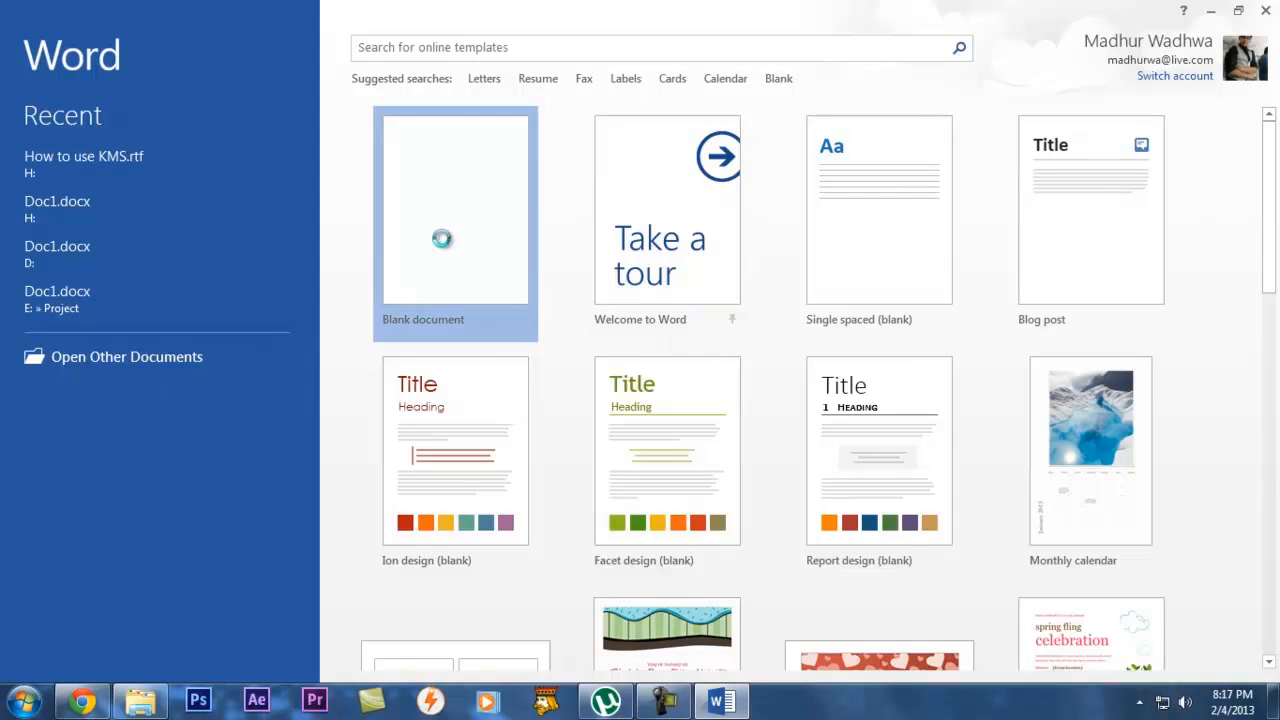
Let Document1 load and place the cursor on the empty page.
left_click(456, 206)
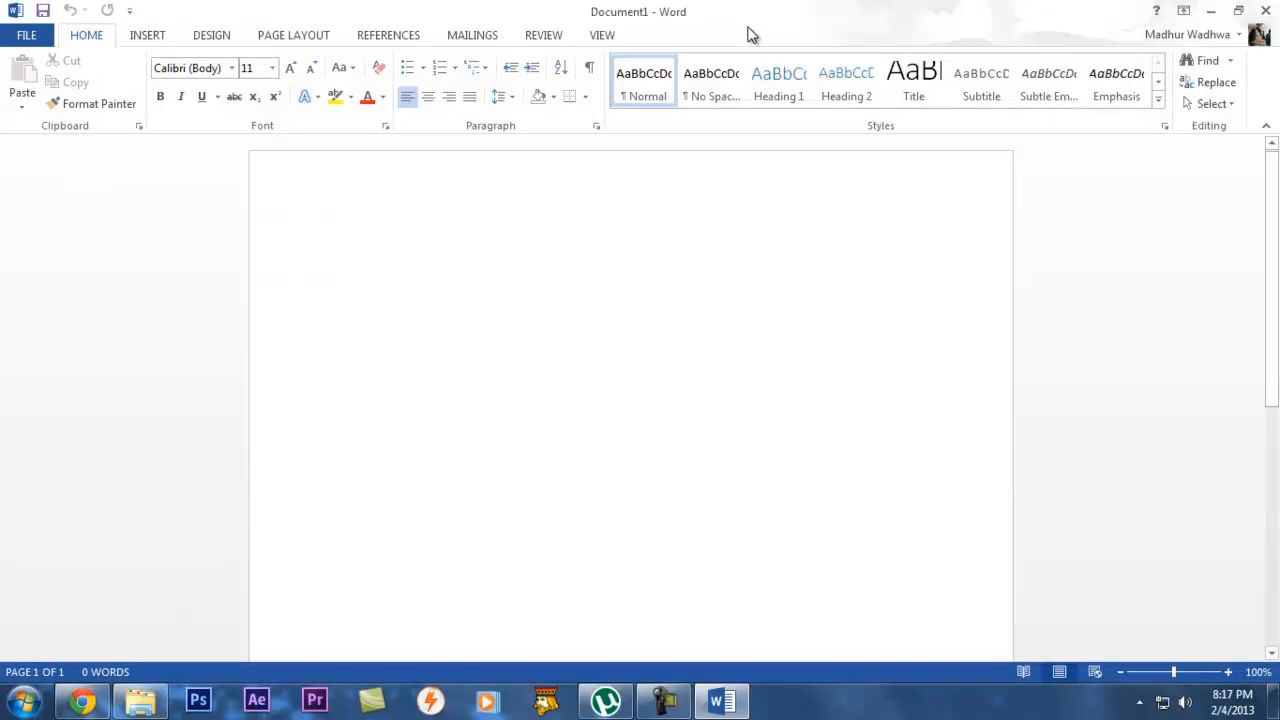
mouse_move(28, 28)
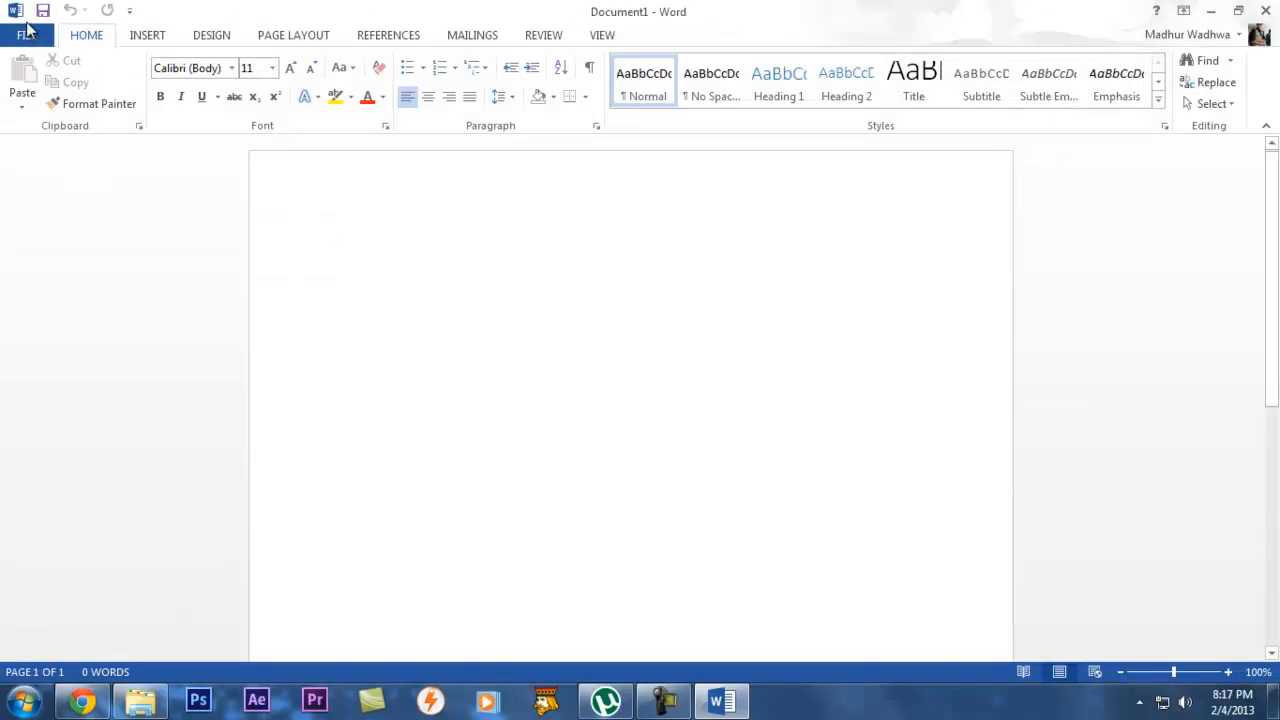
left_click(338, 248)
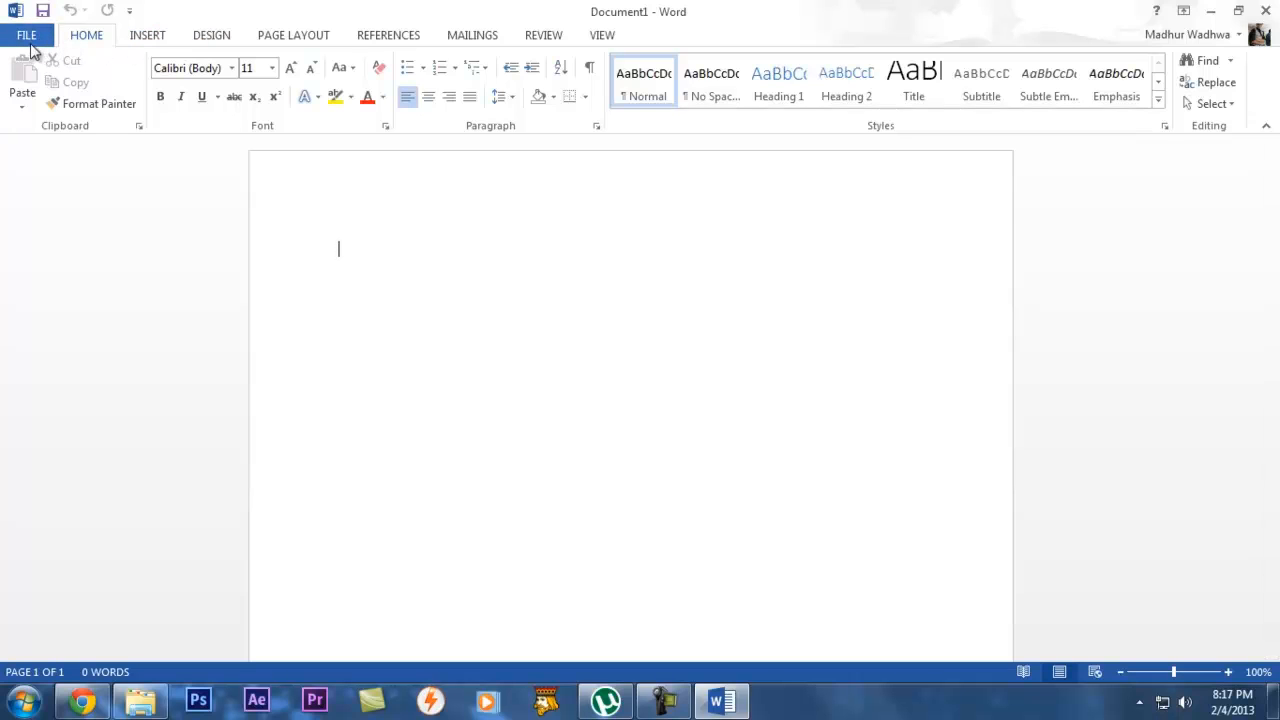
left_click(26, 36)
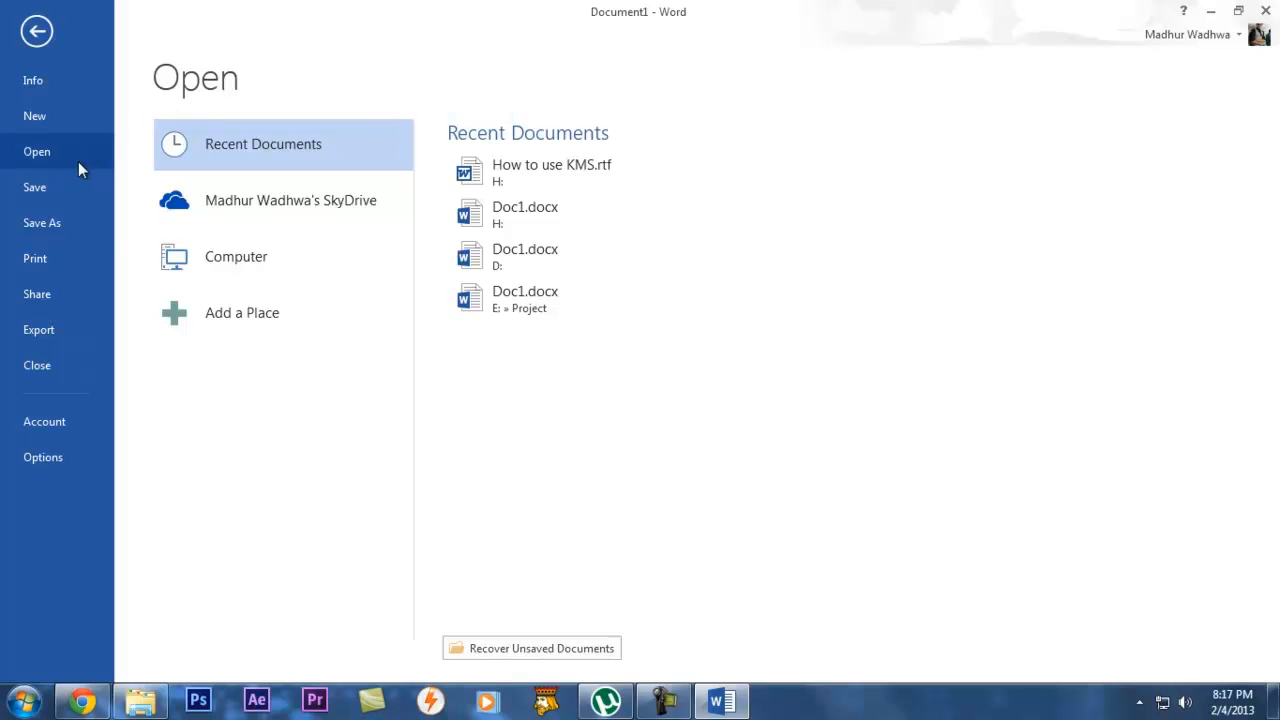
mouse_move(32, 80)
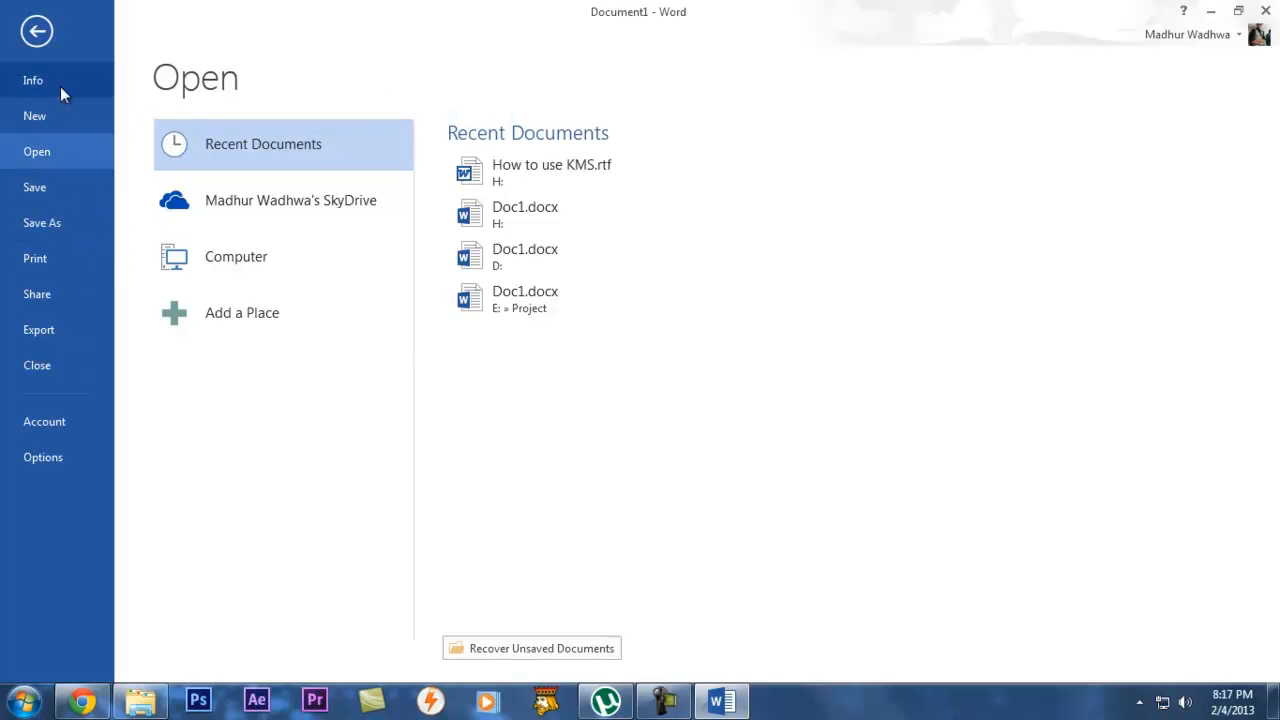
mouse_move(256, 88)
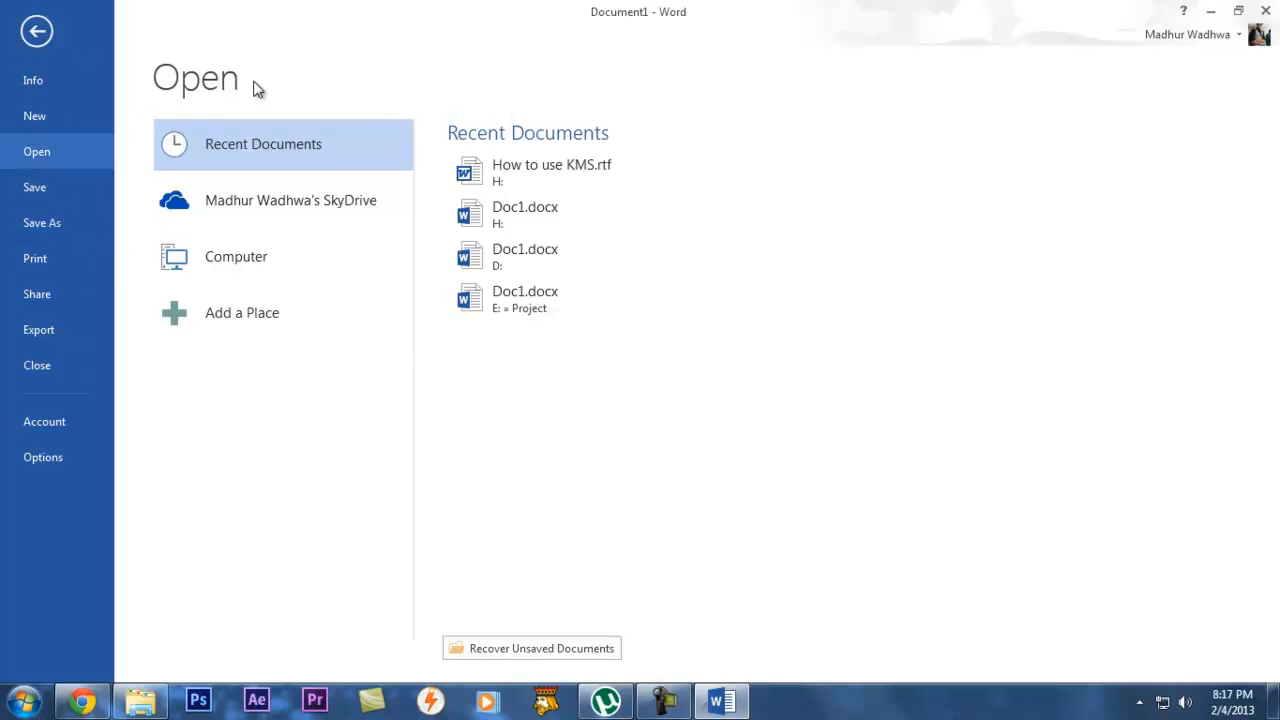
left_click(36, 32)
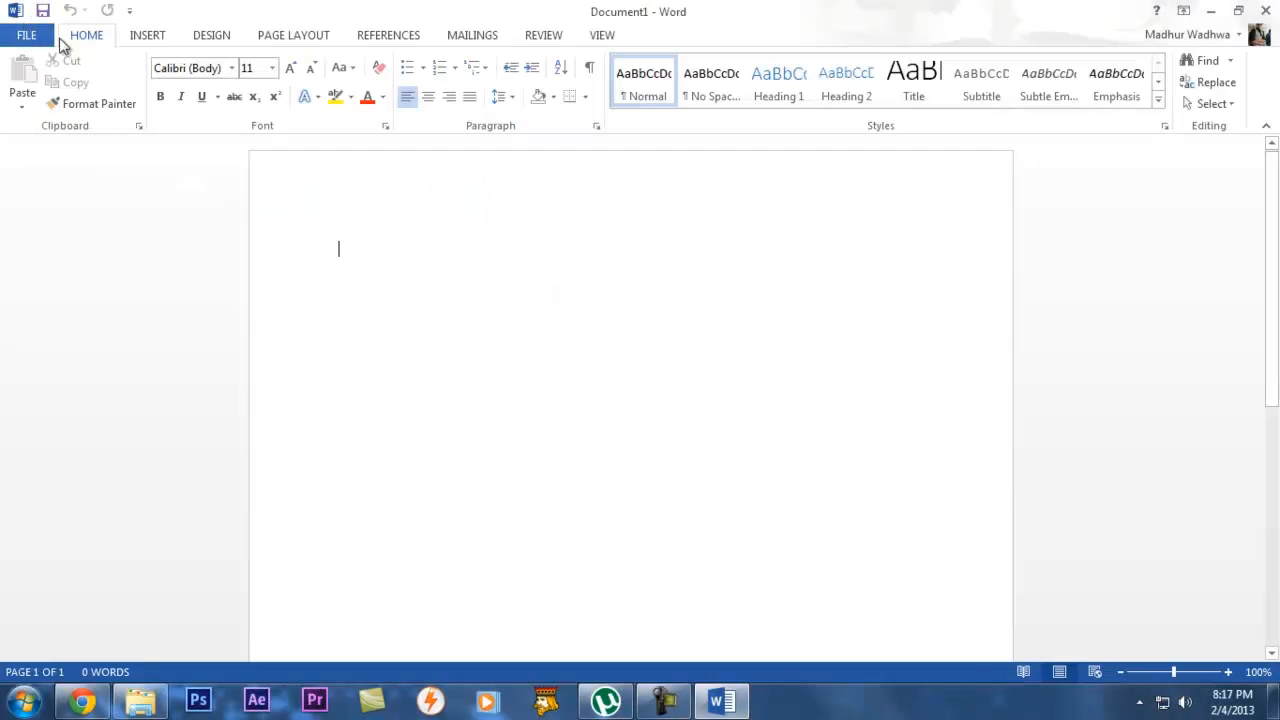
mouse_move(148, 36)
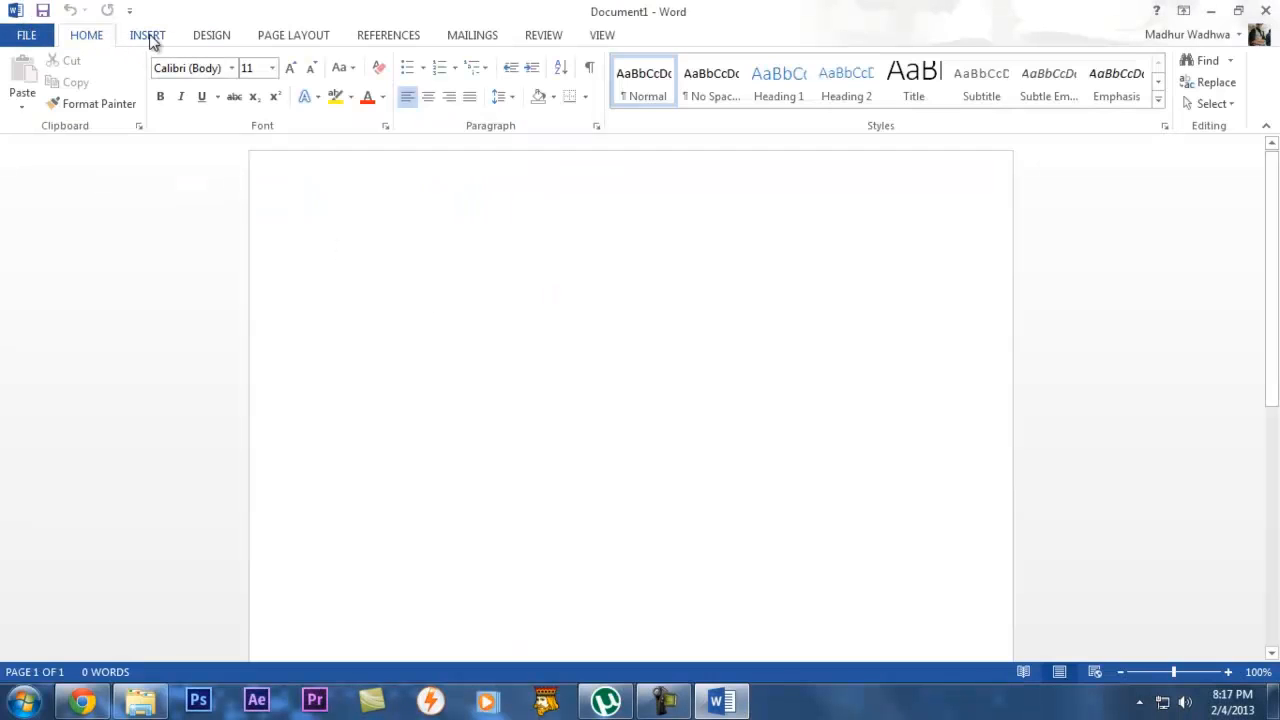
Show the PAGE LAYOUT ribbon and zoom the blank page to about 124%.
left_click(292, 36)
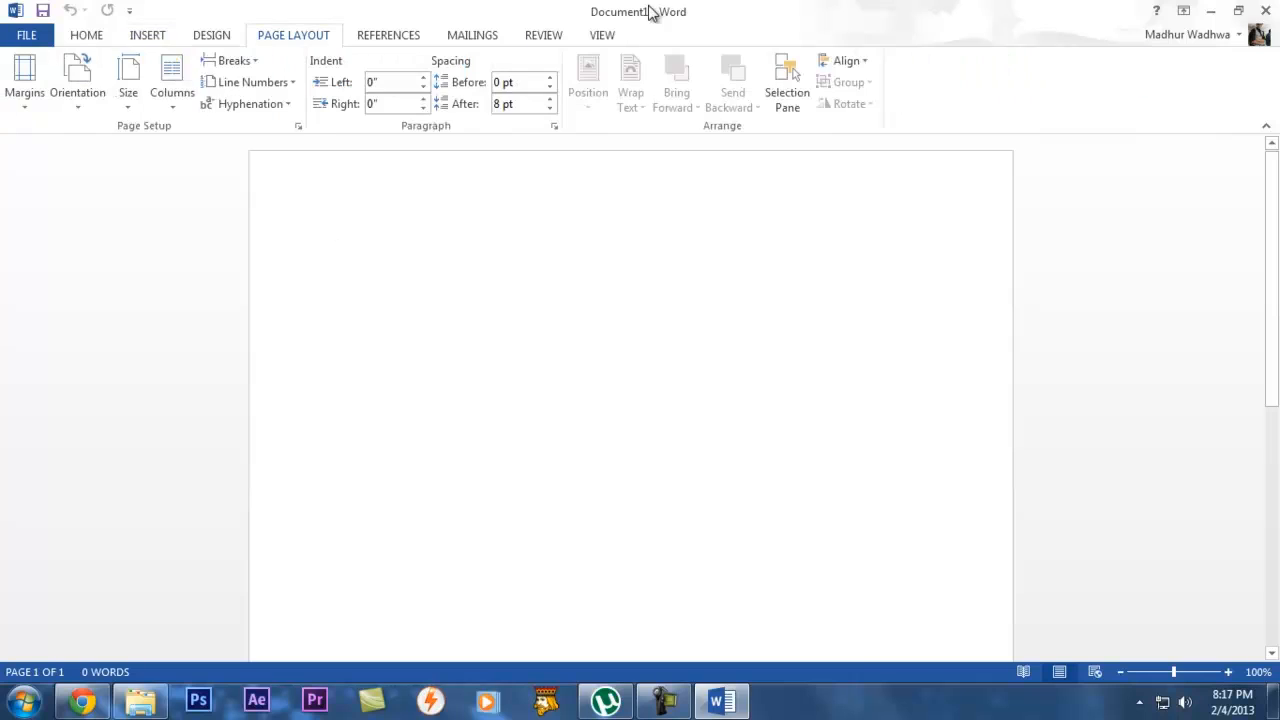
left_click(338, 248)
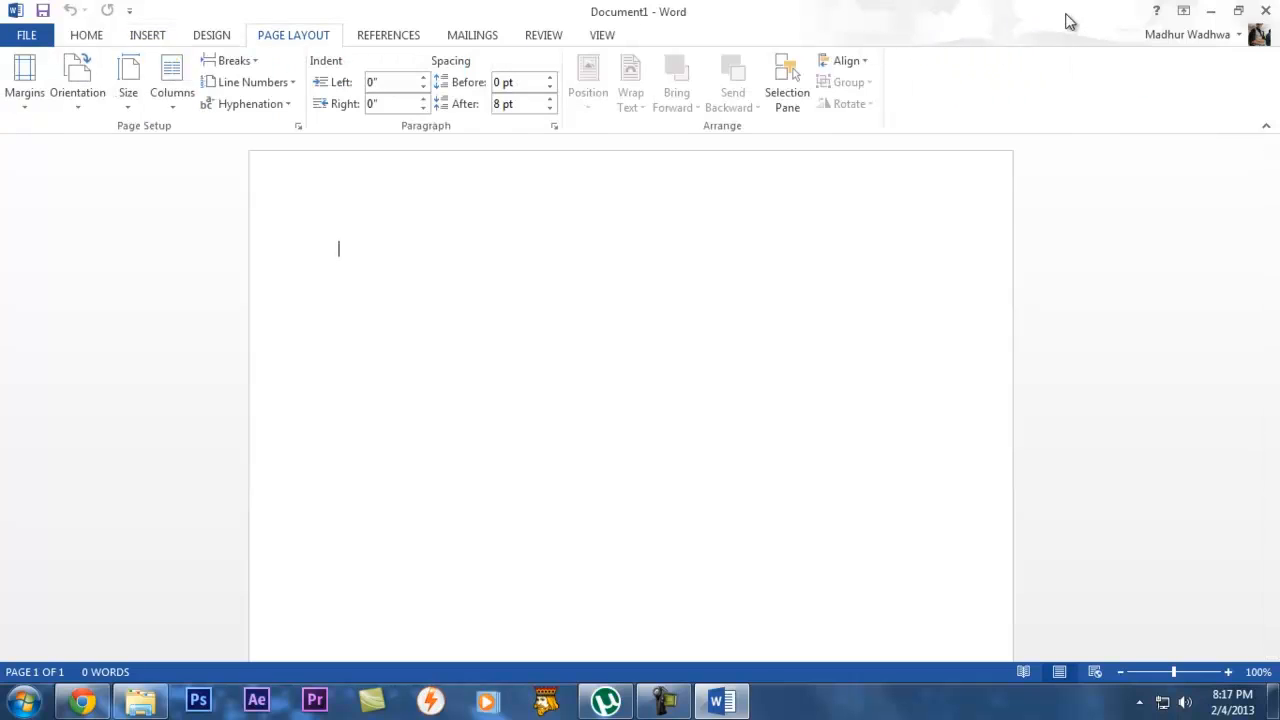
mouse_move(1018, 32)
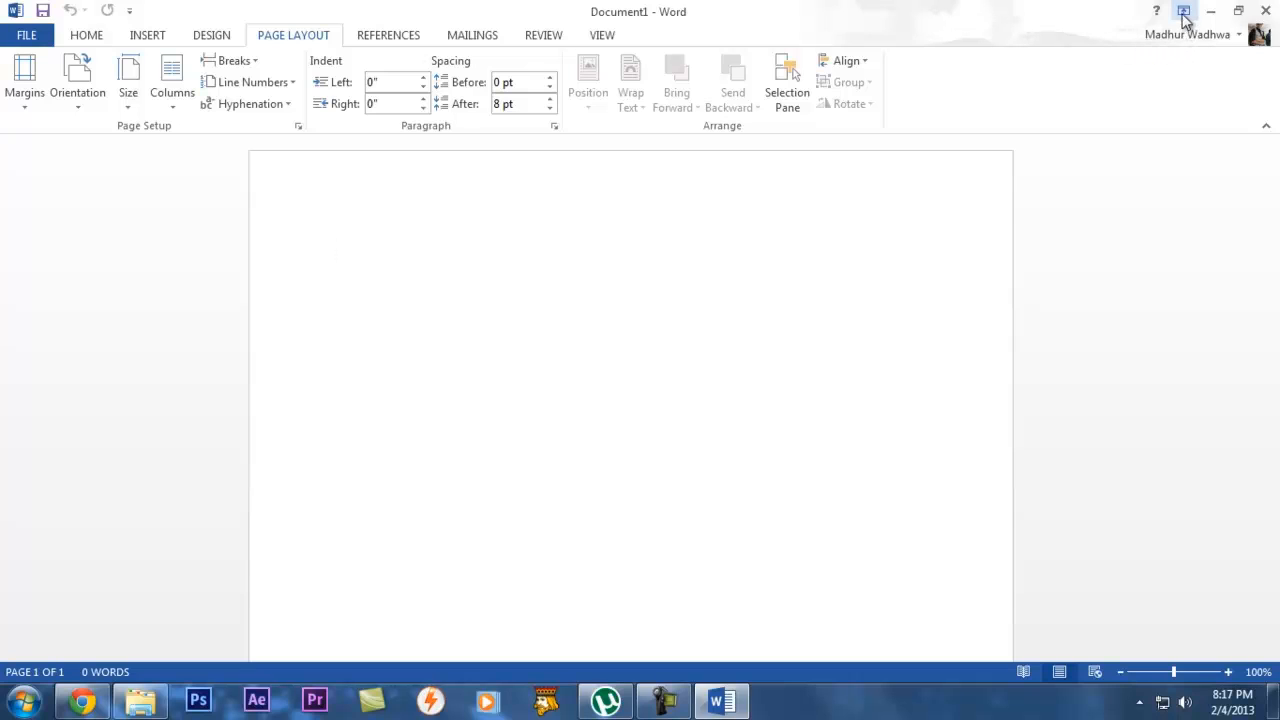
left_click(1184, 12)
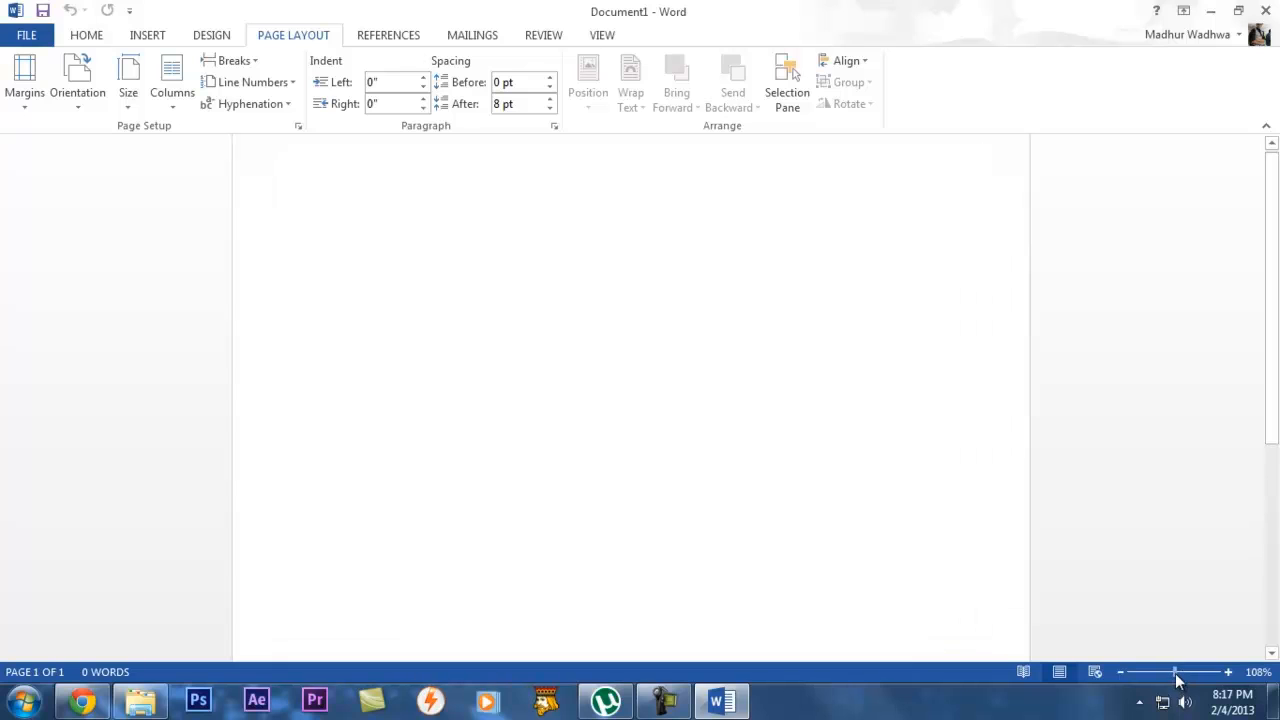
left_click_drag(1178, 672, 1148, 672)
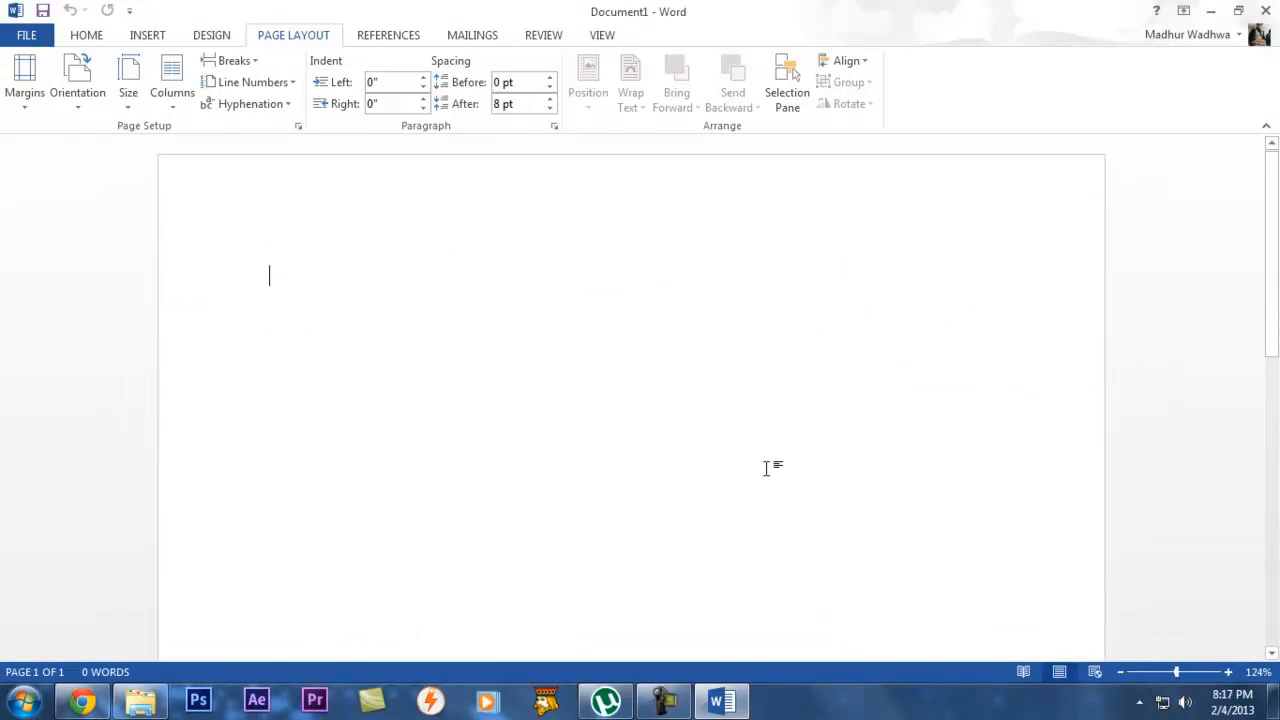
left_click(544, 34)
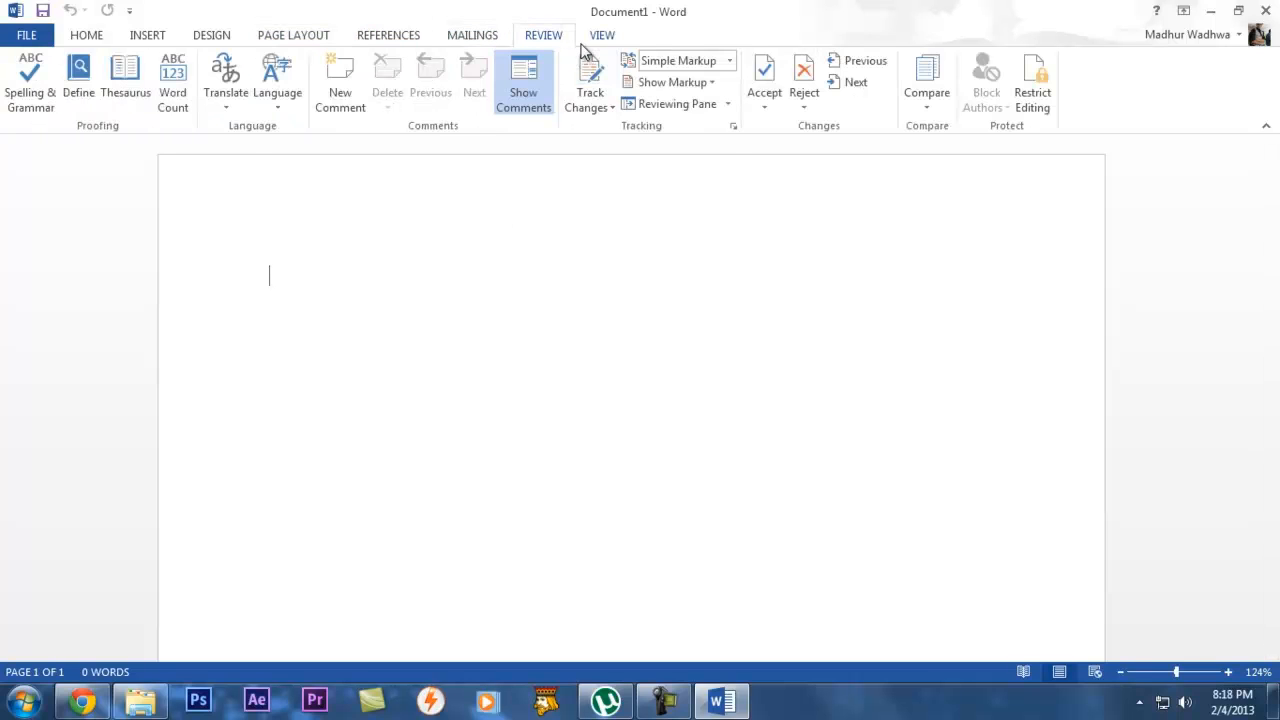
left_click(292, 36)
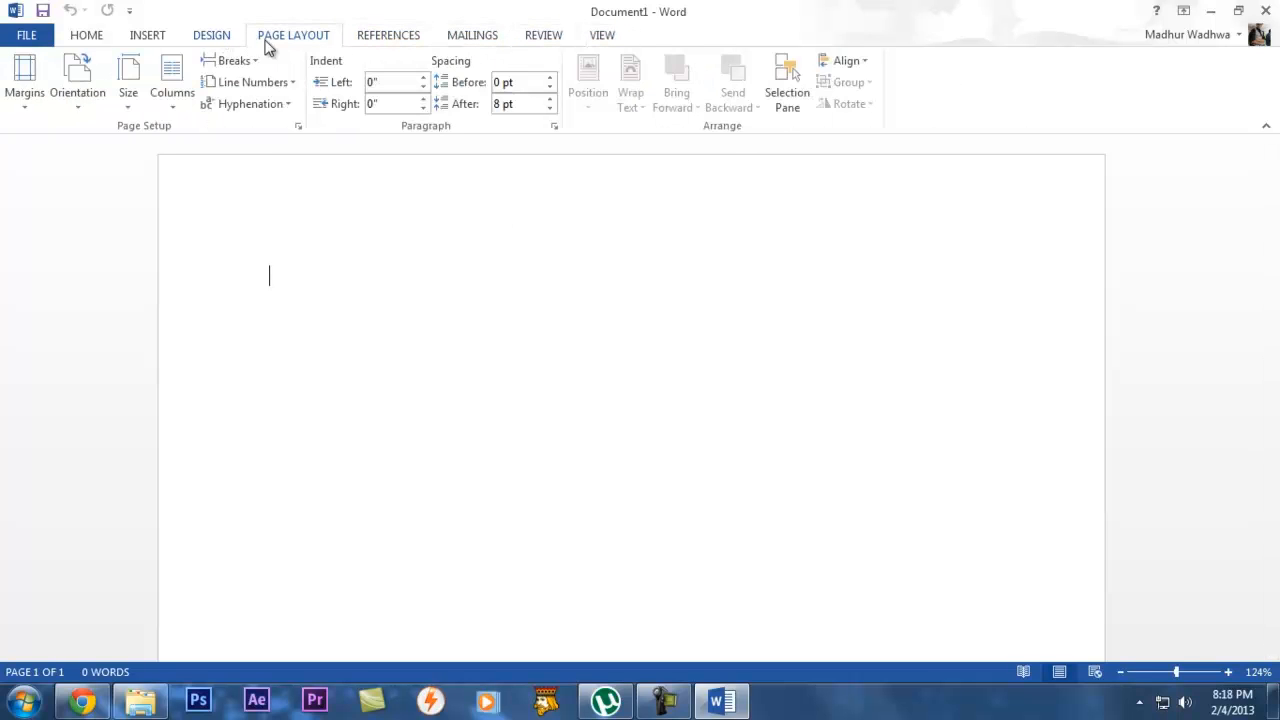
left_click(212, 36)
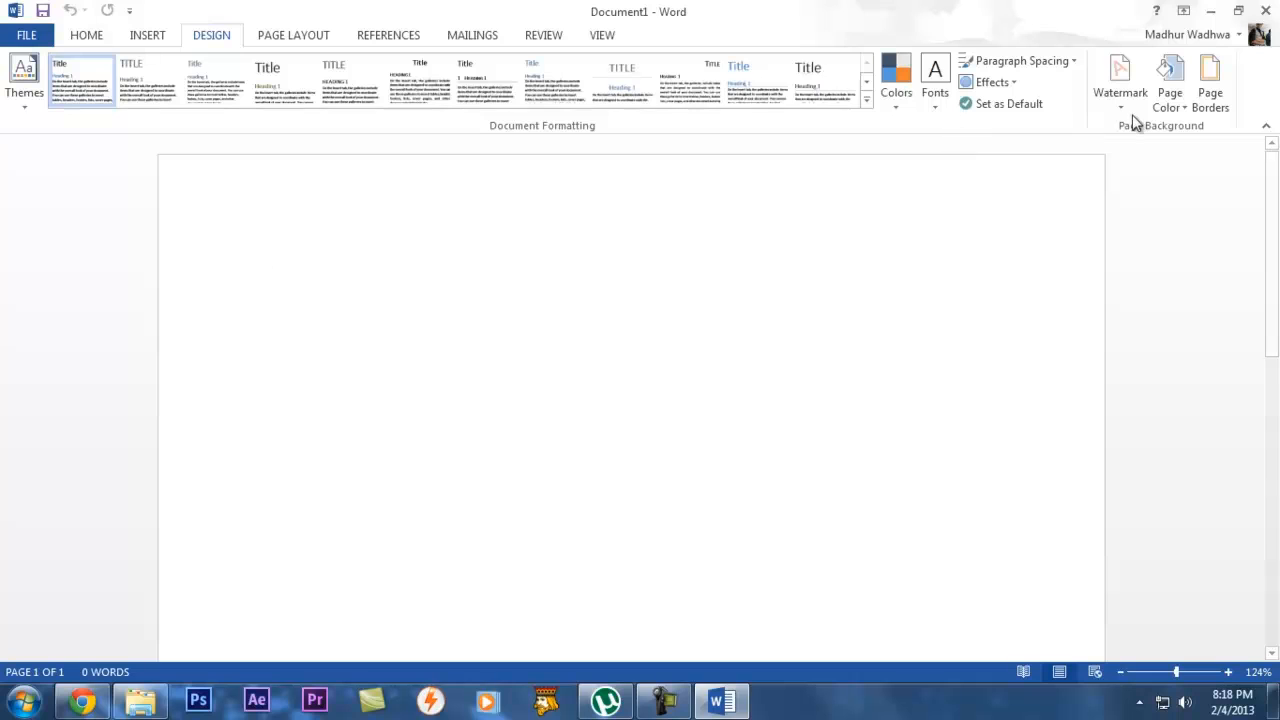
left_click(148, 34)
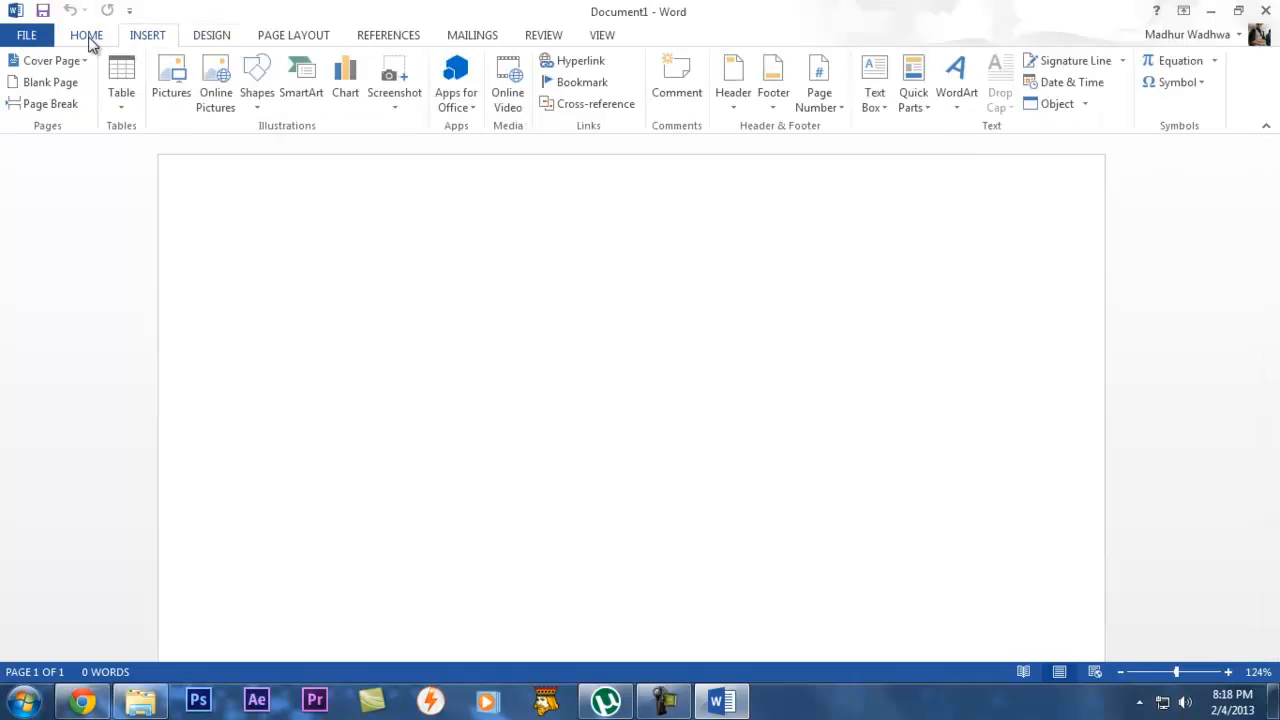
mouse_move(388, 36)
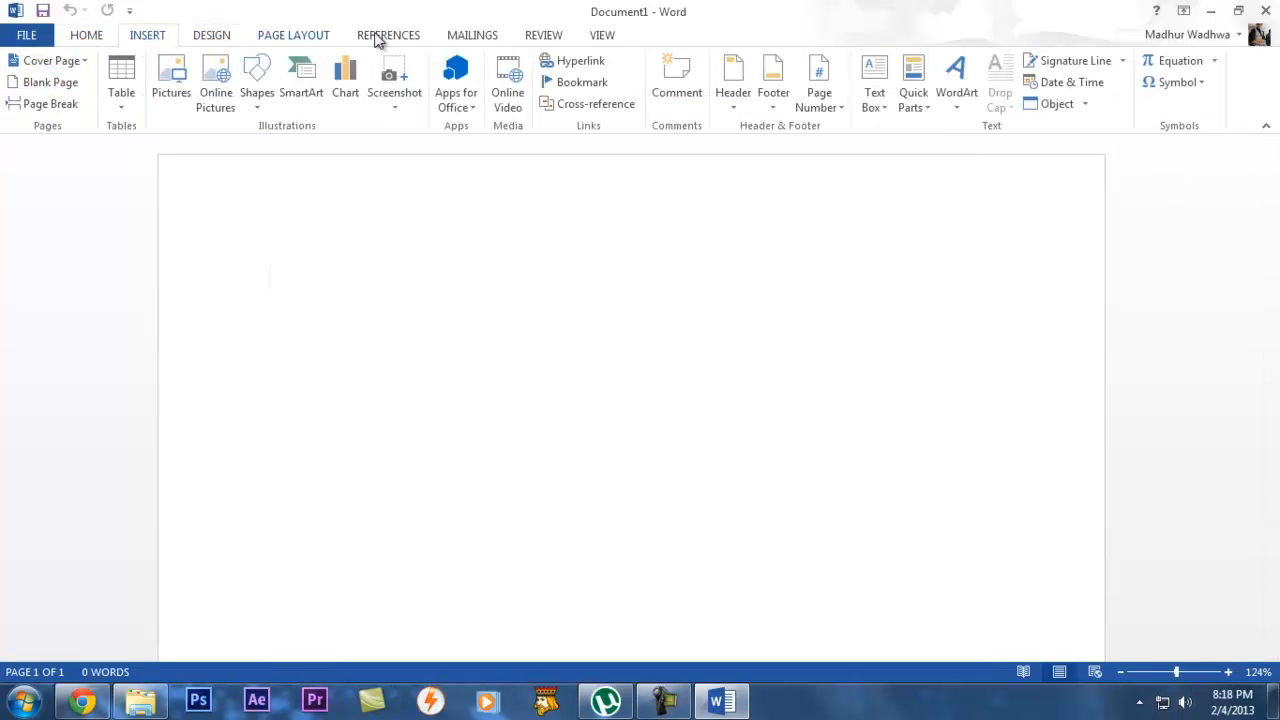
left_click(292, 36)
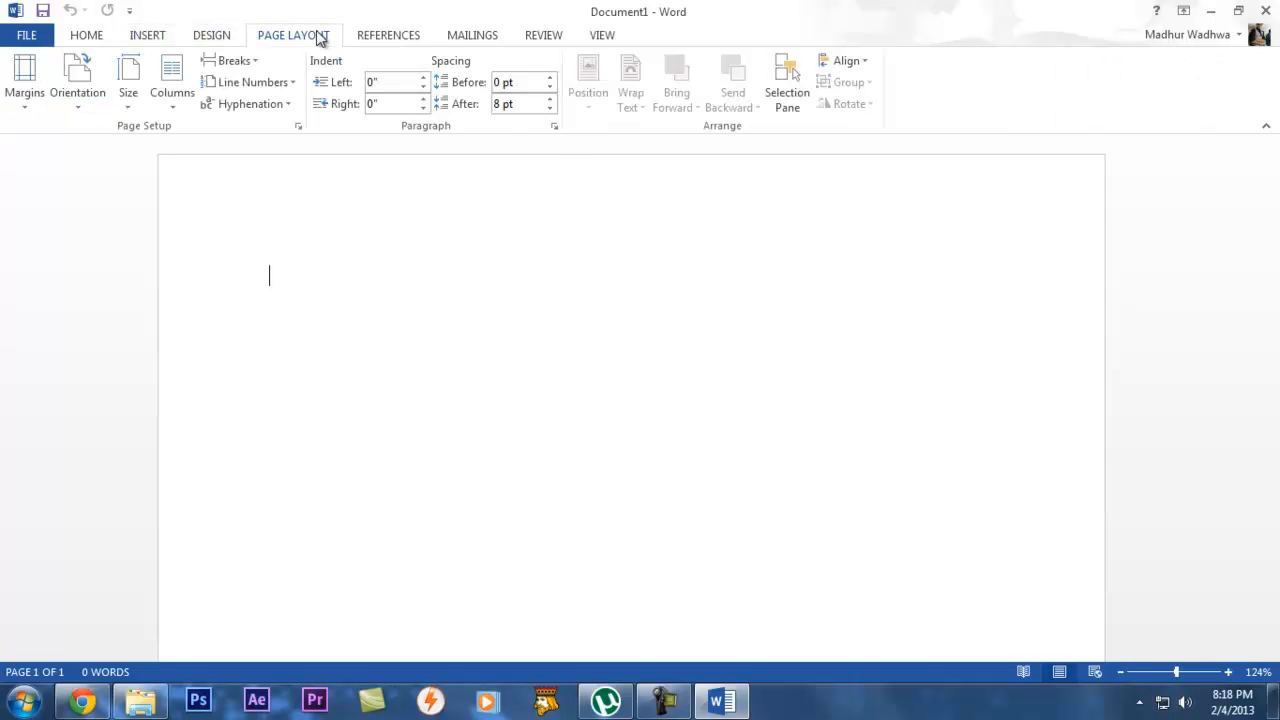
left_click(388, 34)
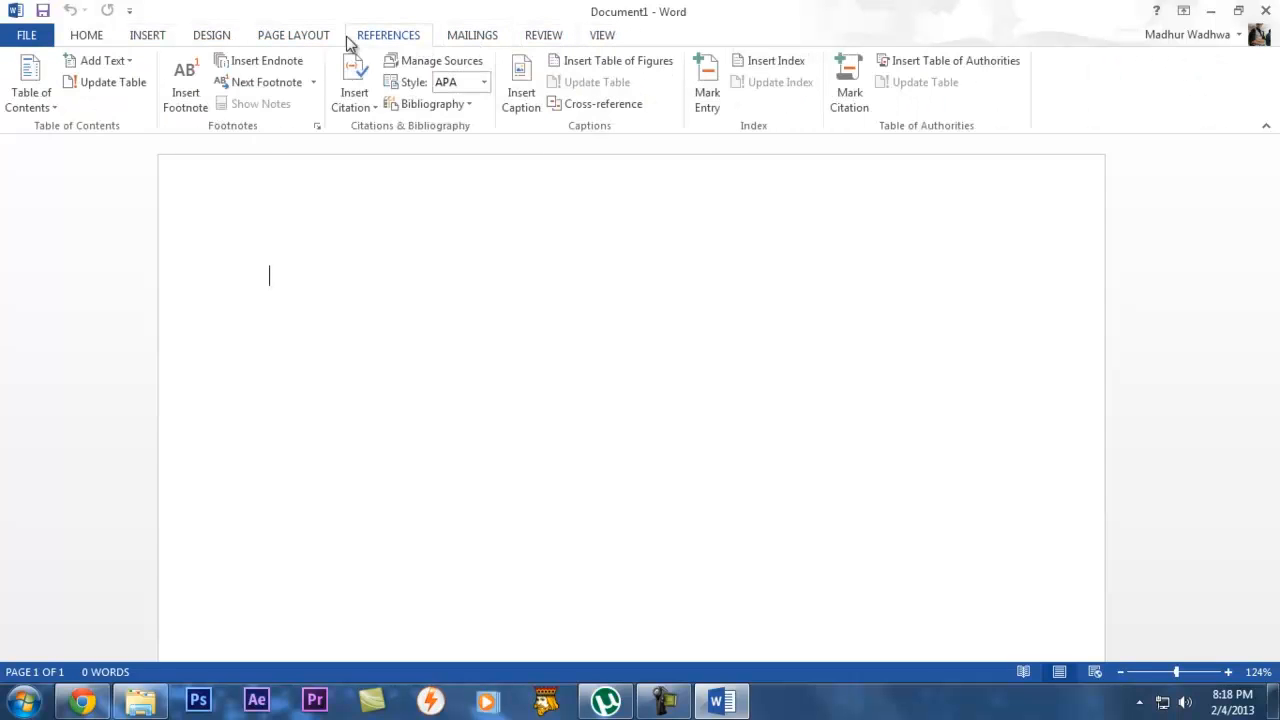
left_click(212, 34)
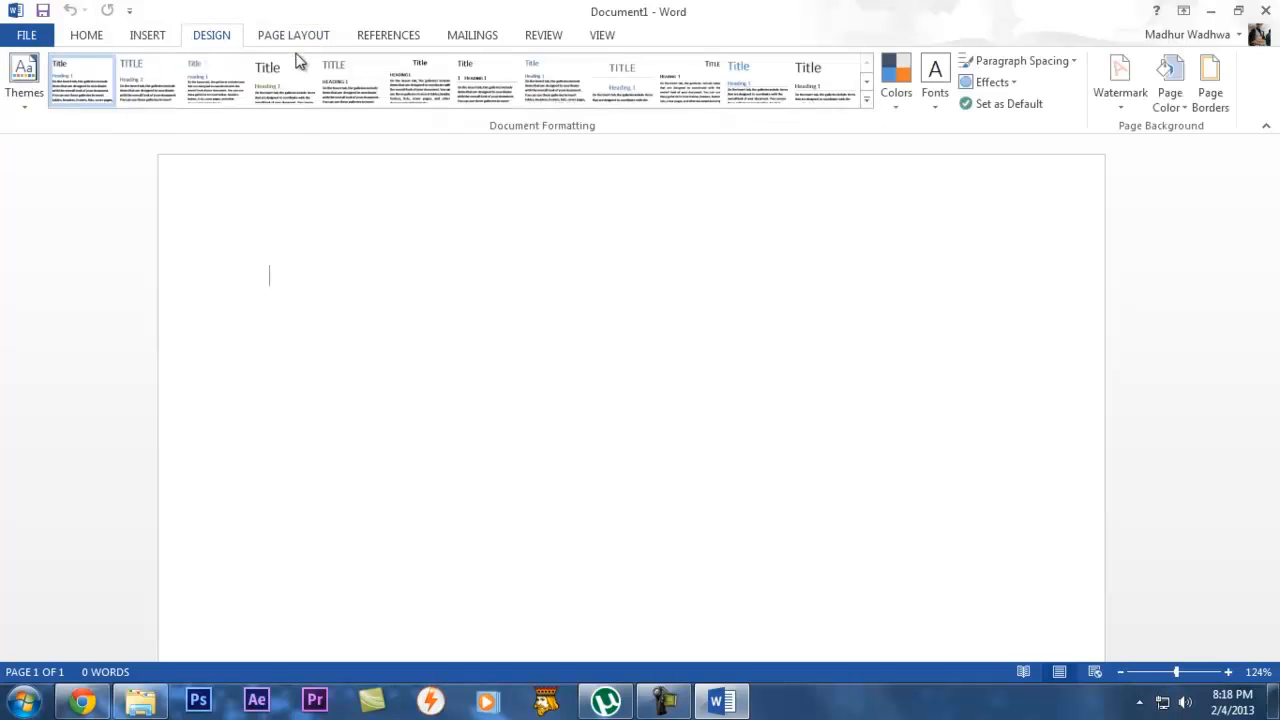
left_click(292, 36)
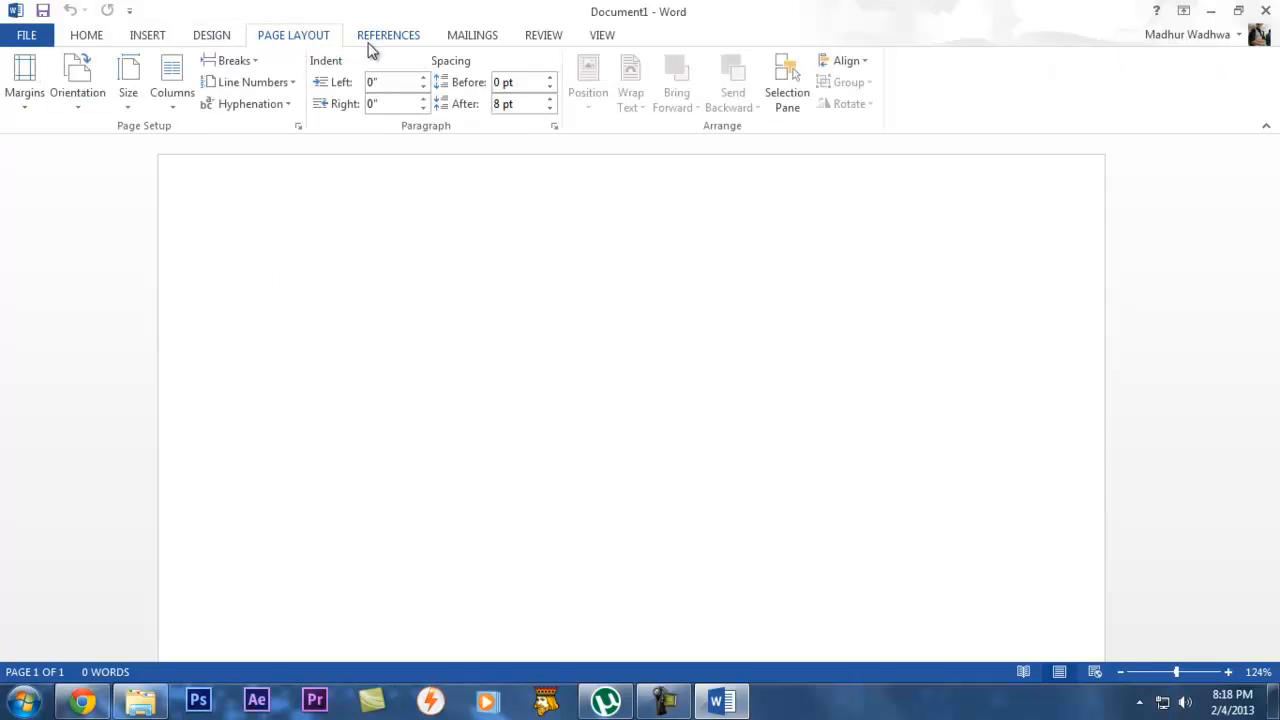
mouse_move(376, 60)
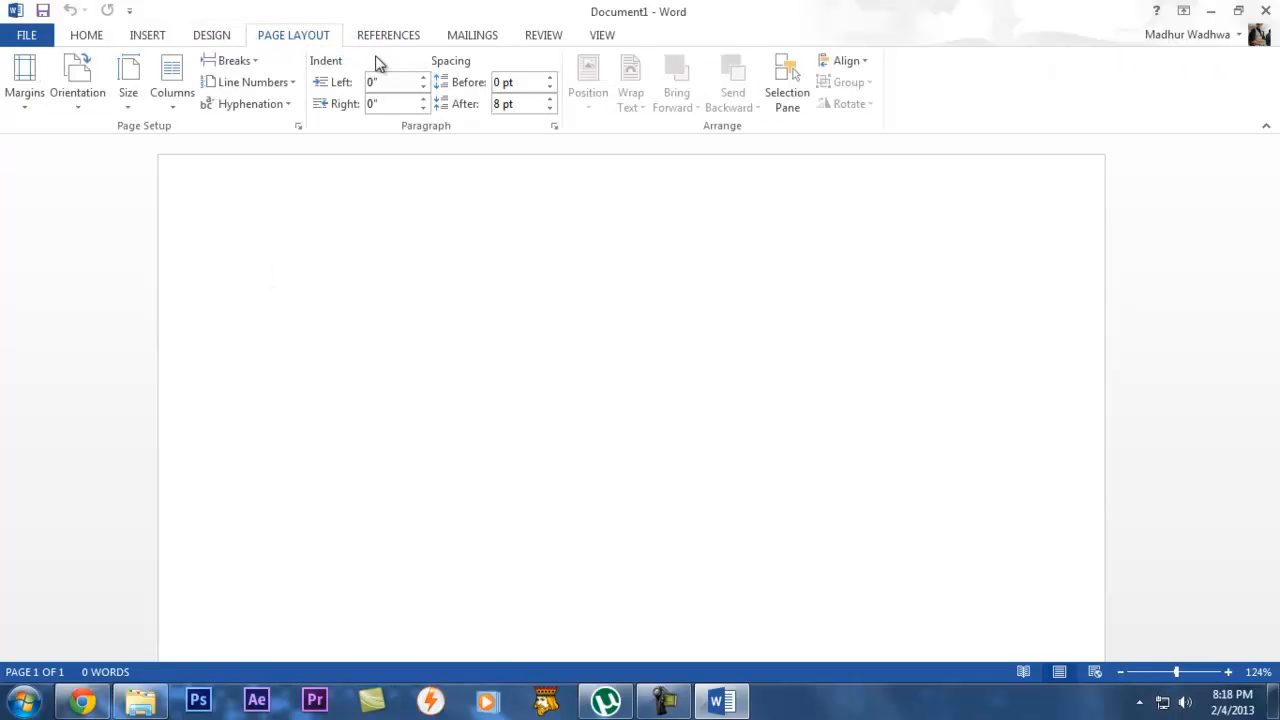
left_click(268, 276)
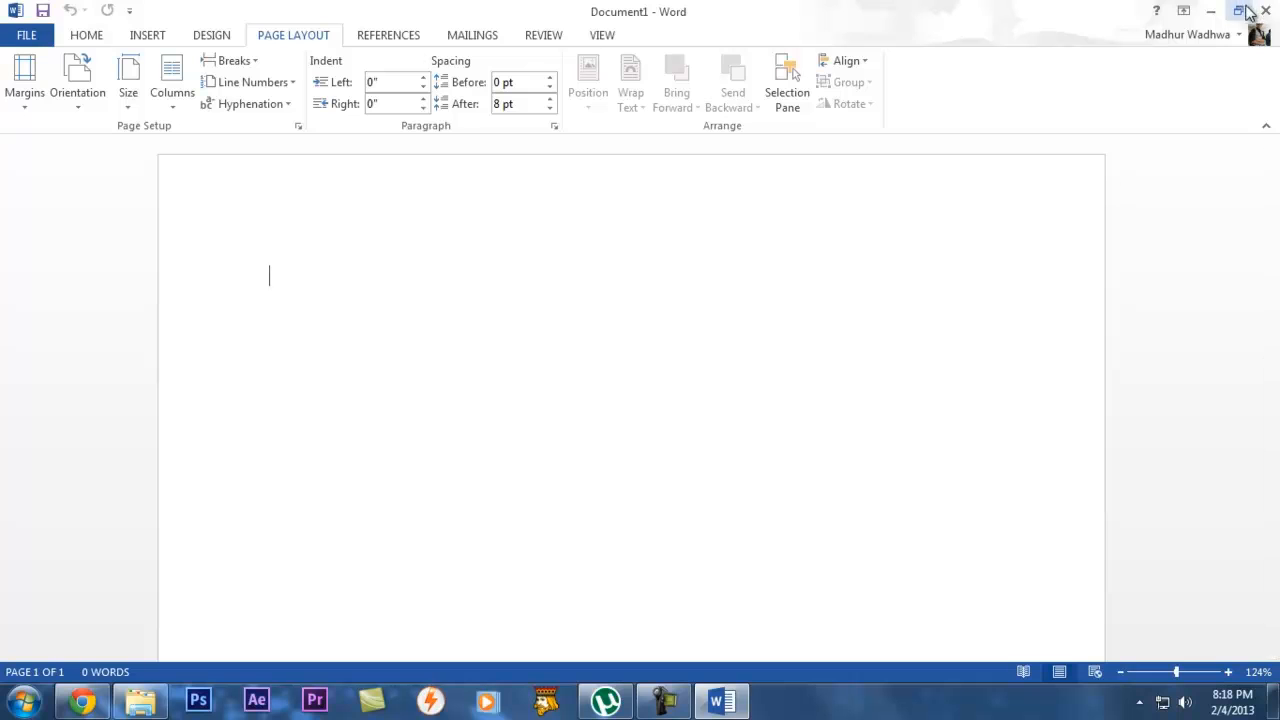
Leave Word and launch PowerPoint 2013 to its template start screen.
left_click(20, 700)
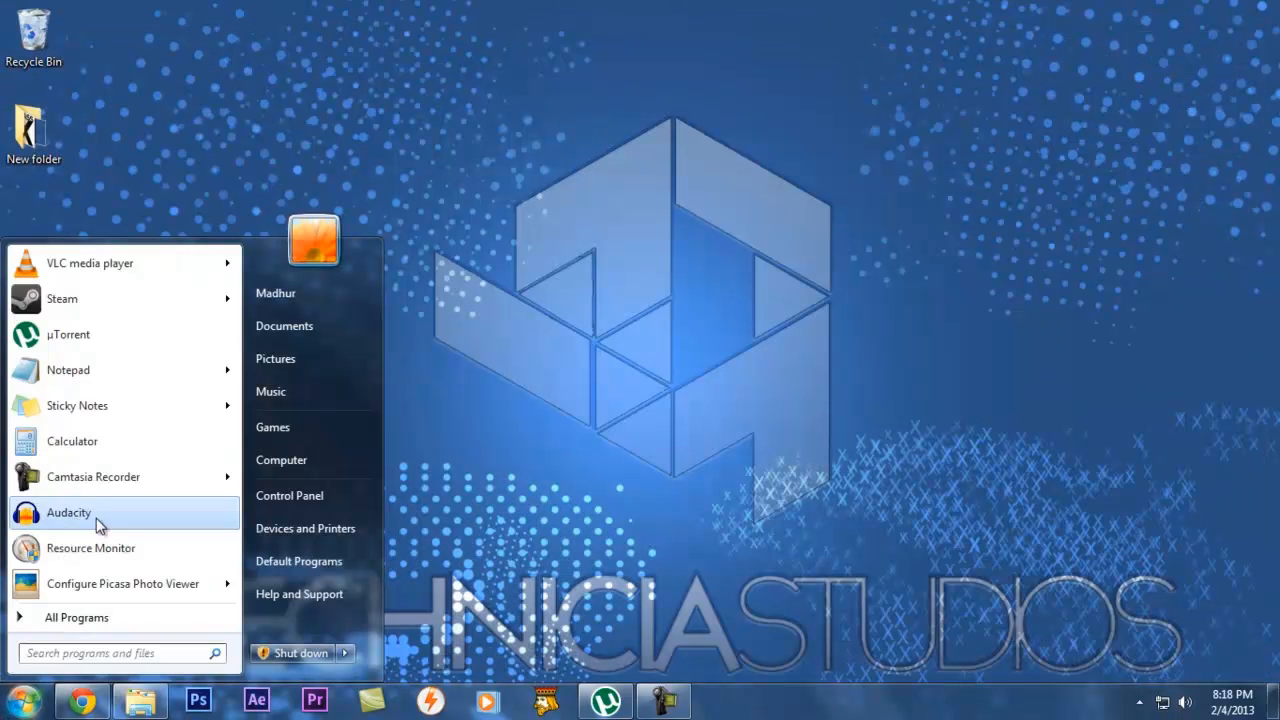
left_click(76, 616)
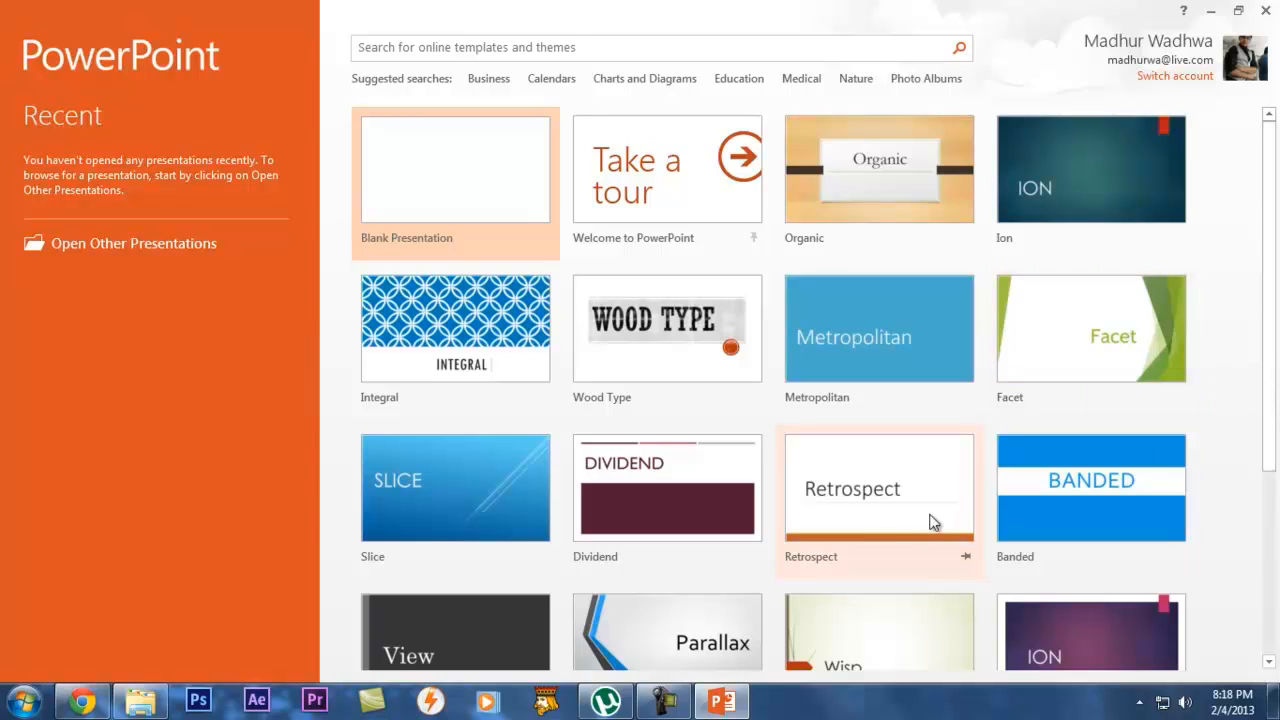
mouse_move(722, 700)
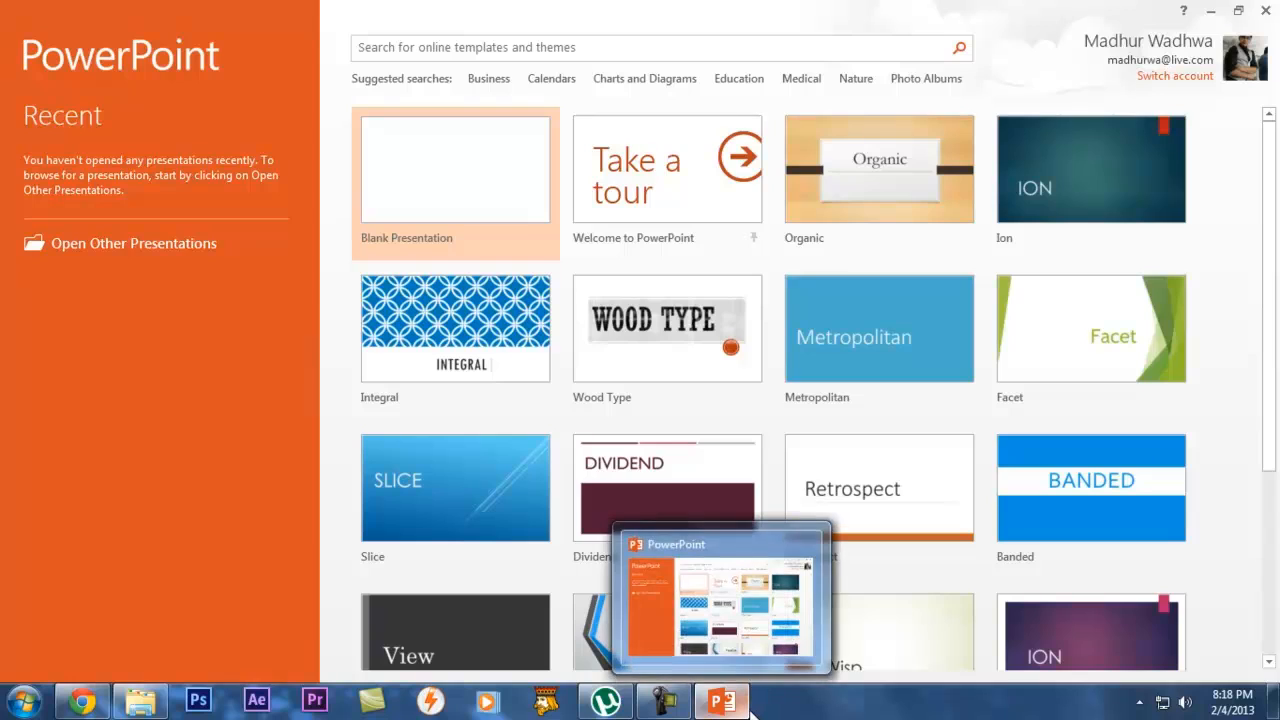
mouse_move(234, 370)
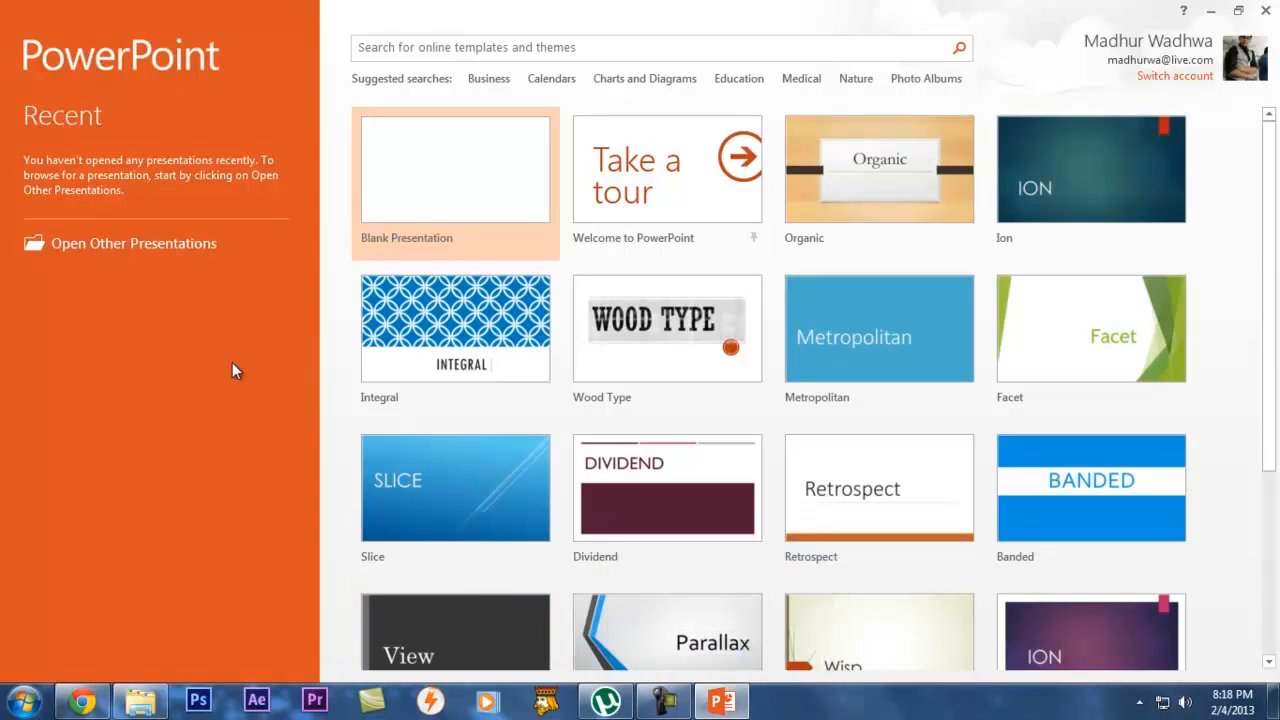
mouse_move(414, 280)
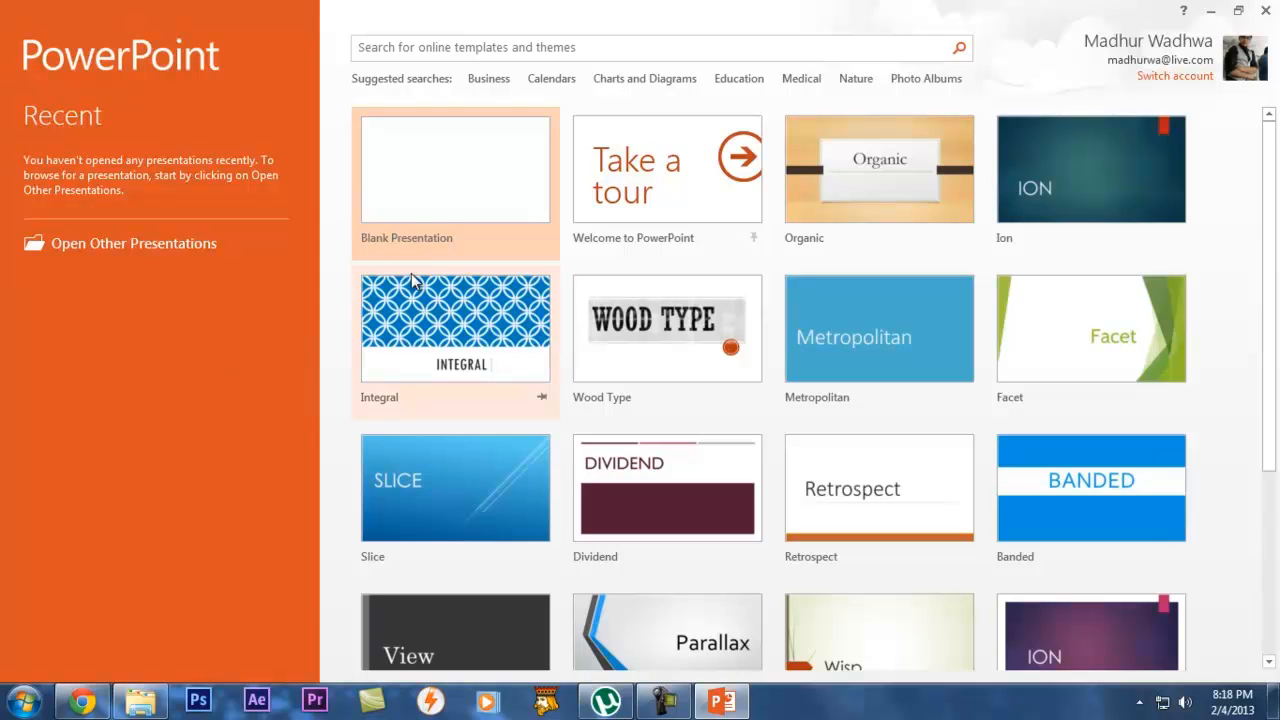
Create a blank presentation and title its first slide 'Technicia Studios'.
left_click(456, 168)
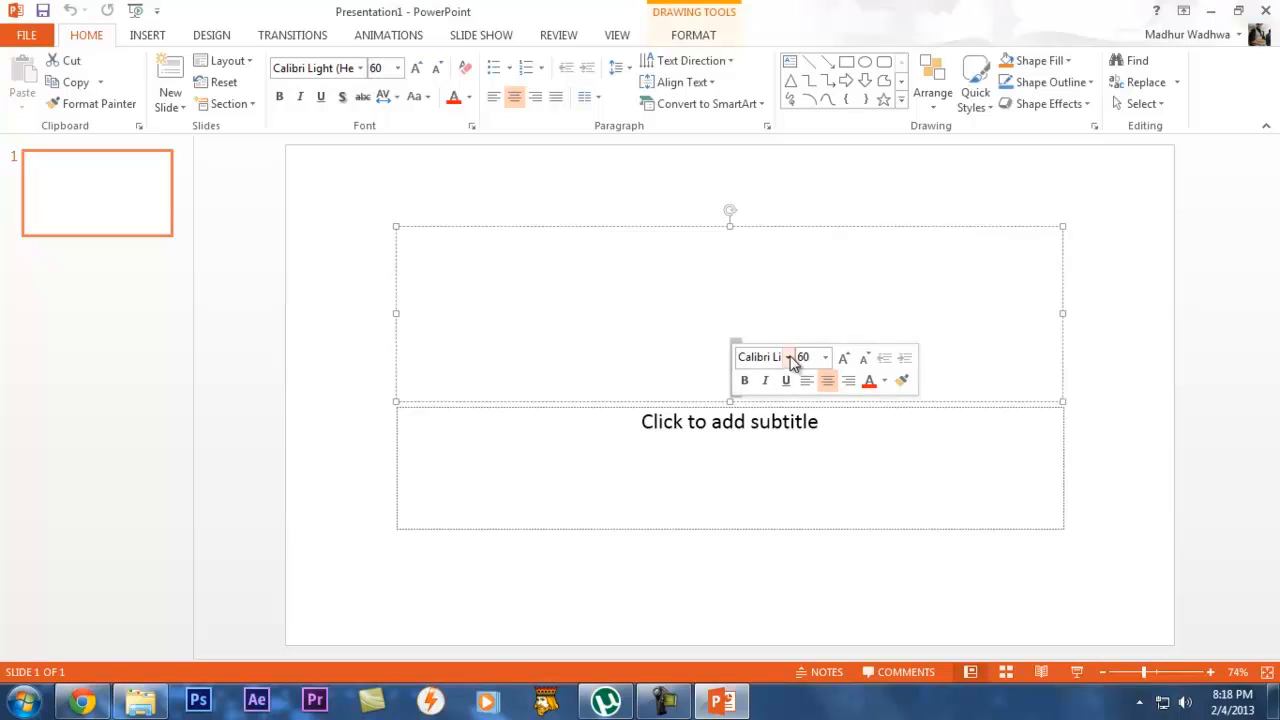
type("Mad")
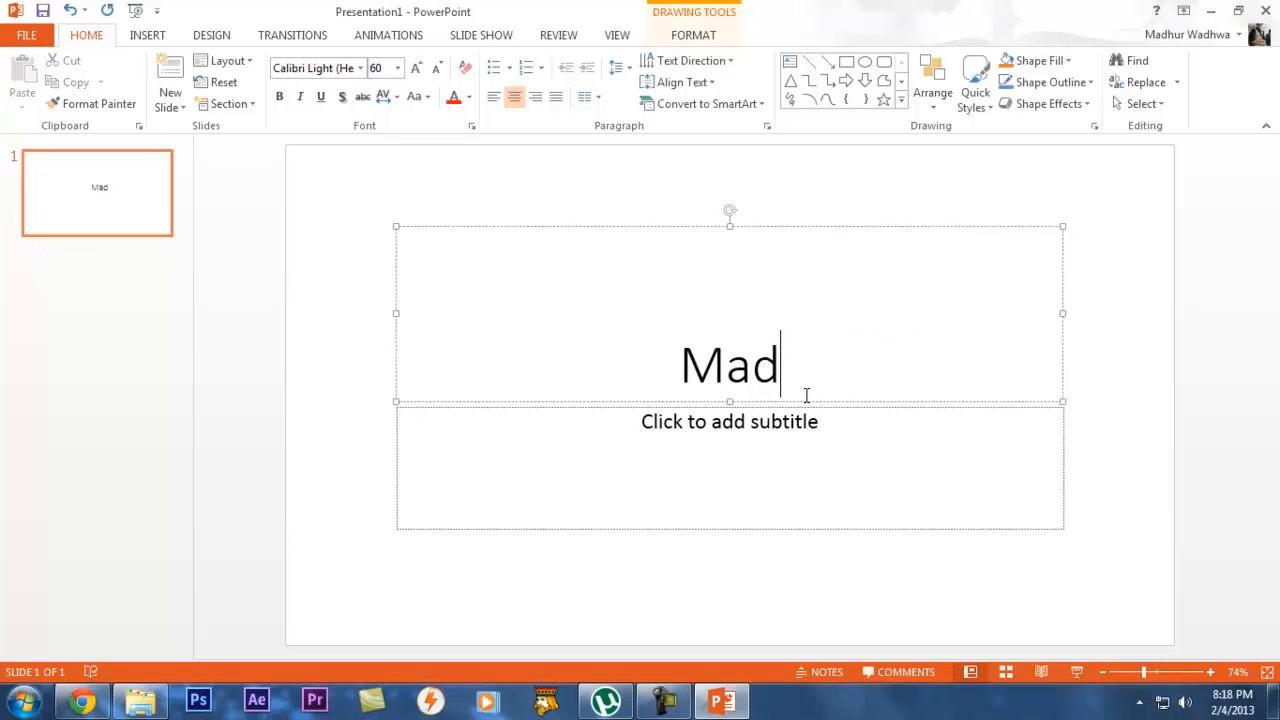
key("Backspace")
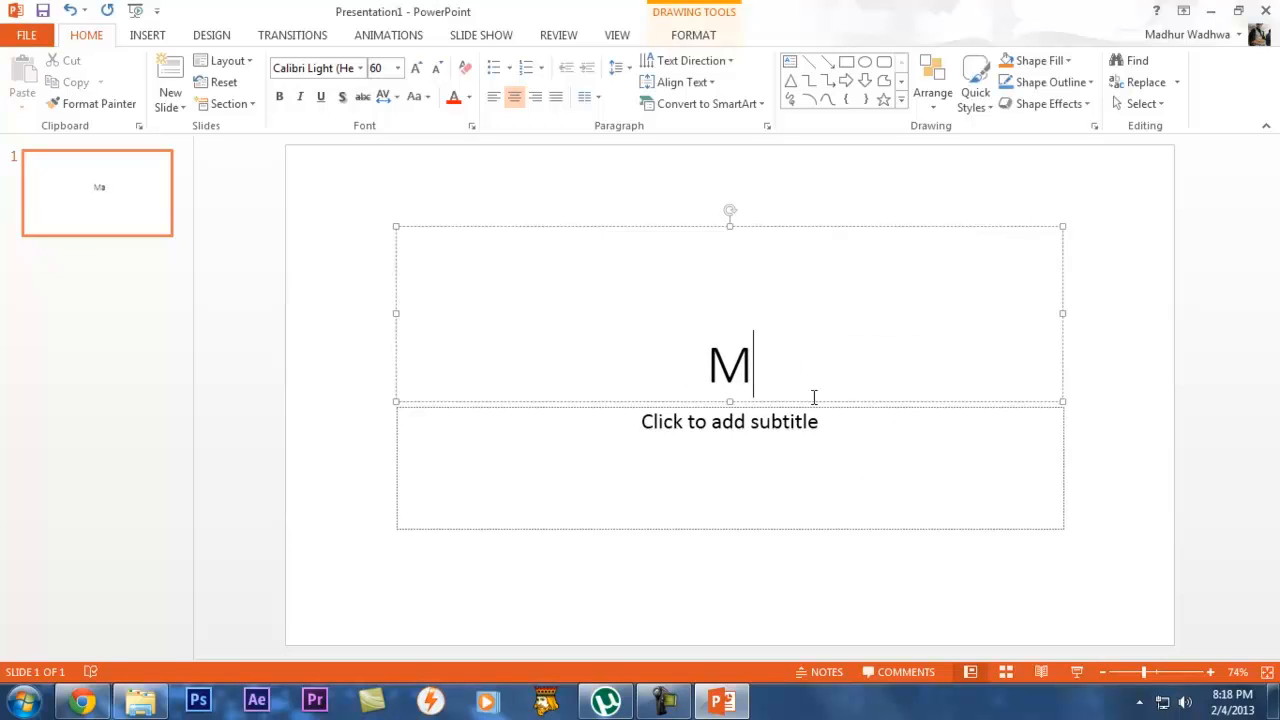
type("T")
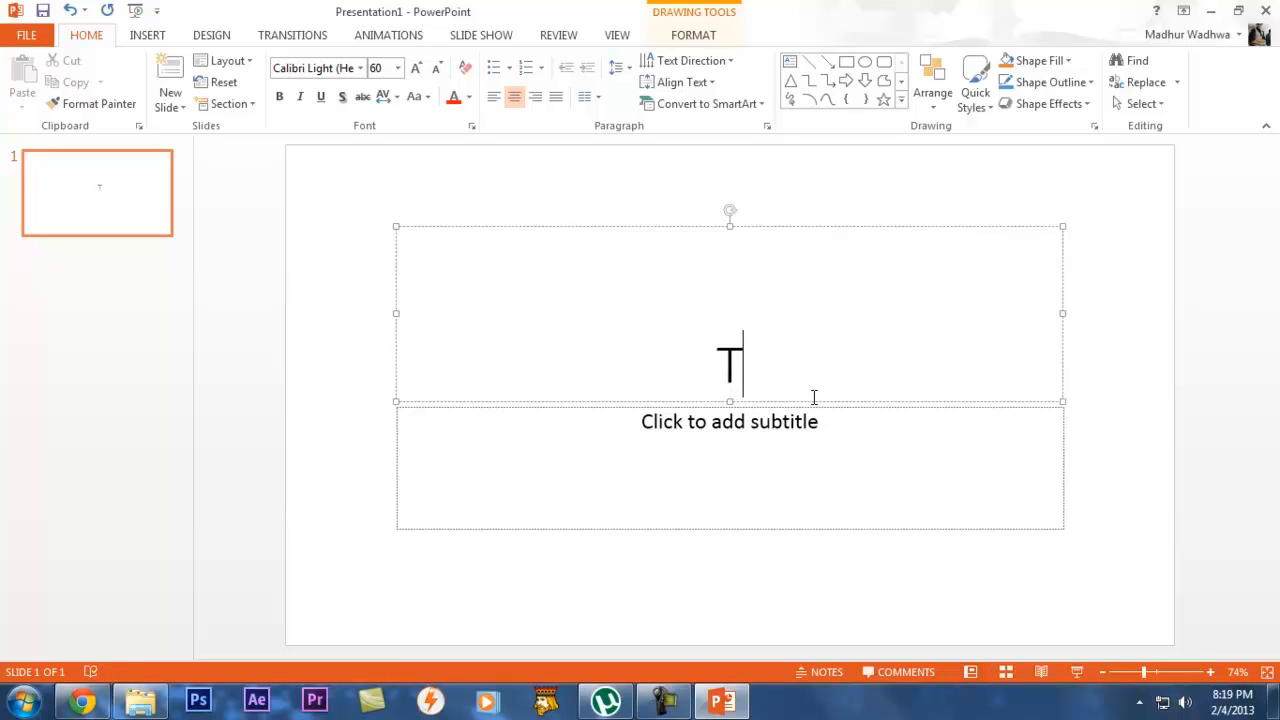
type("echnicia")
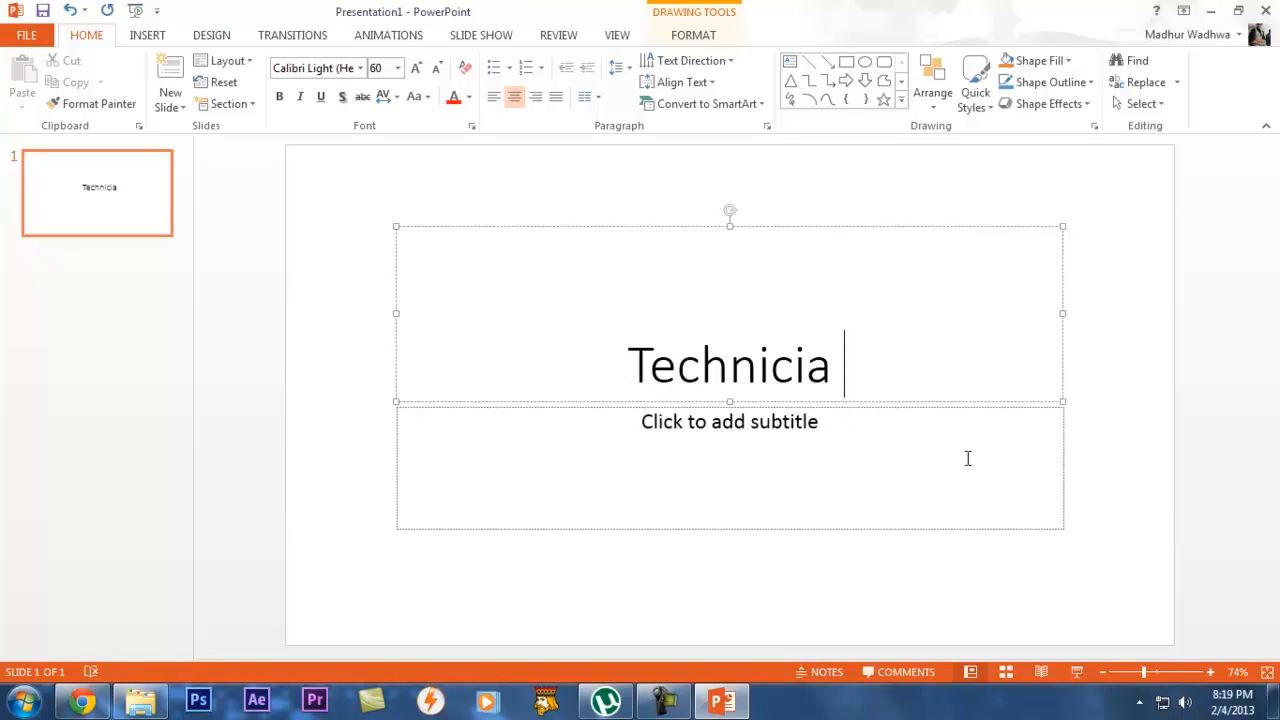
type("Stu")
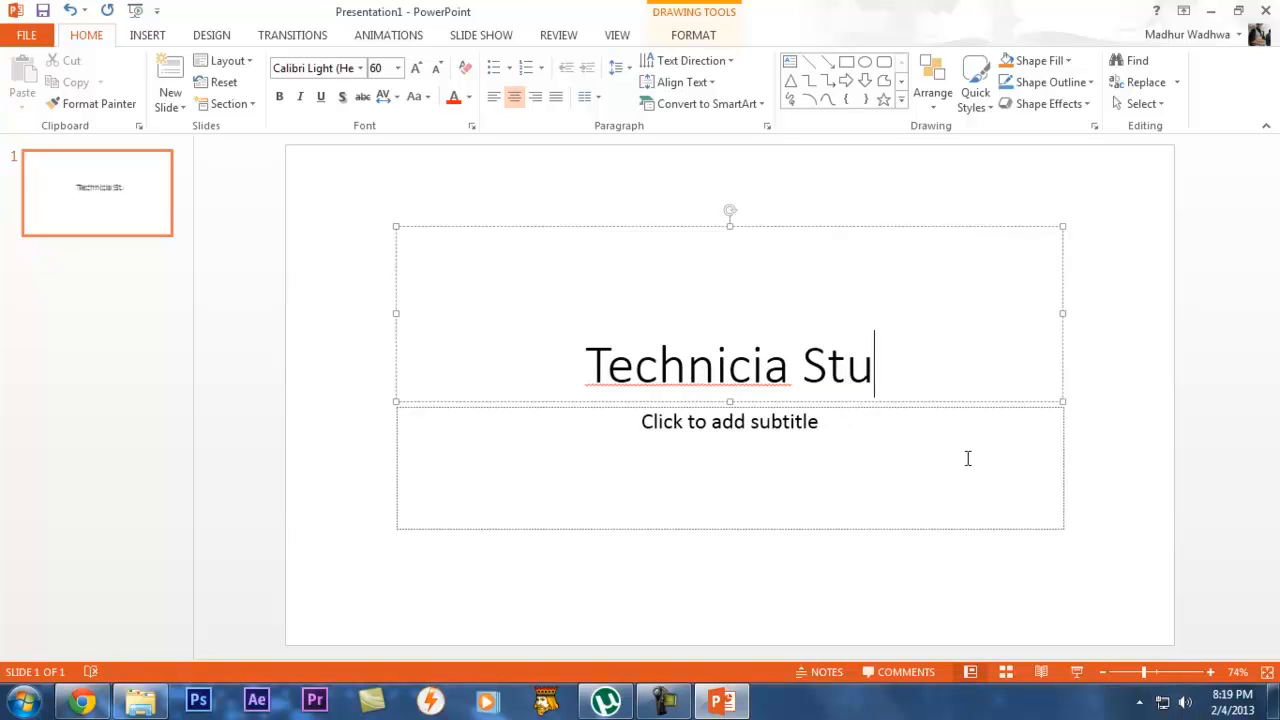
type("dios")
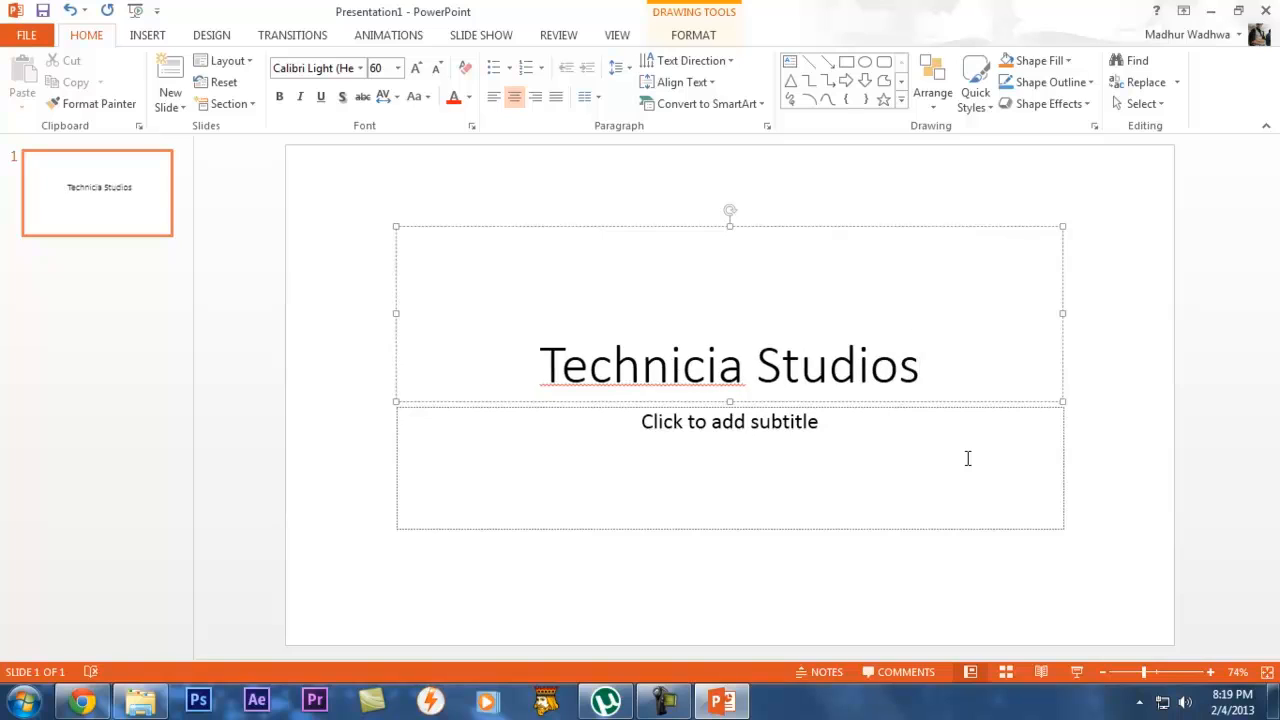
double_click(836, 364)
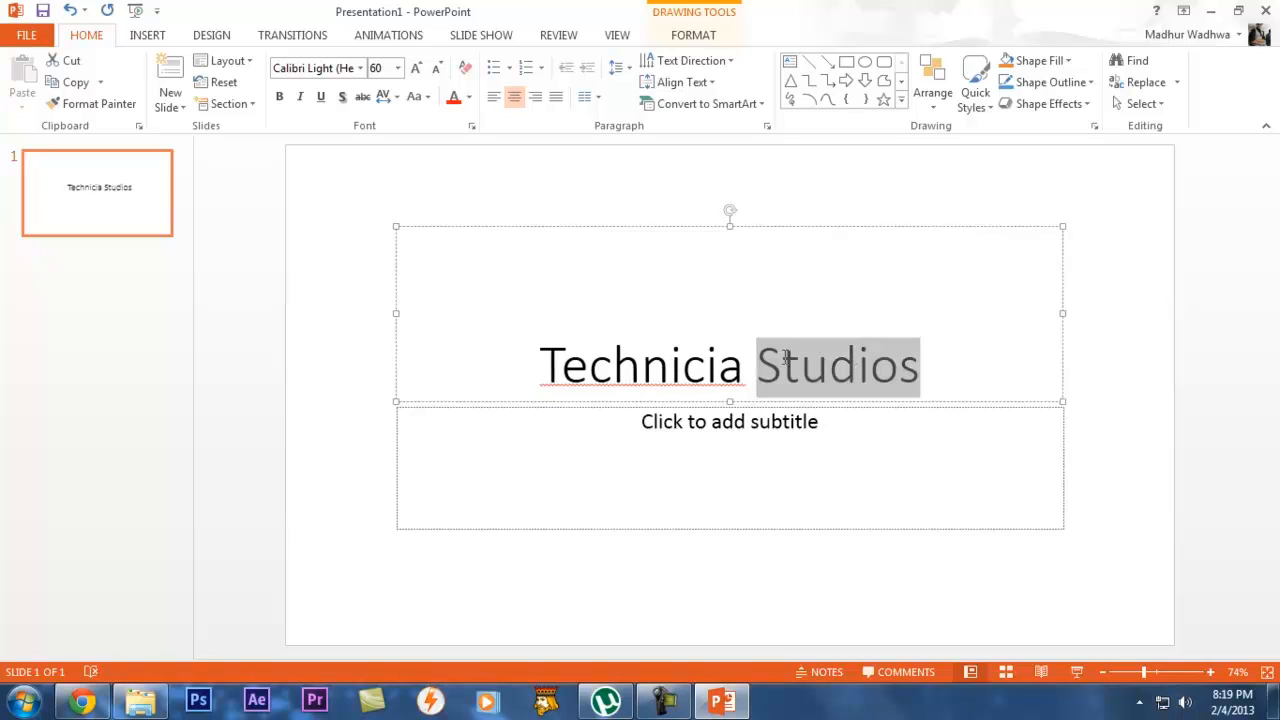
left_click(932, 384)
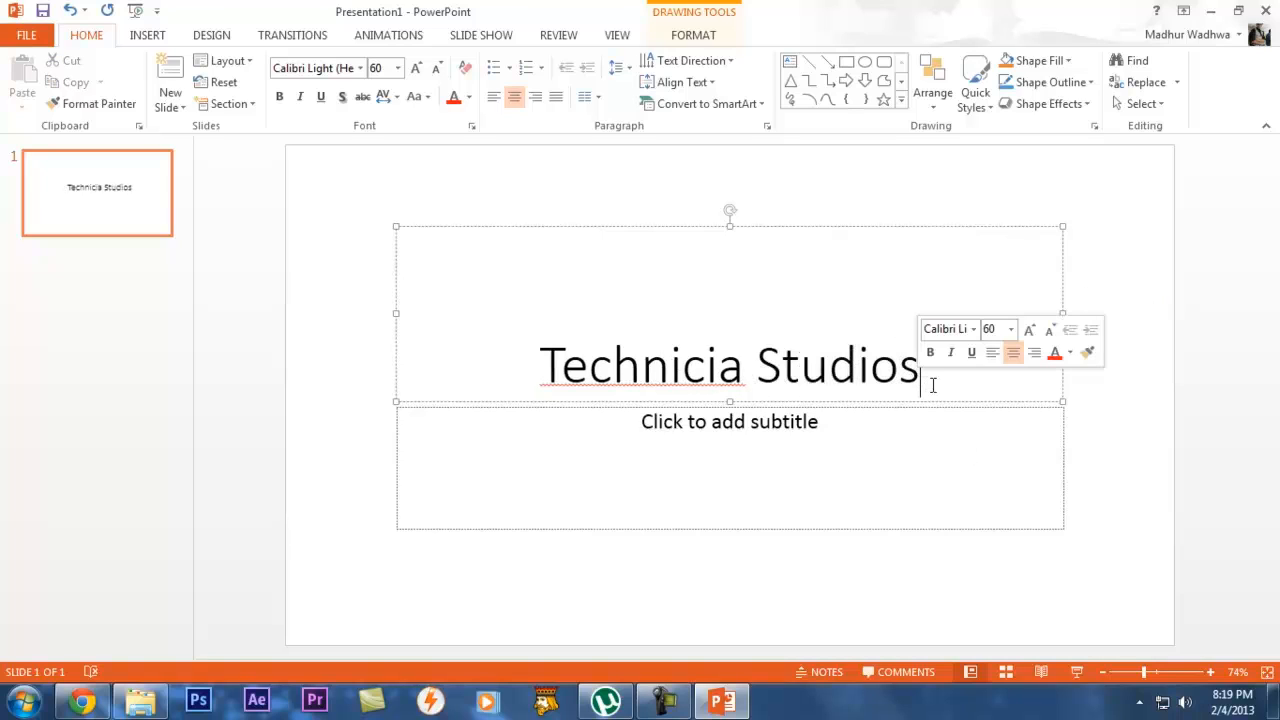
mouse_move(998, 438)
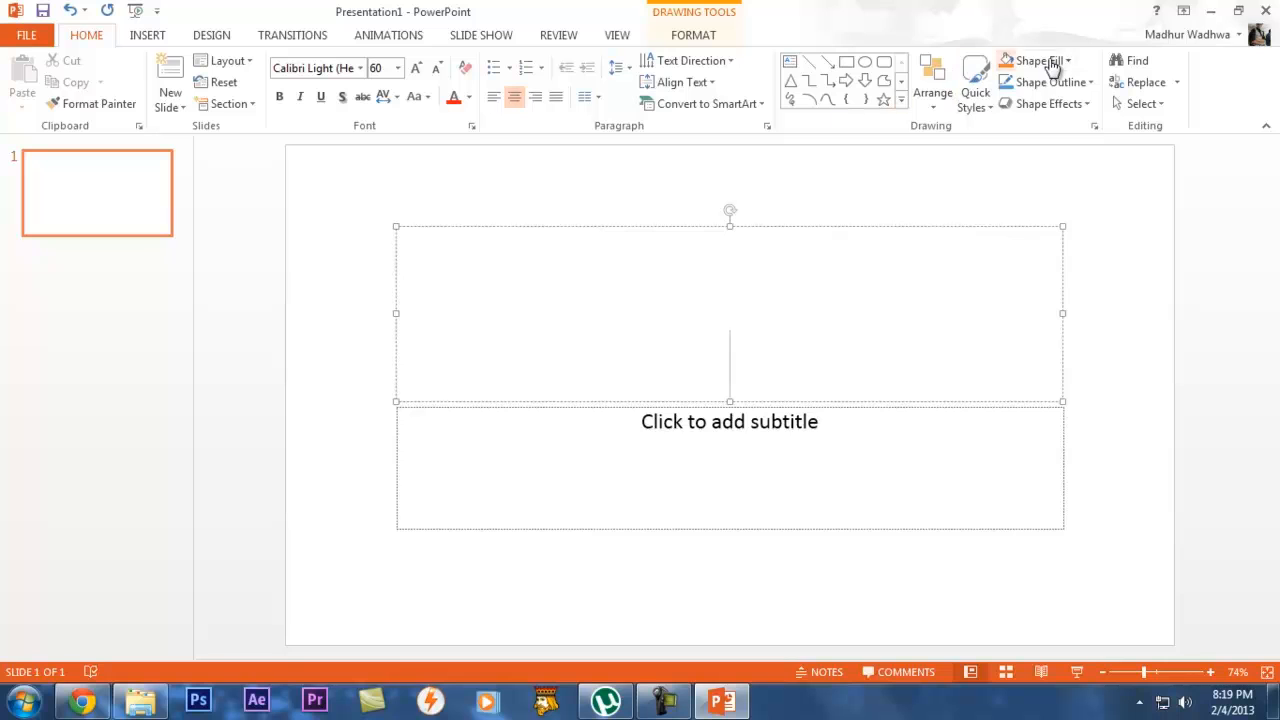
Launch Excel 2013 from the Start menu's Microsoft Office 2013 folder.
left_click(1252, 12)
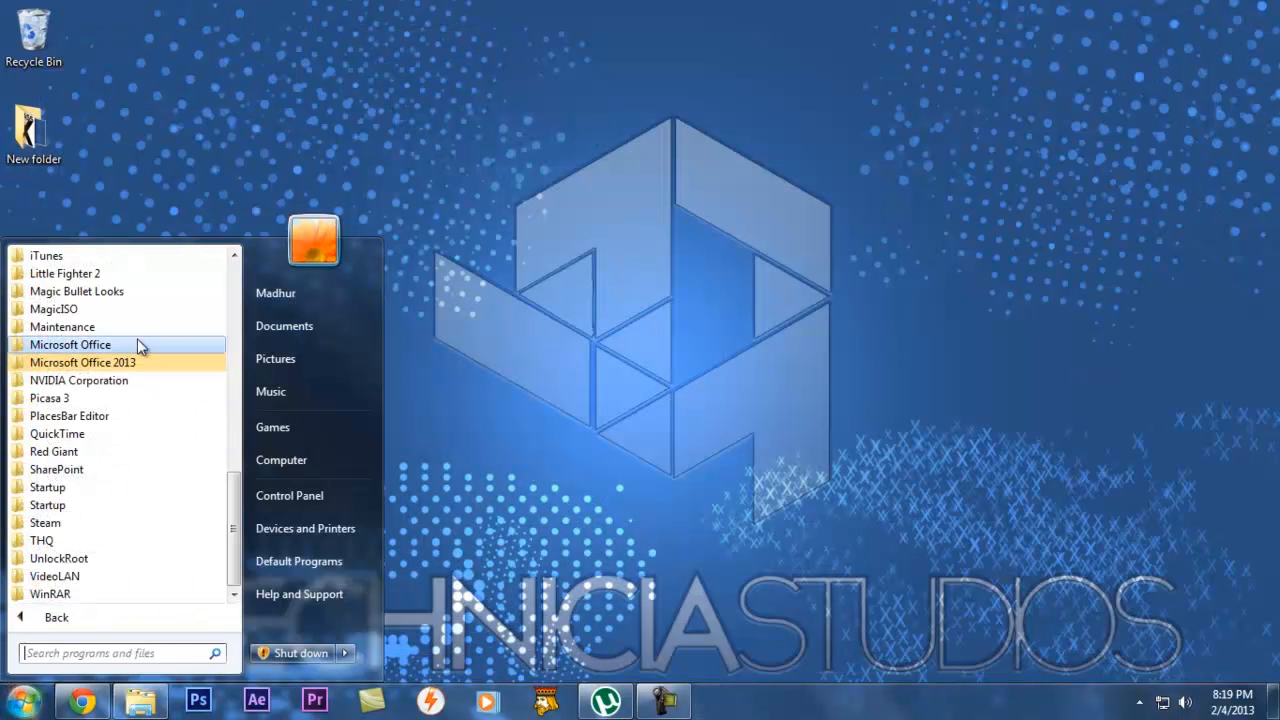
left_click(82, 362)
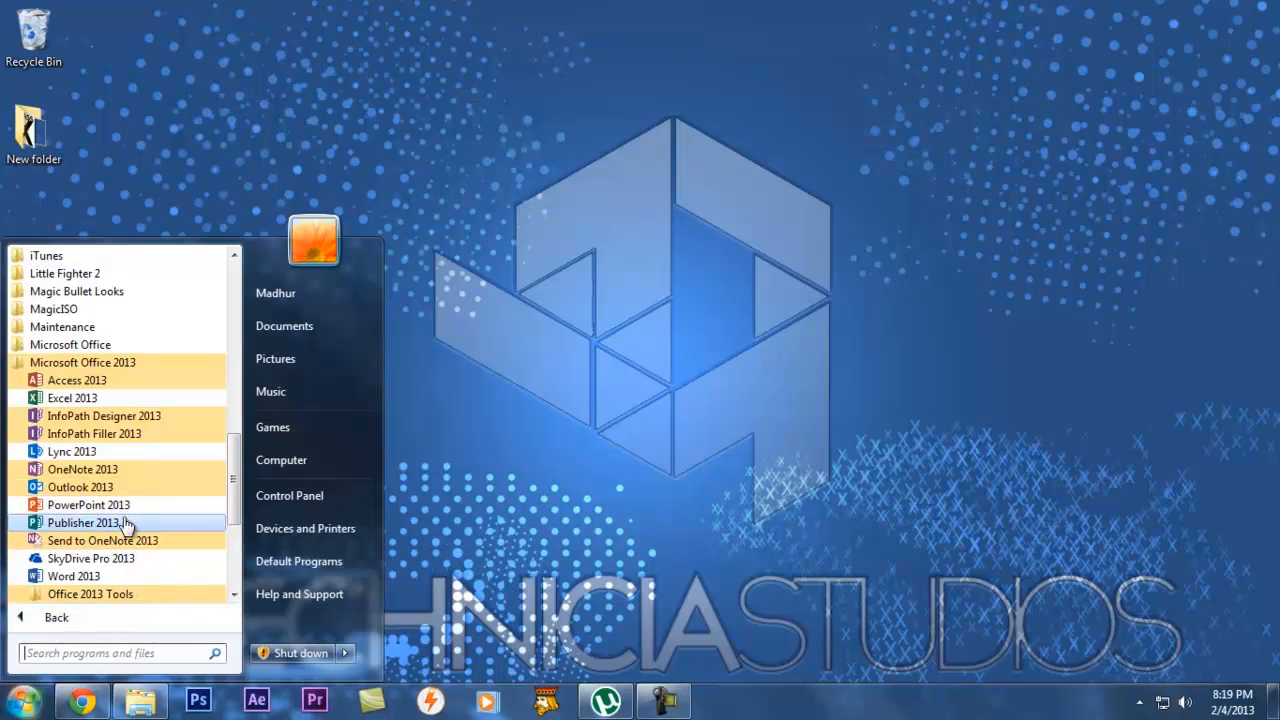
mouse_move(130, 396)
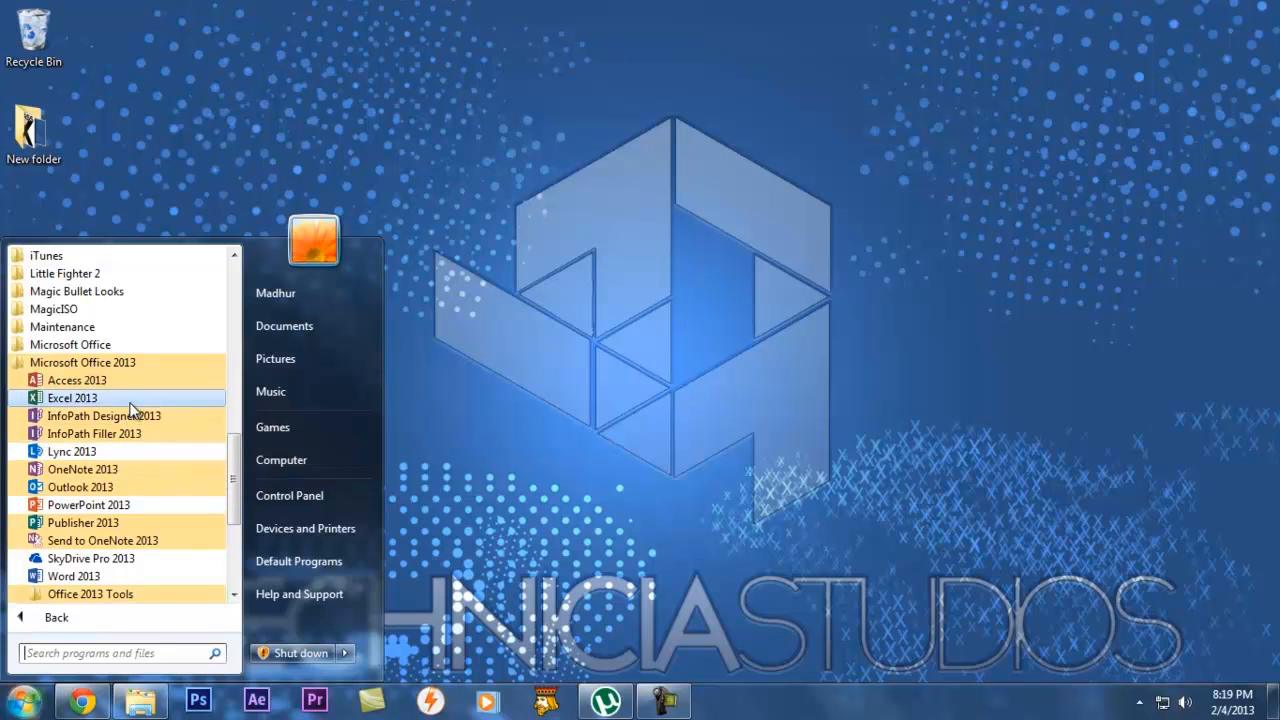
left_click(72, 398)
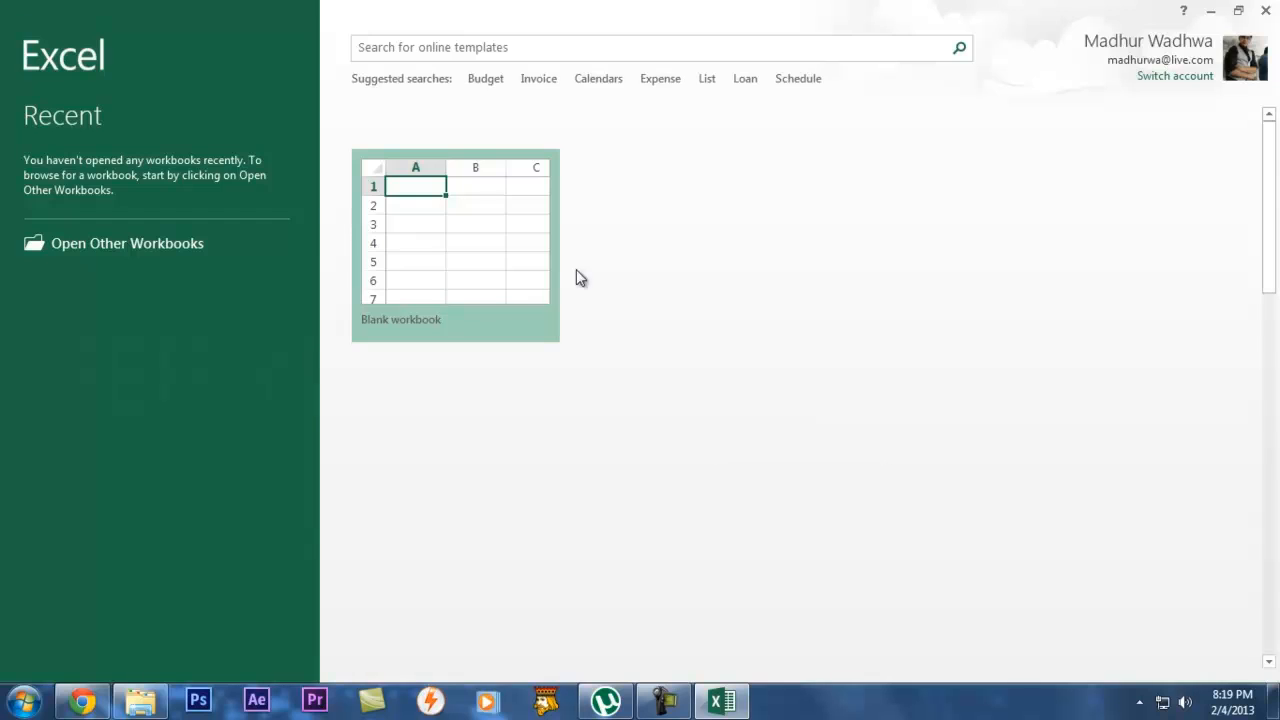
mouse_move(212, 364)
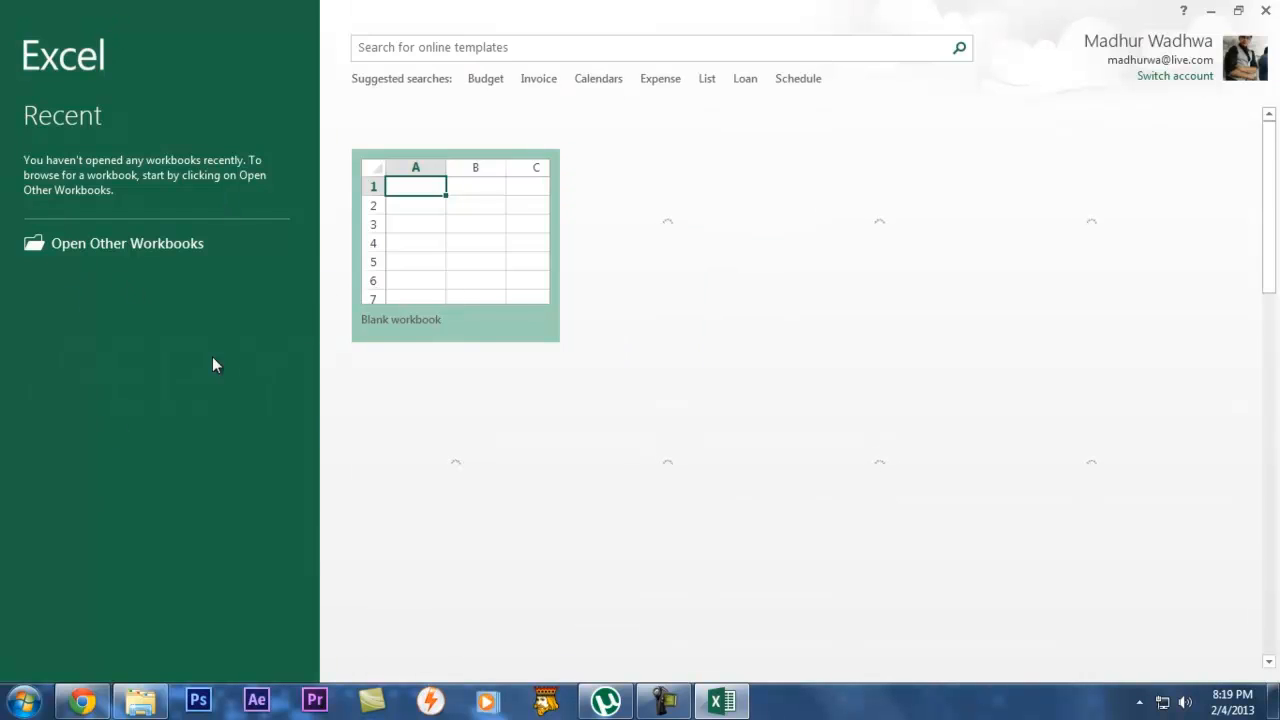
mouse_move(224, 276)
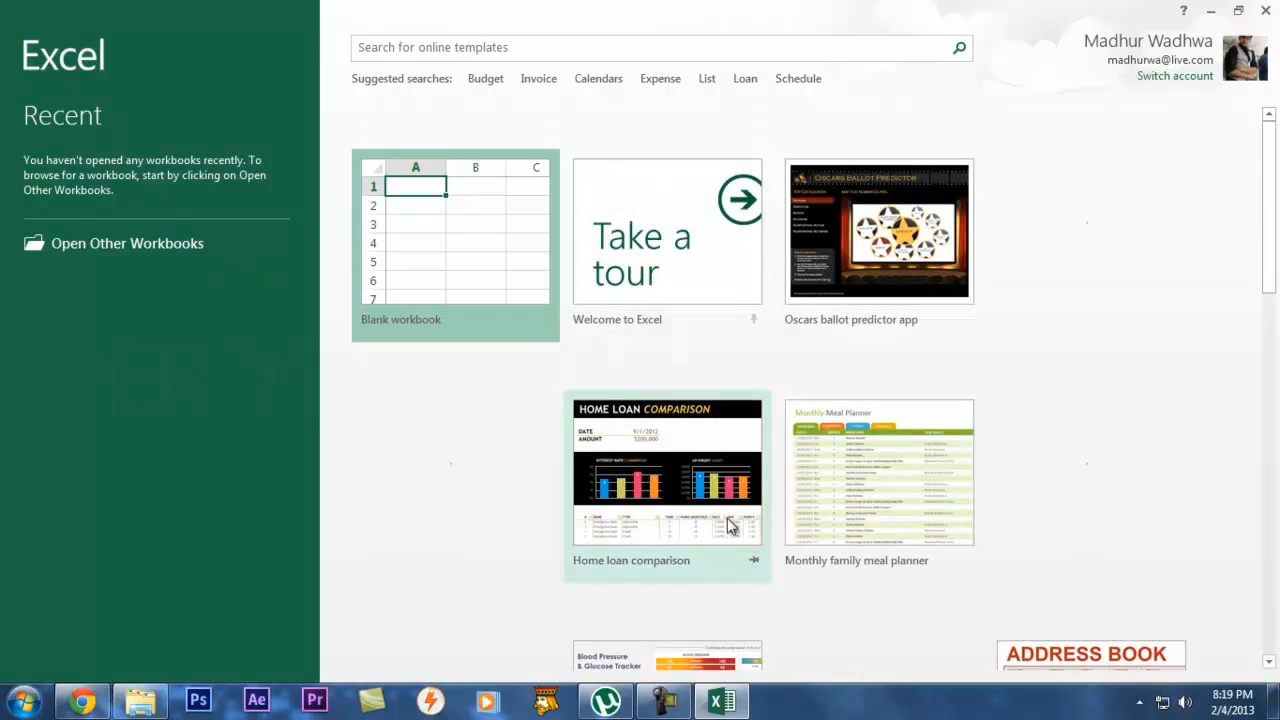
mouse_move(262, 160)
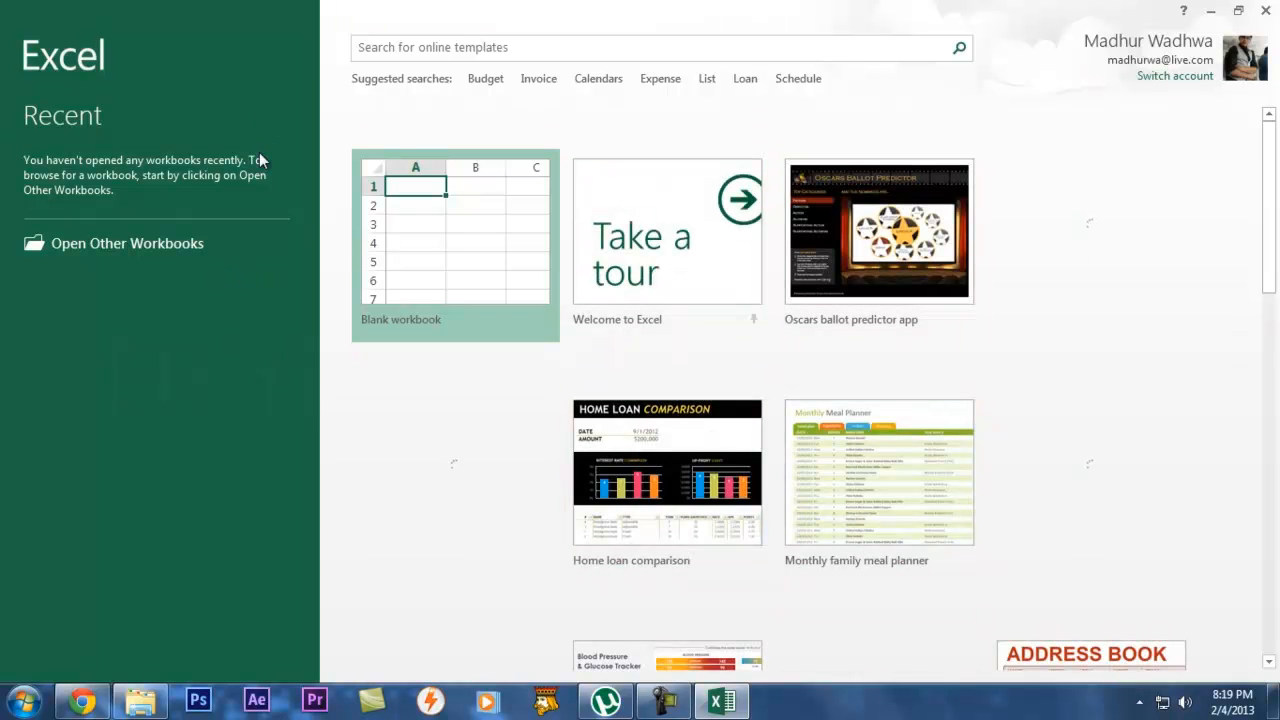
Reopen the Start menu's Microsoft Office 2013 program list while Excel templates load.
left_click(20, 700)
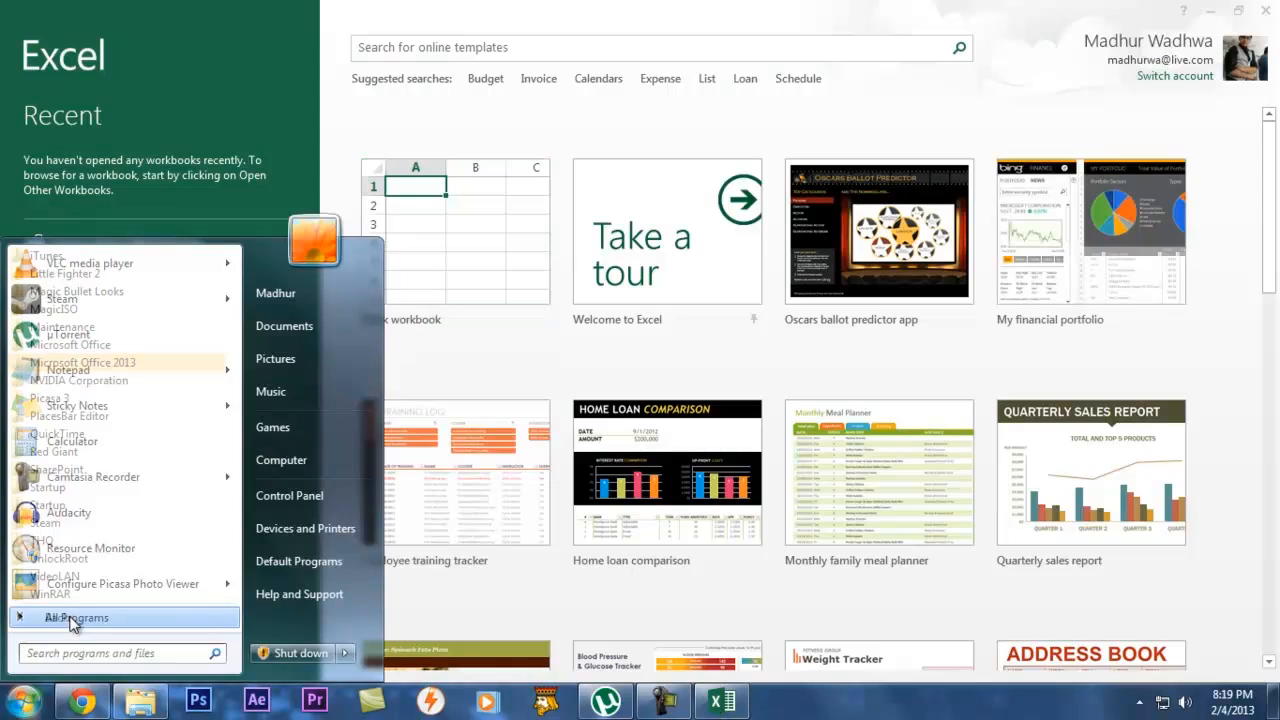
left_click(84, 362)
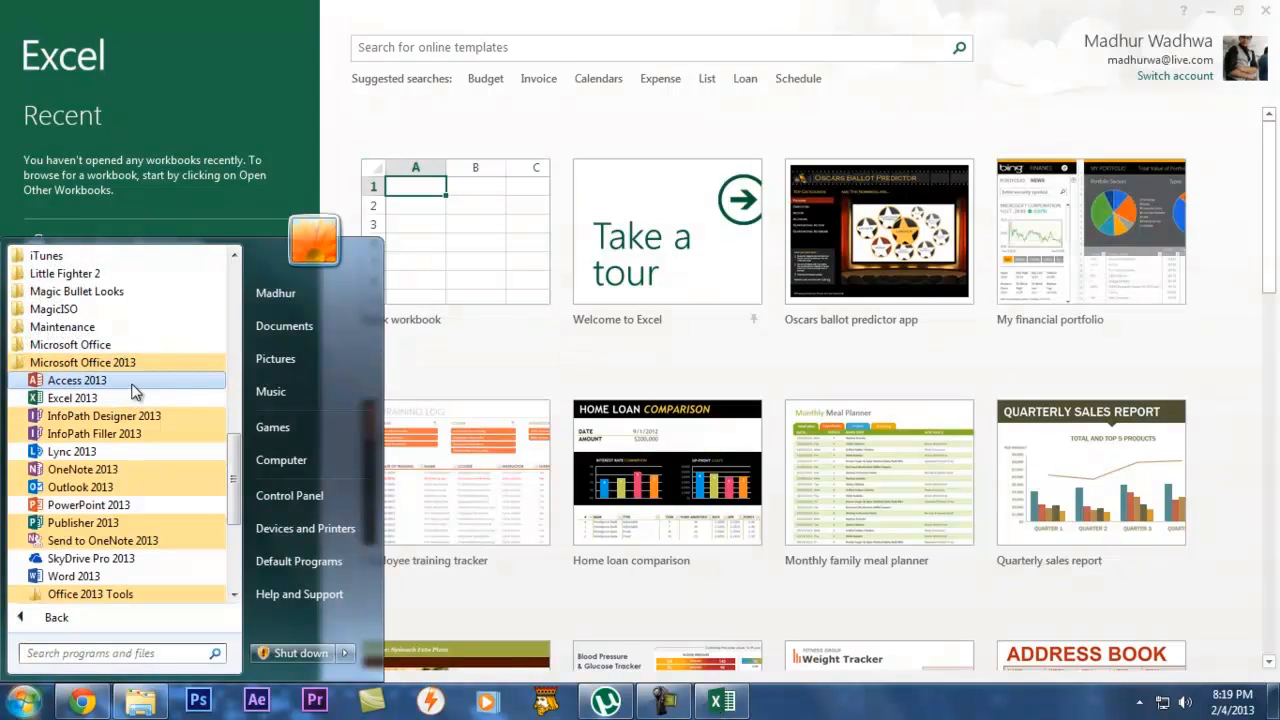
mouse_move(94, 432)
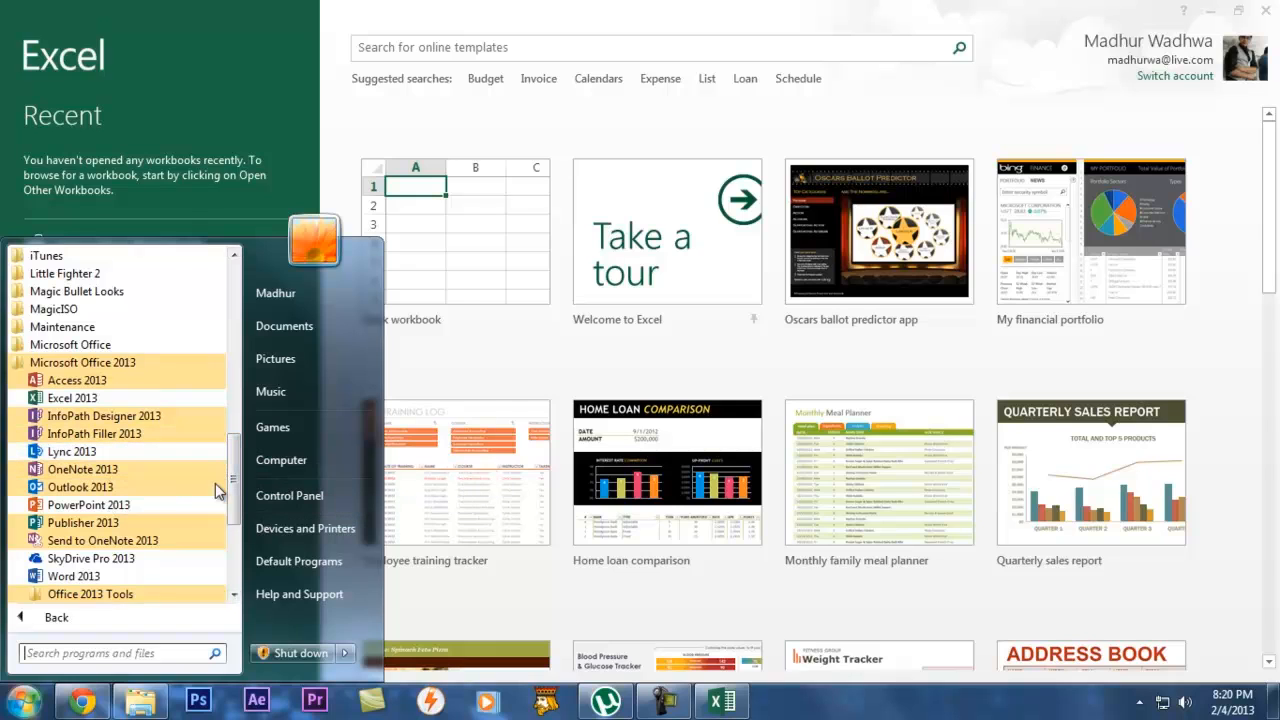
mouse_move(140, 432)
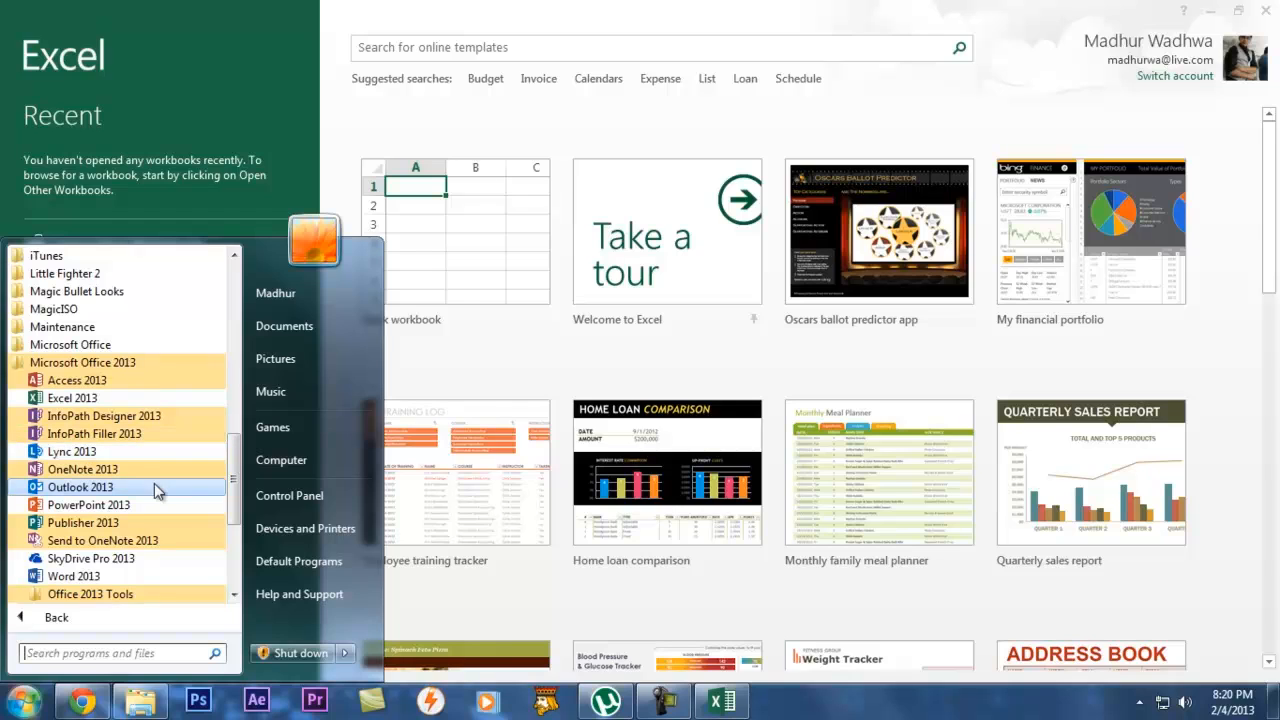
mouse_move(158, 464)
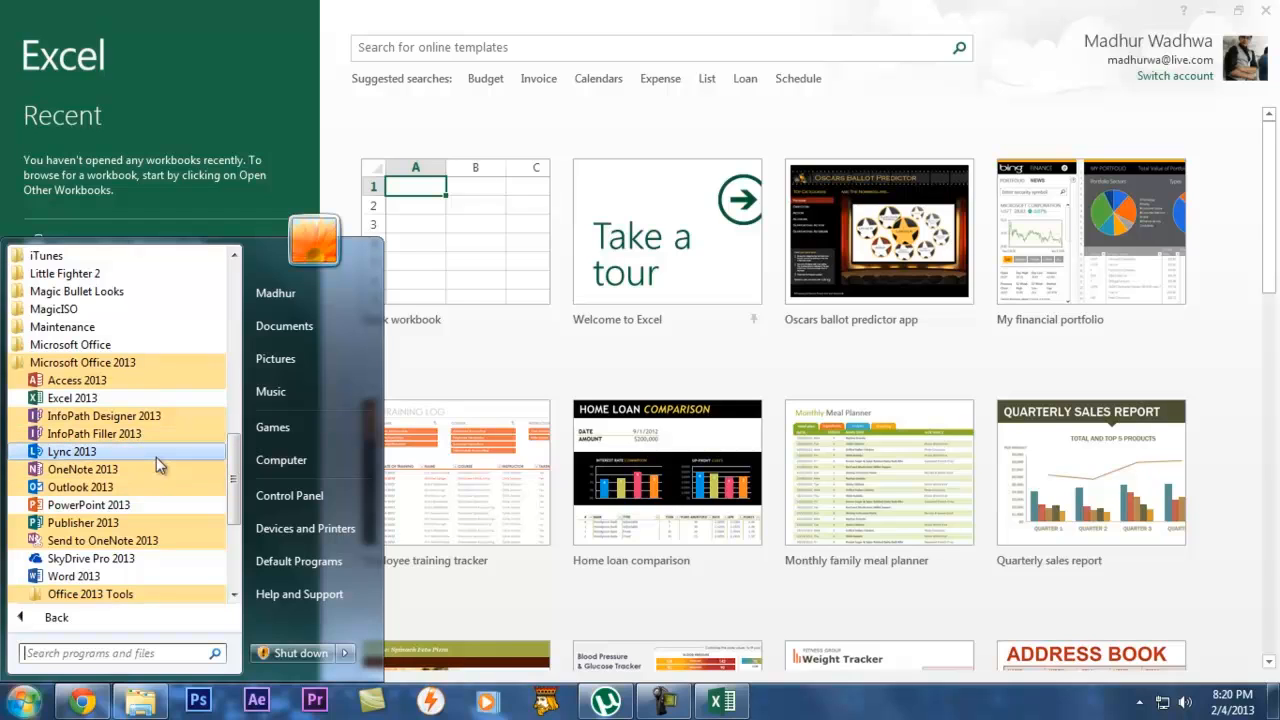
mouse_move(72, 452)
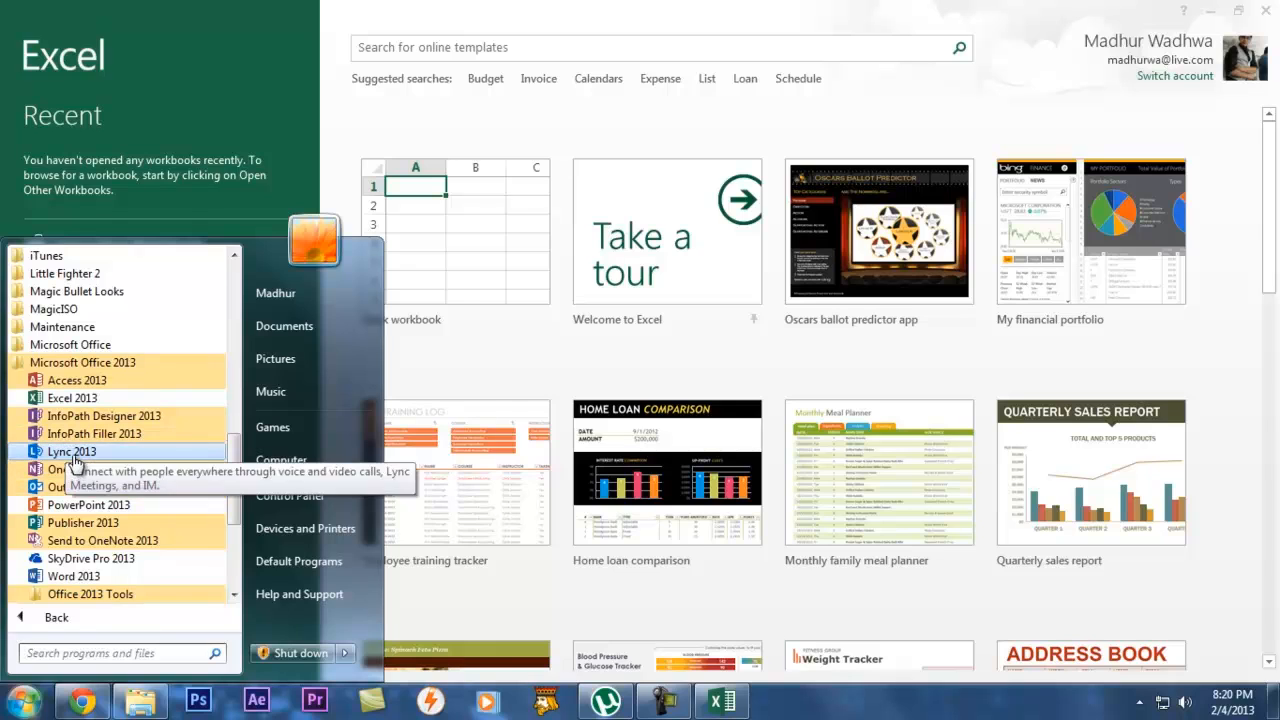
mouse_move(136, 468)
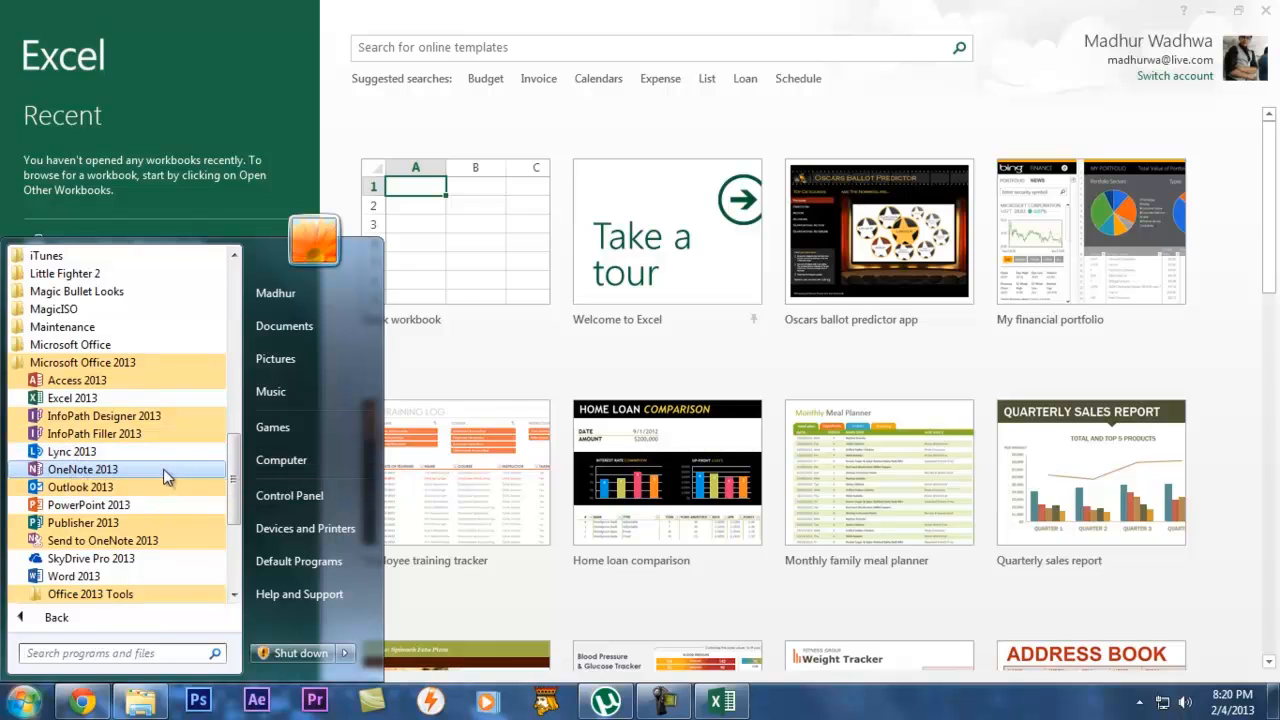
mouse_move(180, 522)
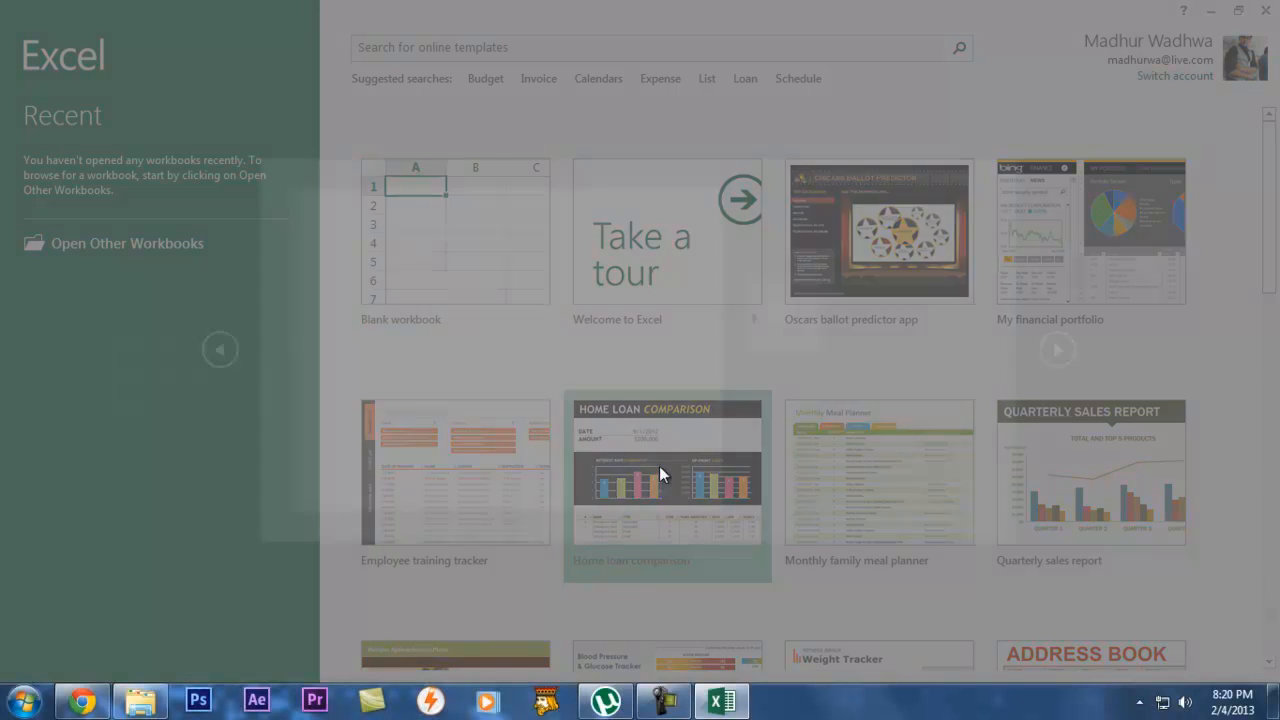
Preview the Home loan comparison template and create a workbook from it.
left_click(666, 472)
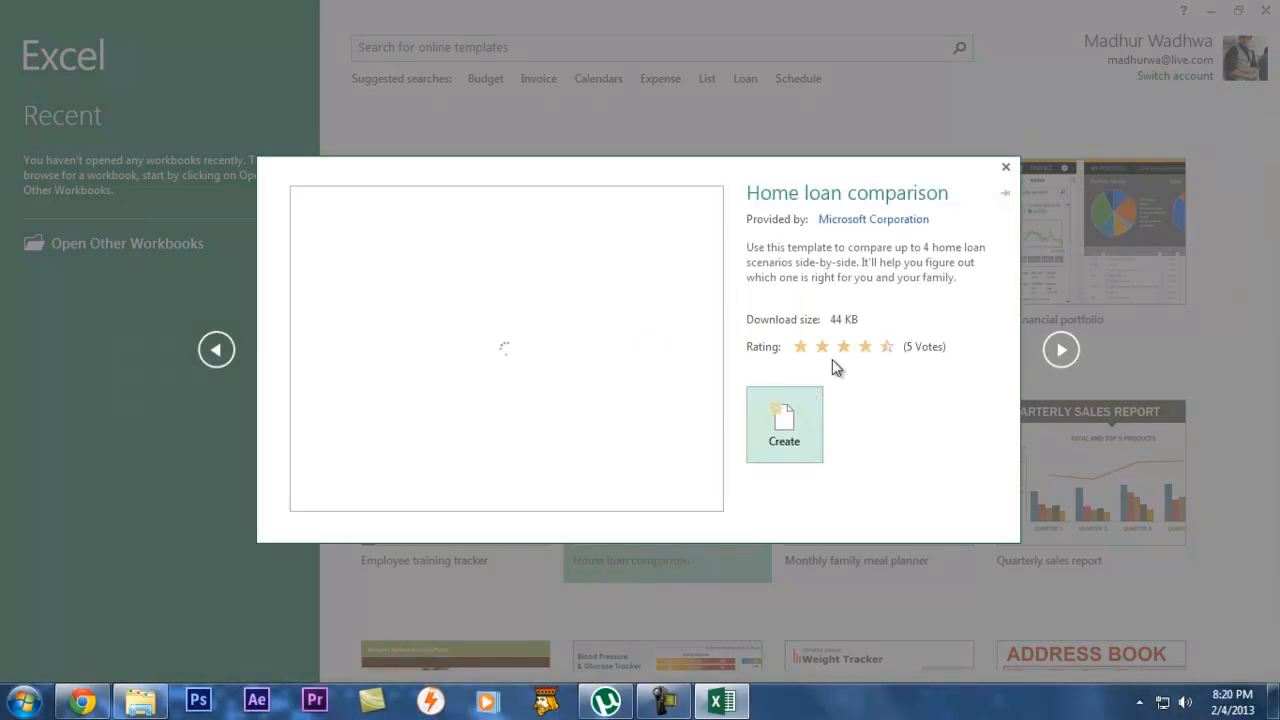
left_click(1006, 166)
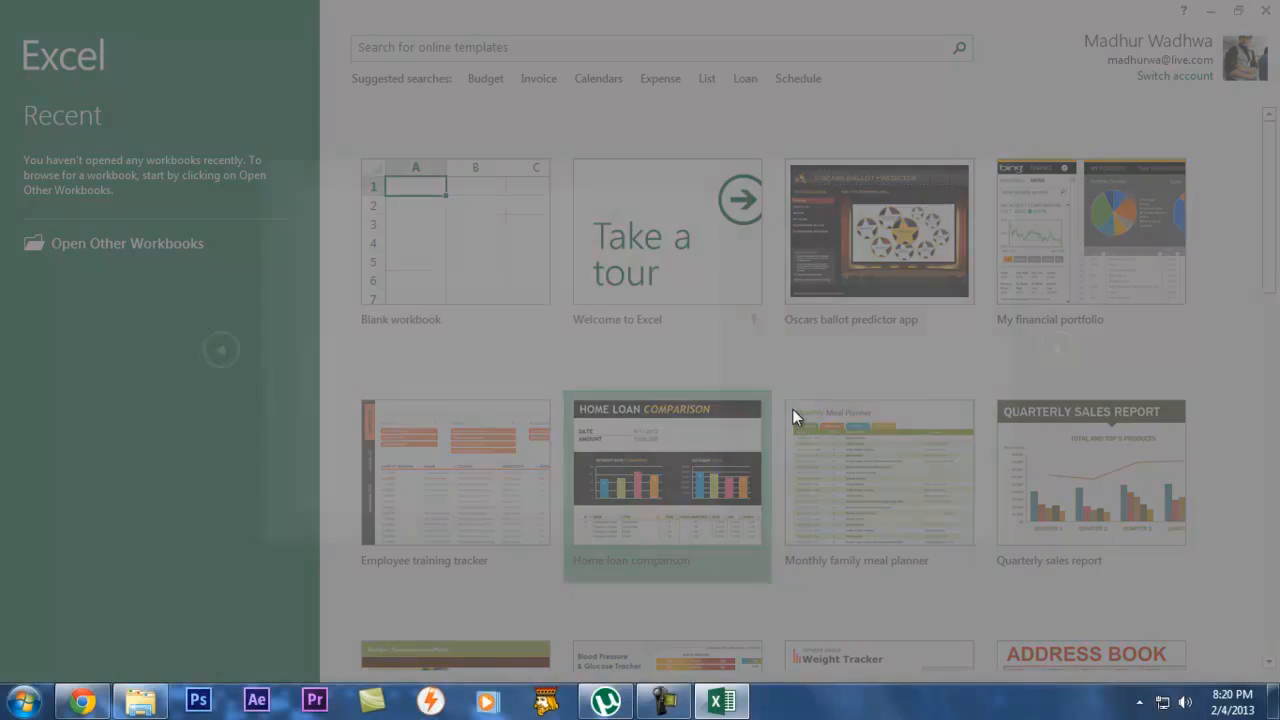
left_click(668, 472)
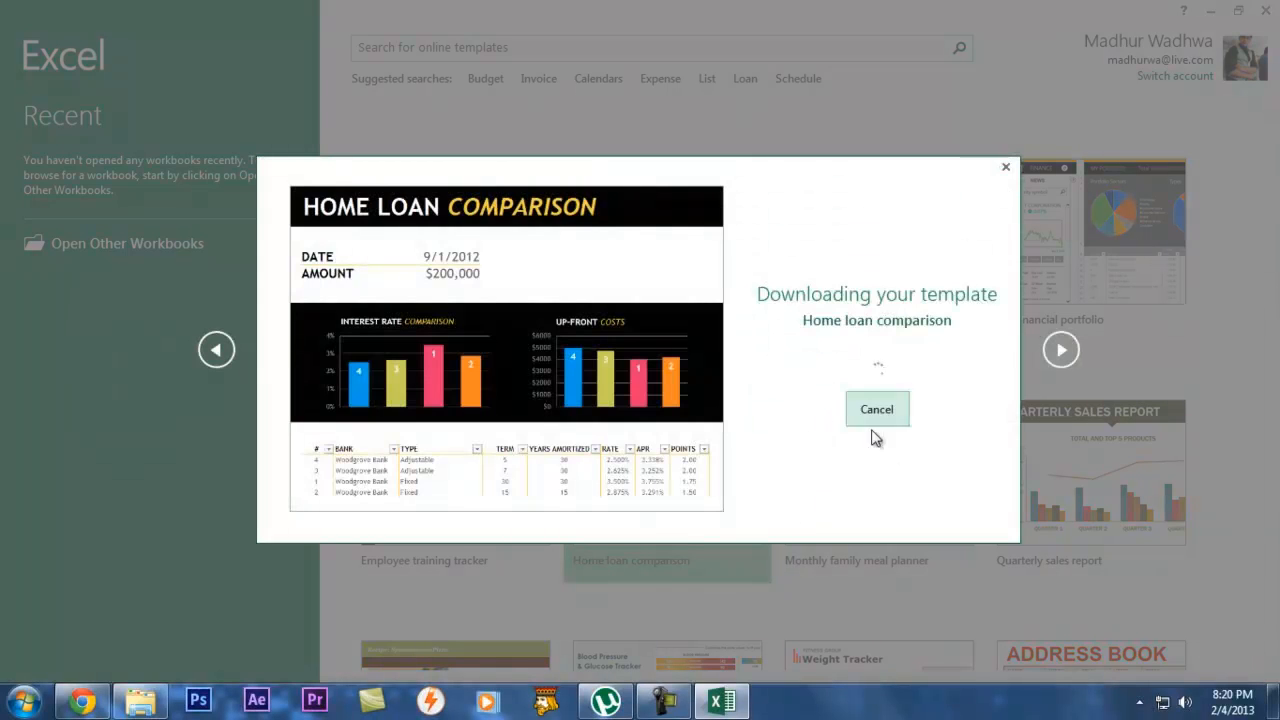
mouse_move(676, 356)
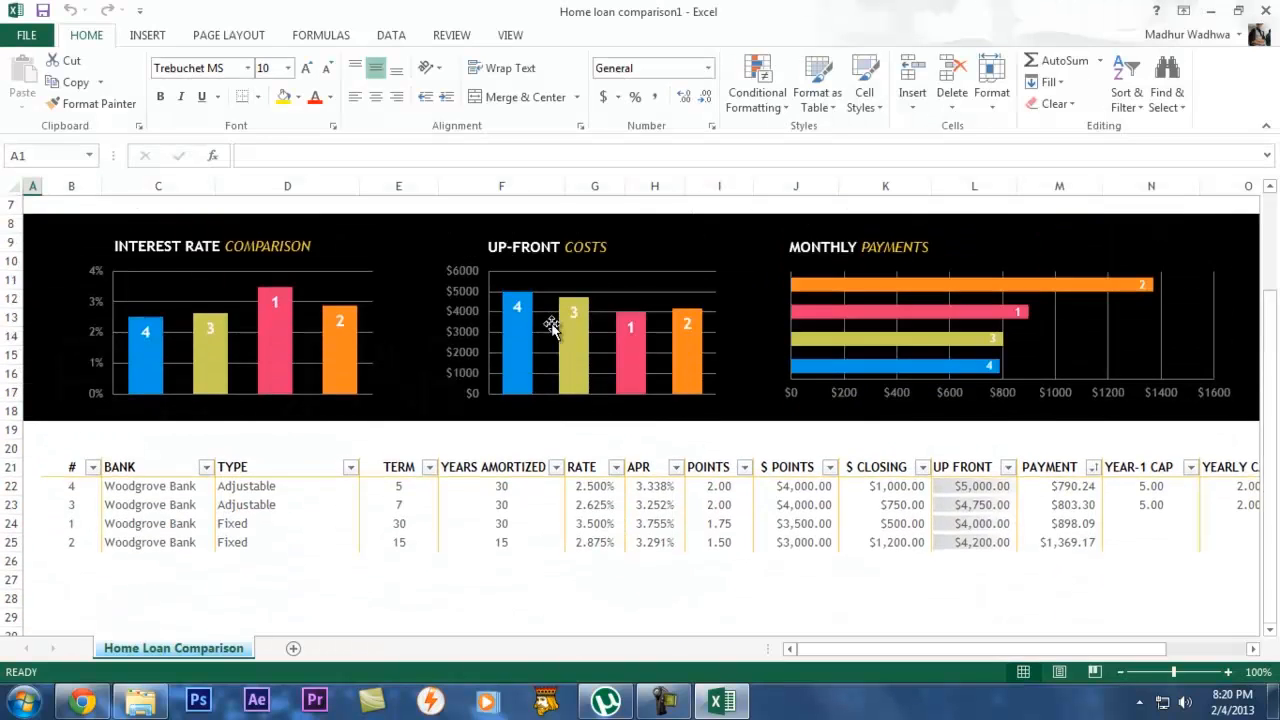
Close the Home loan comparison1 workbook via File, leaving Excel open empty.
scroll("up", 3)
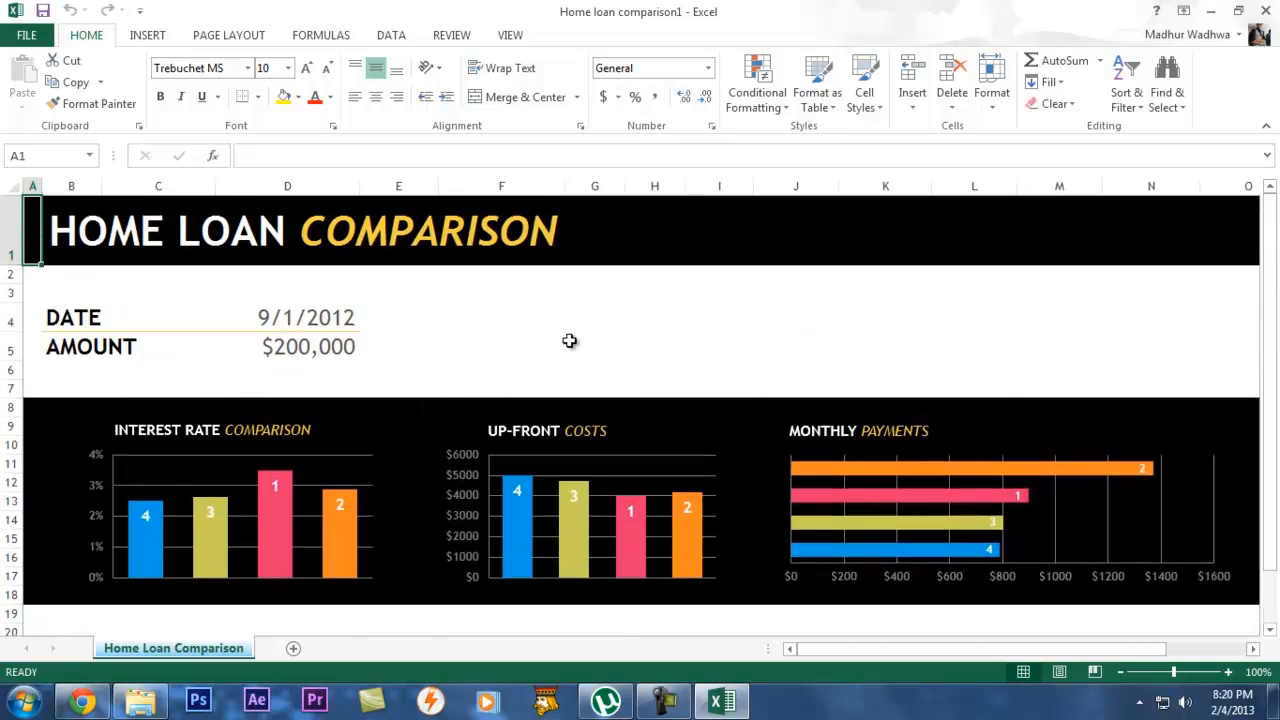
mouse_move(570, 340)
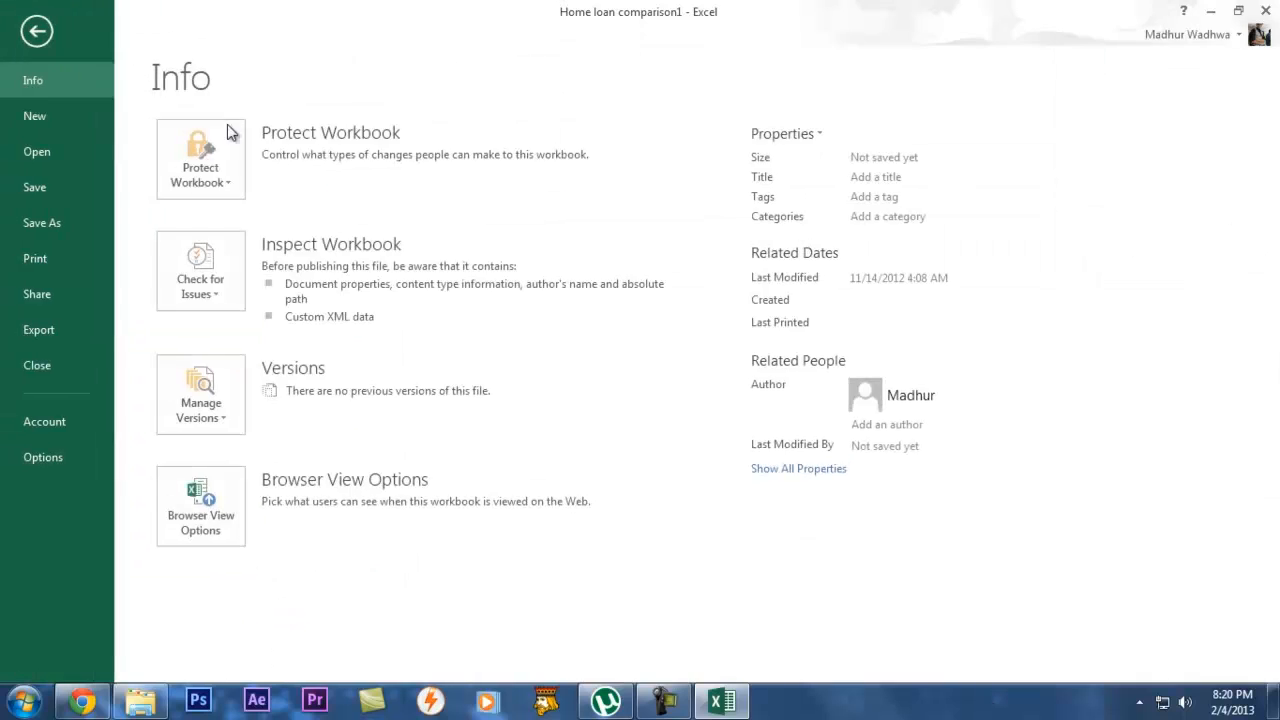
left_click(36, 30)
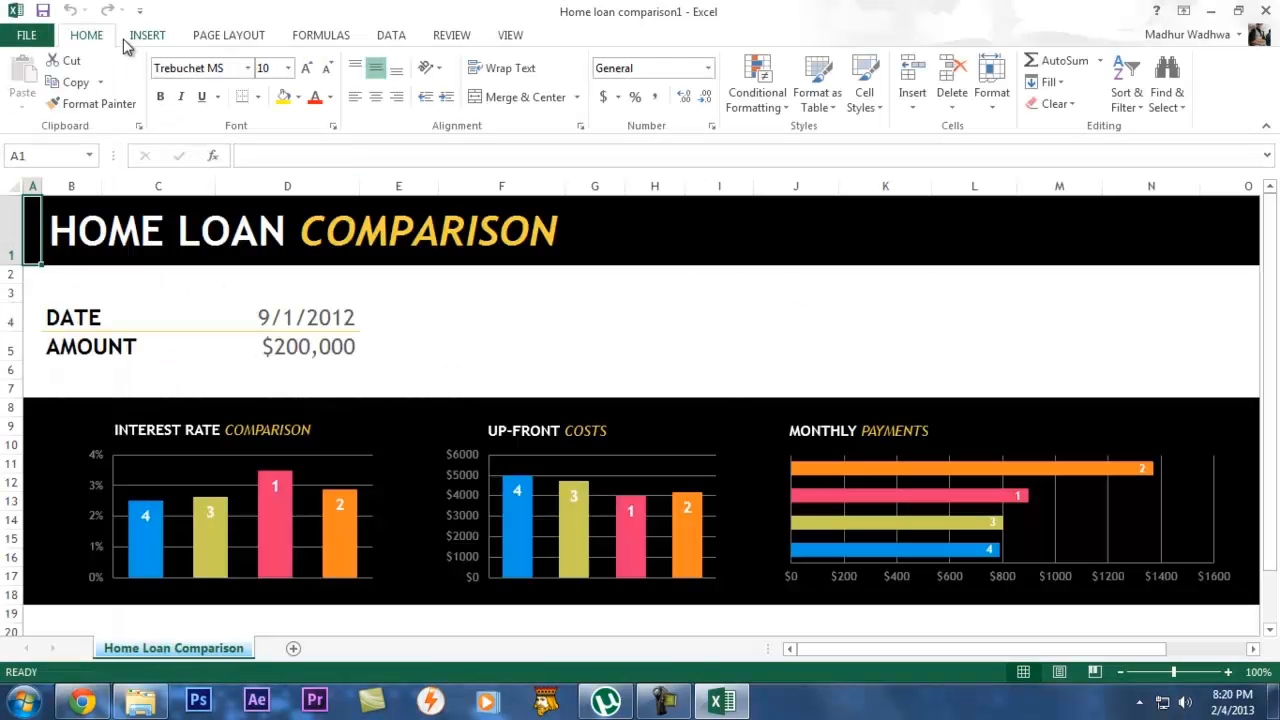
left_click(26, 36)
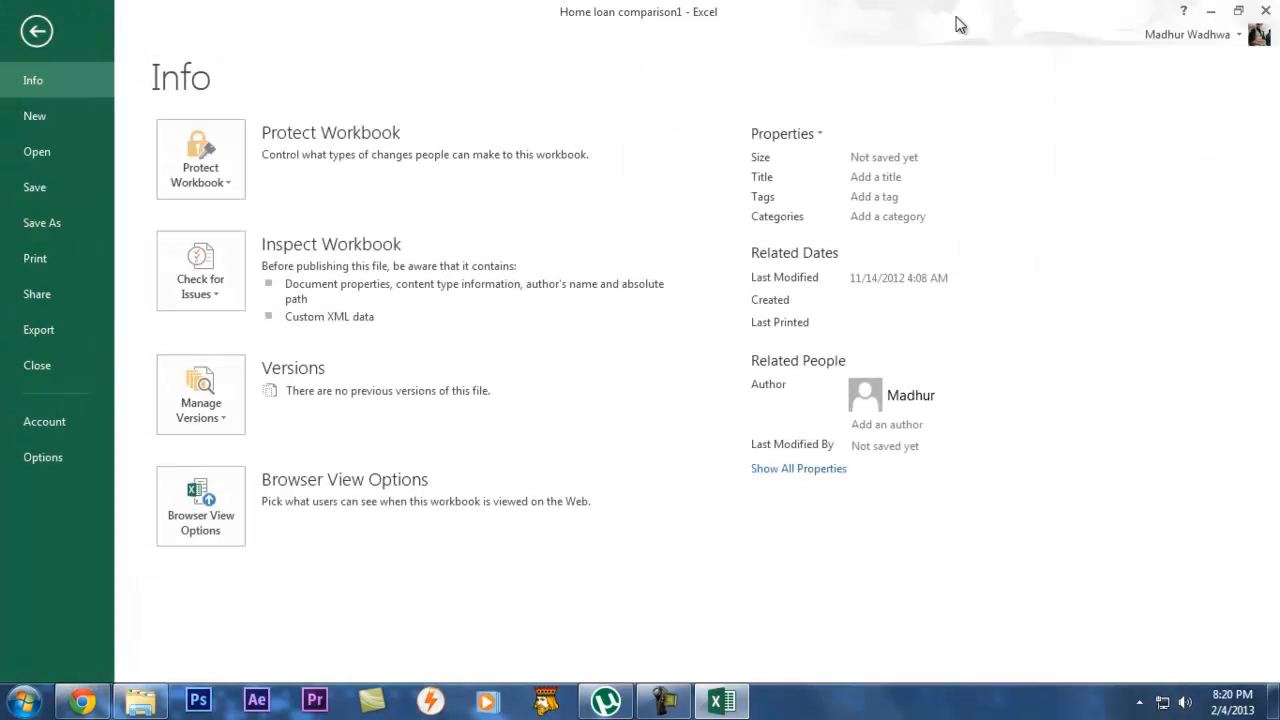
left_click(36, 30)
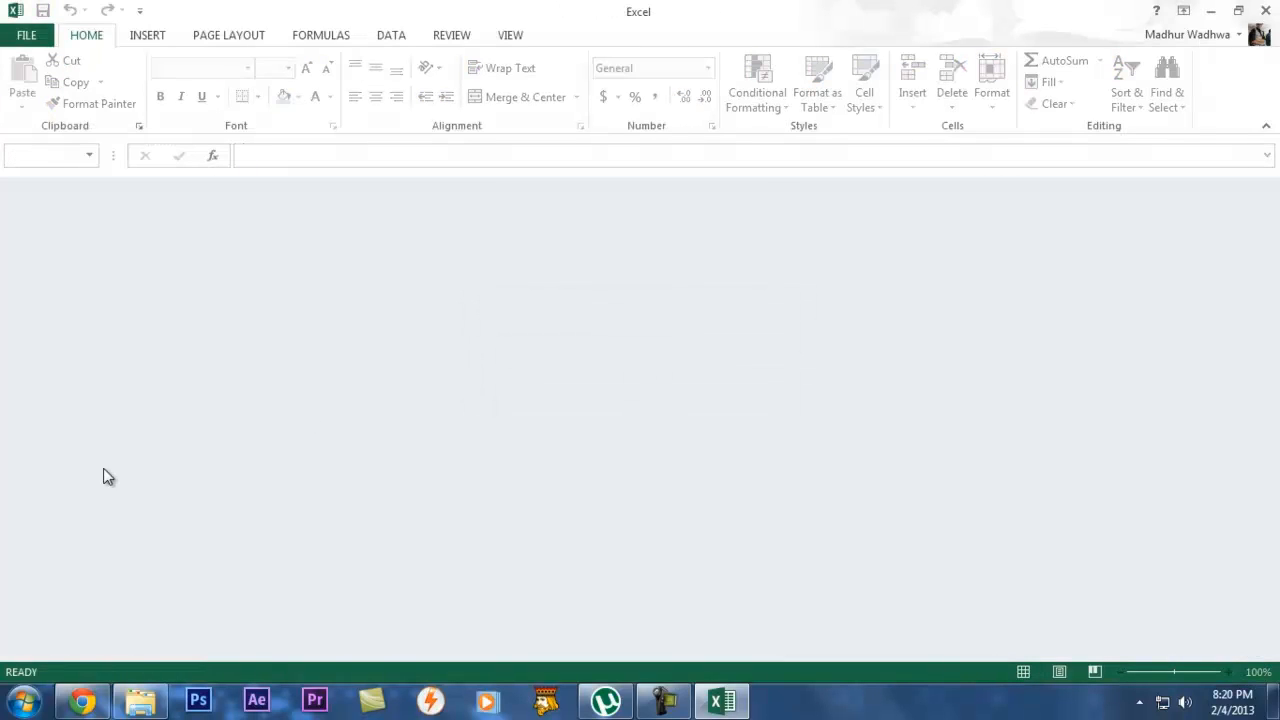
Create a new blank workbook, Book1, from the File menu.
left_click(28, 36)
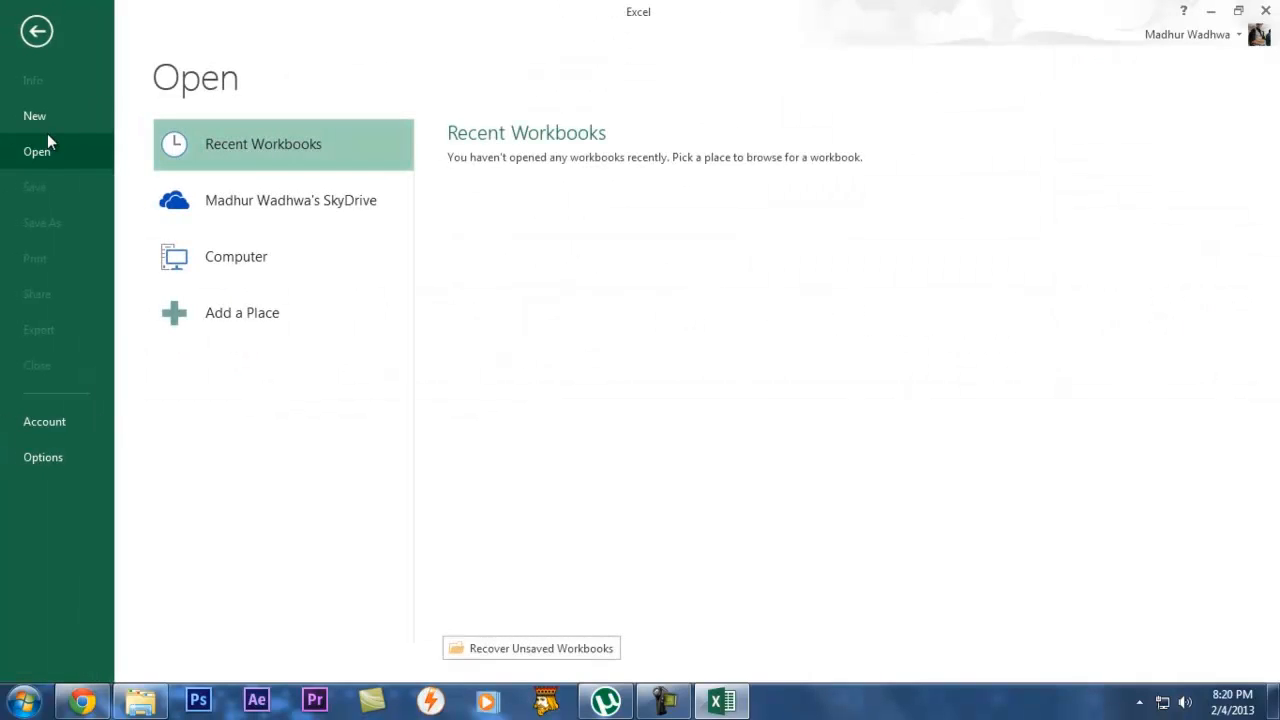
left_click(36, 30)
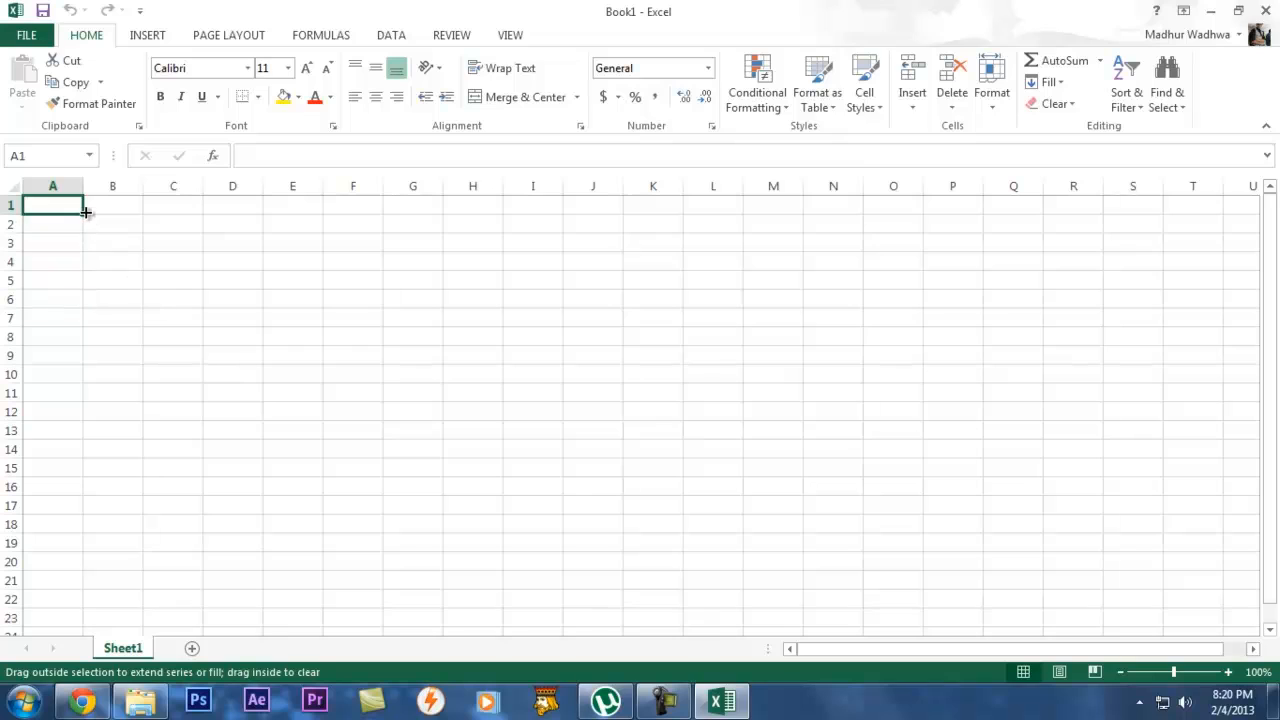
Select cells B5, D5 and D9 on the empty Sheet1 without entering data.
left_click(112, 280)
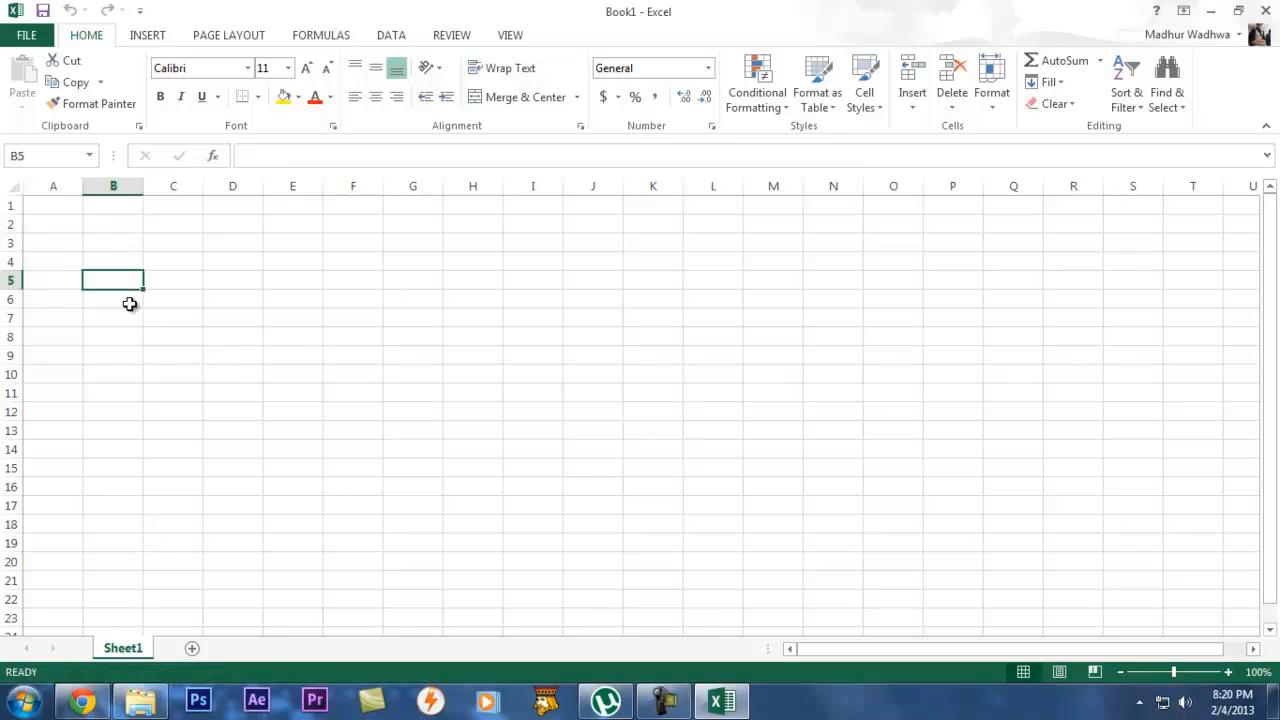
left_click(232, 278)
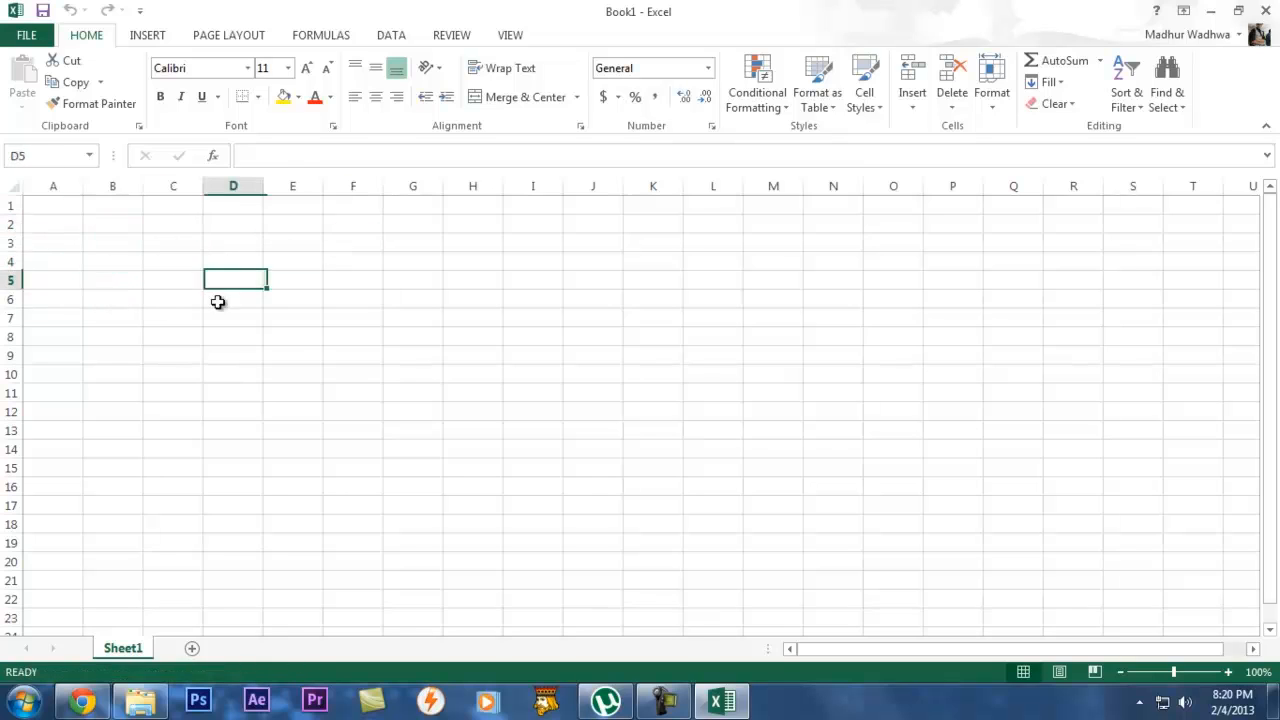
left_click(232, 356)
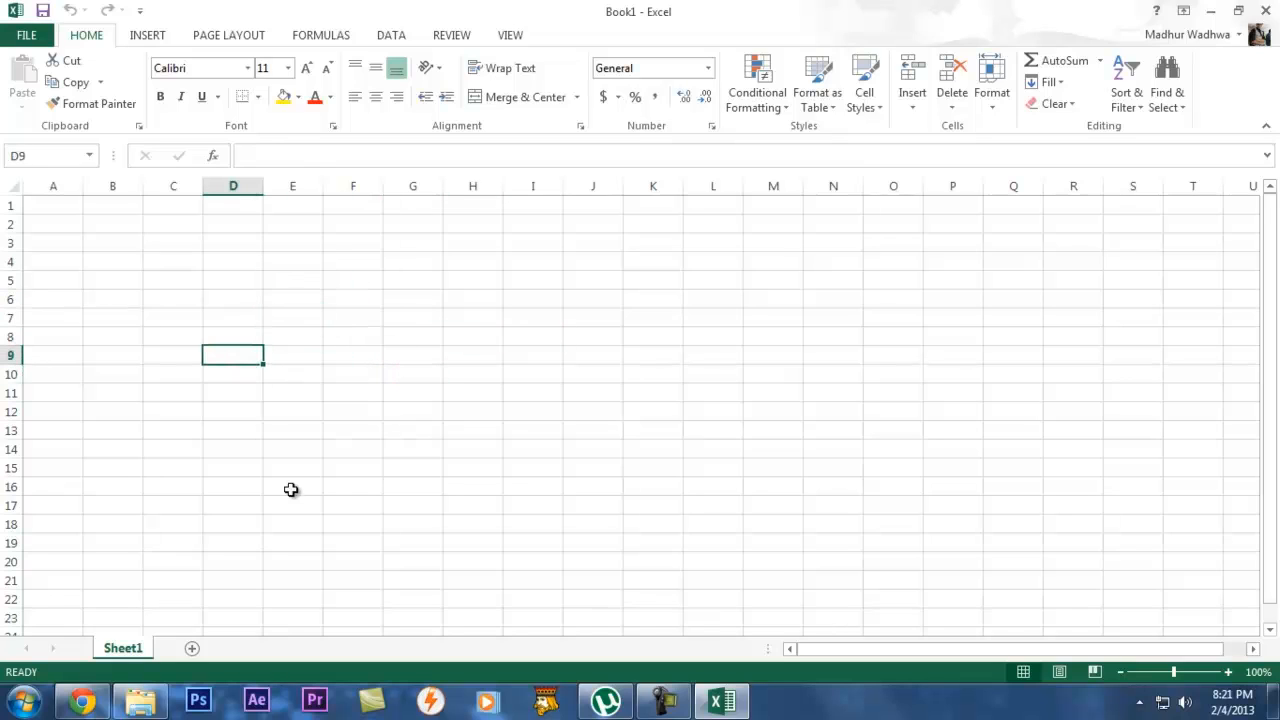
mouse_move(220, 656)
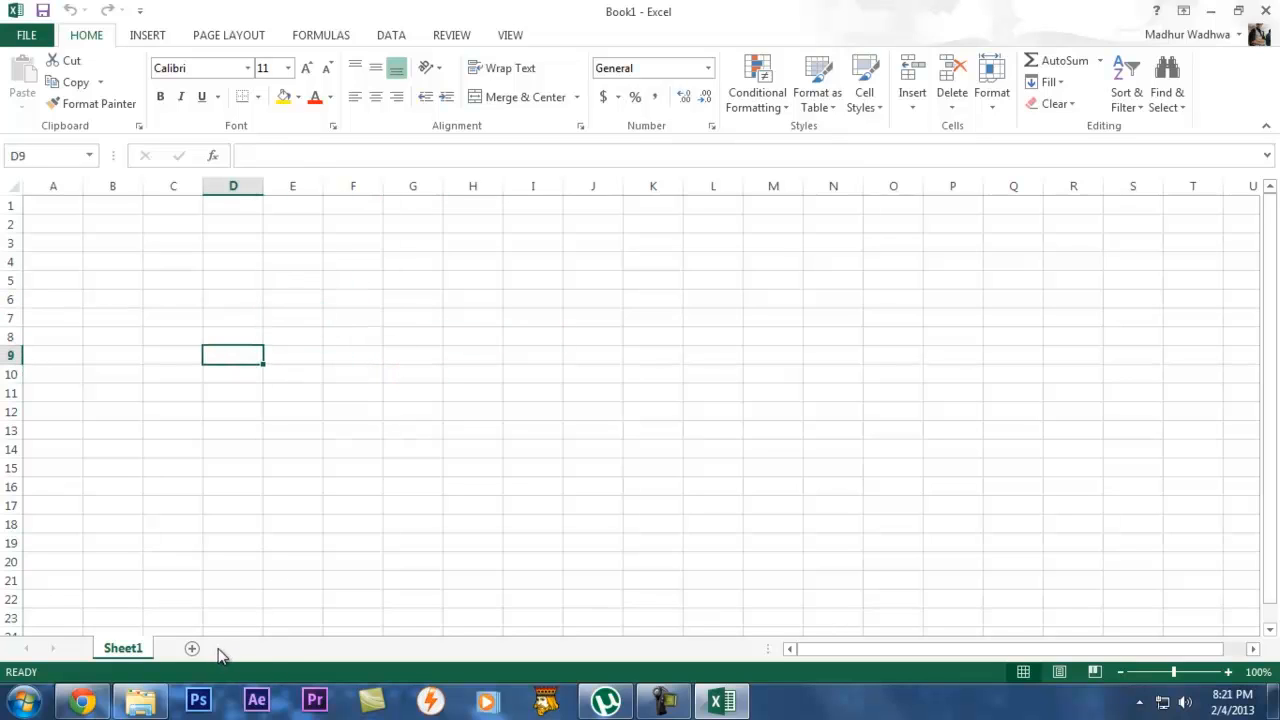
mouse_move(160, 662)
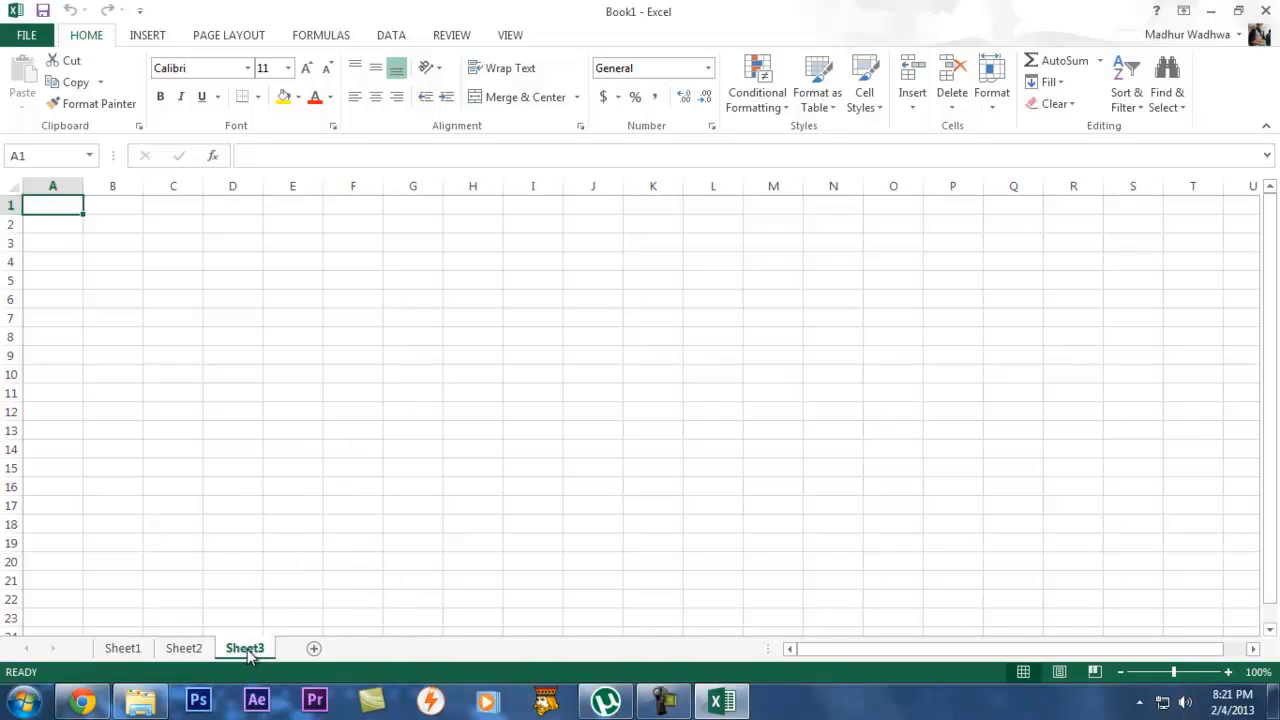
Delete an added sheet from its tab menu and reset the zoom to 100%.
right_click(244, 648)
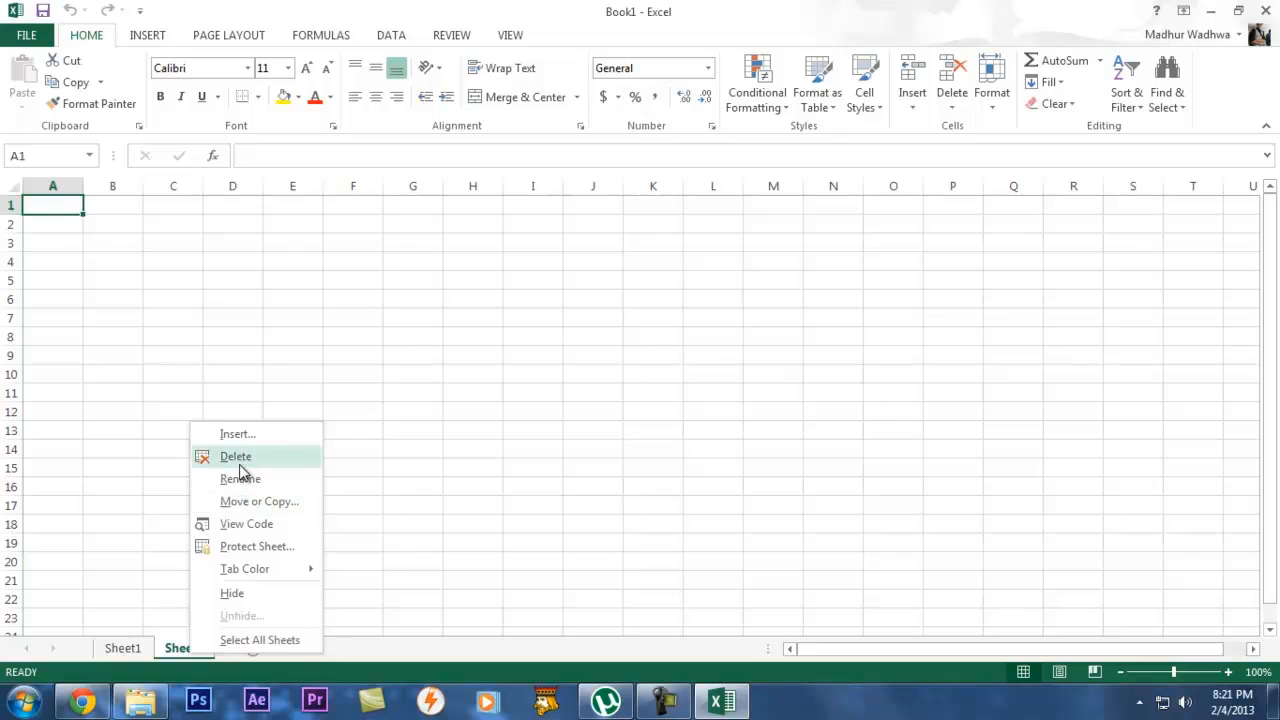
left_click(236, 456)
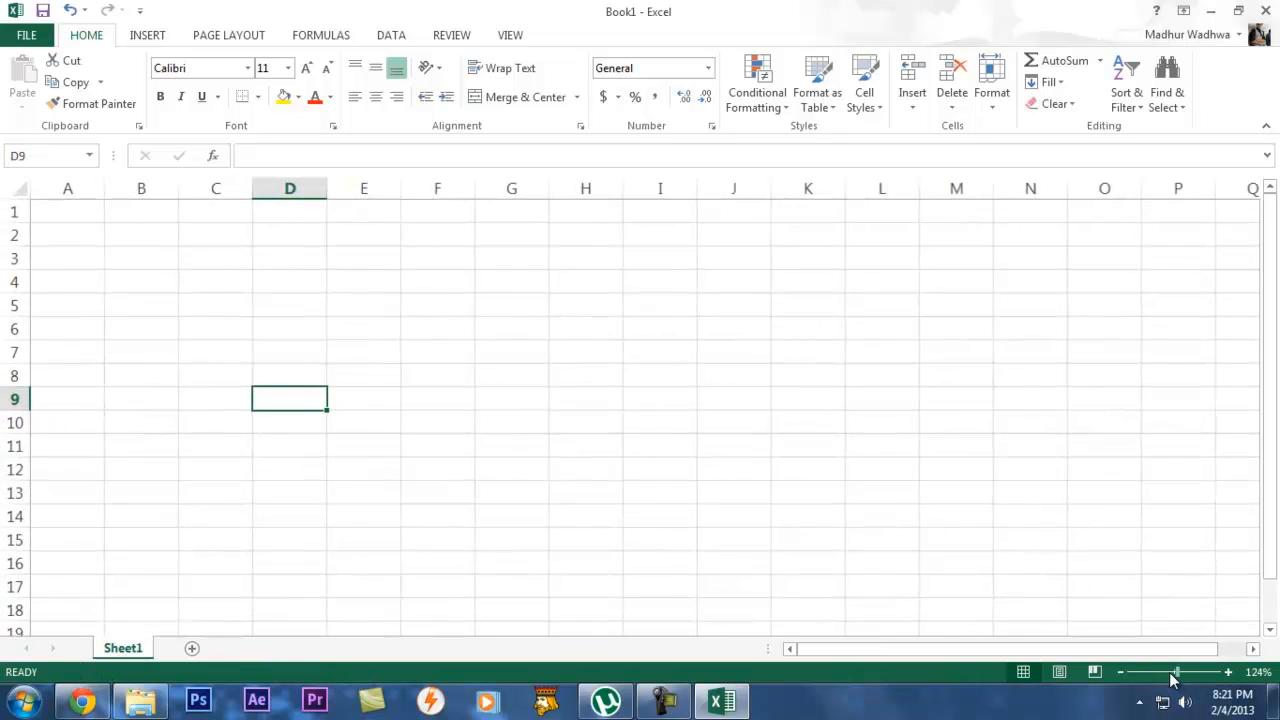
left_click(1120, 672)
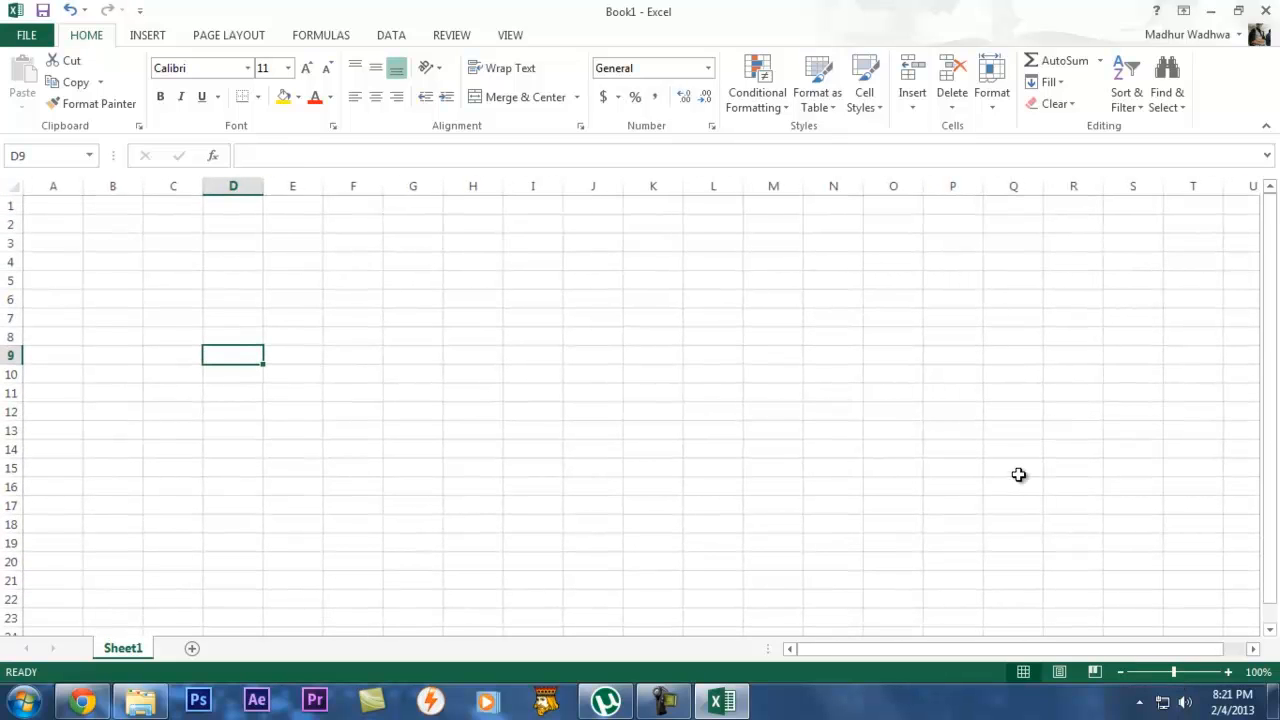
mouse_move(1060, 60)
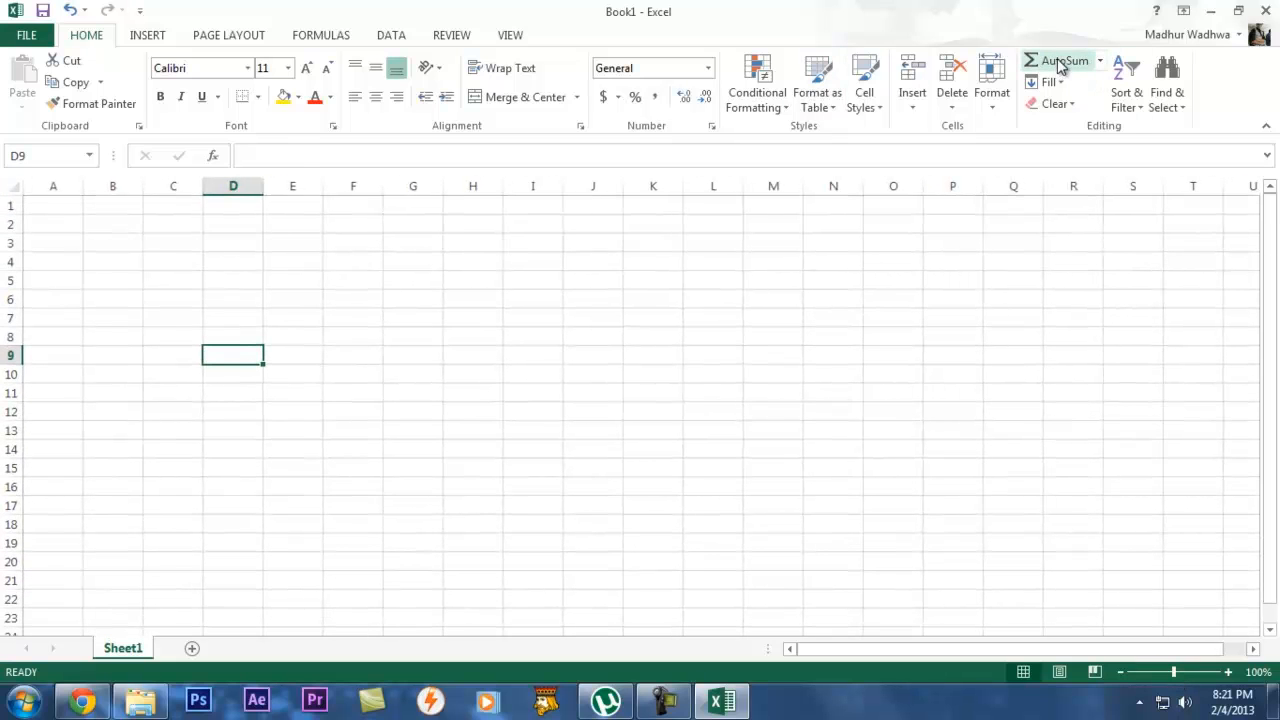
mouse_move(1064, 60)
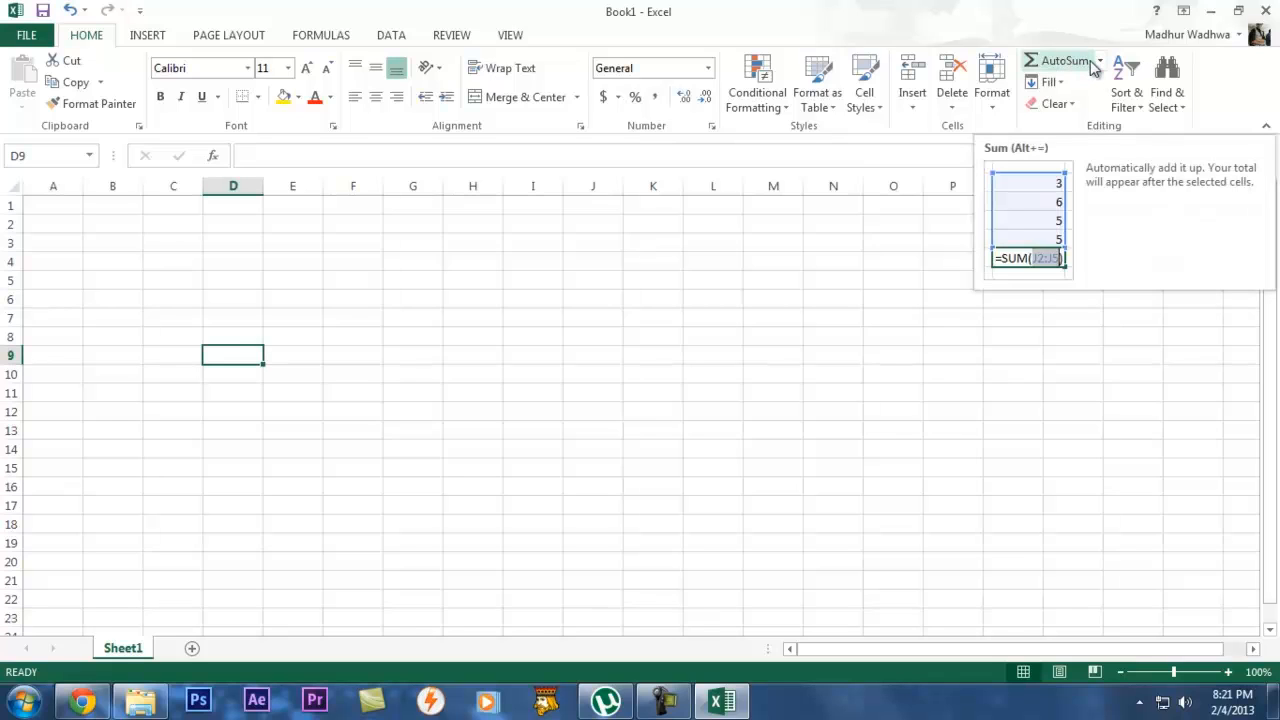
left_click(1100, 60)
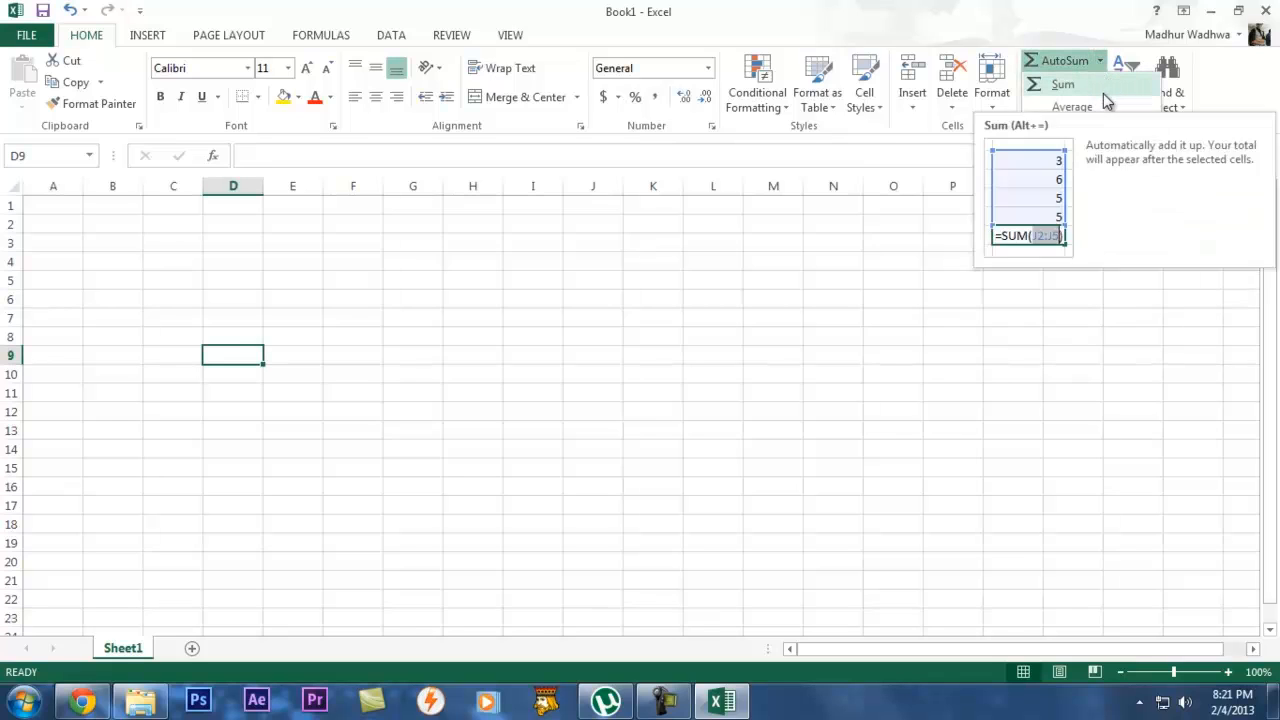
left_click(1100, 60)
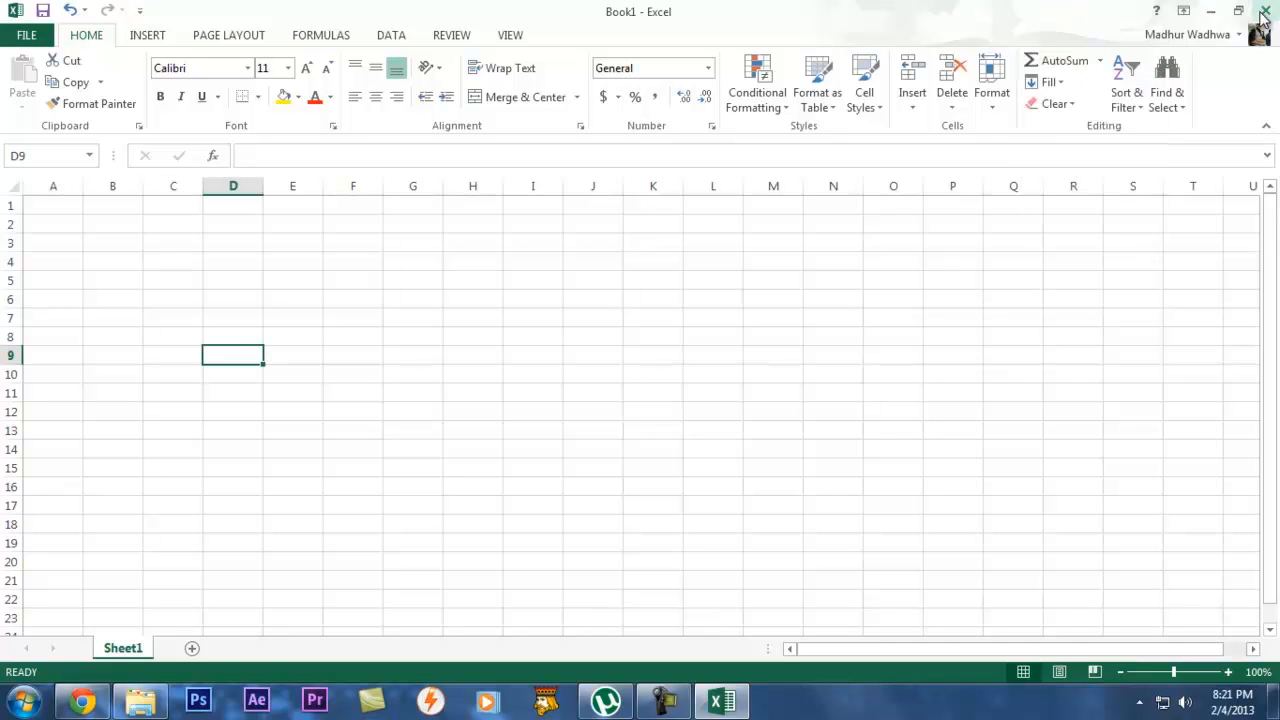
Exit Excel, discarding Book1 without saving.
left_click(1264, 14)
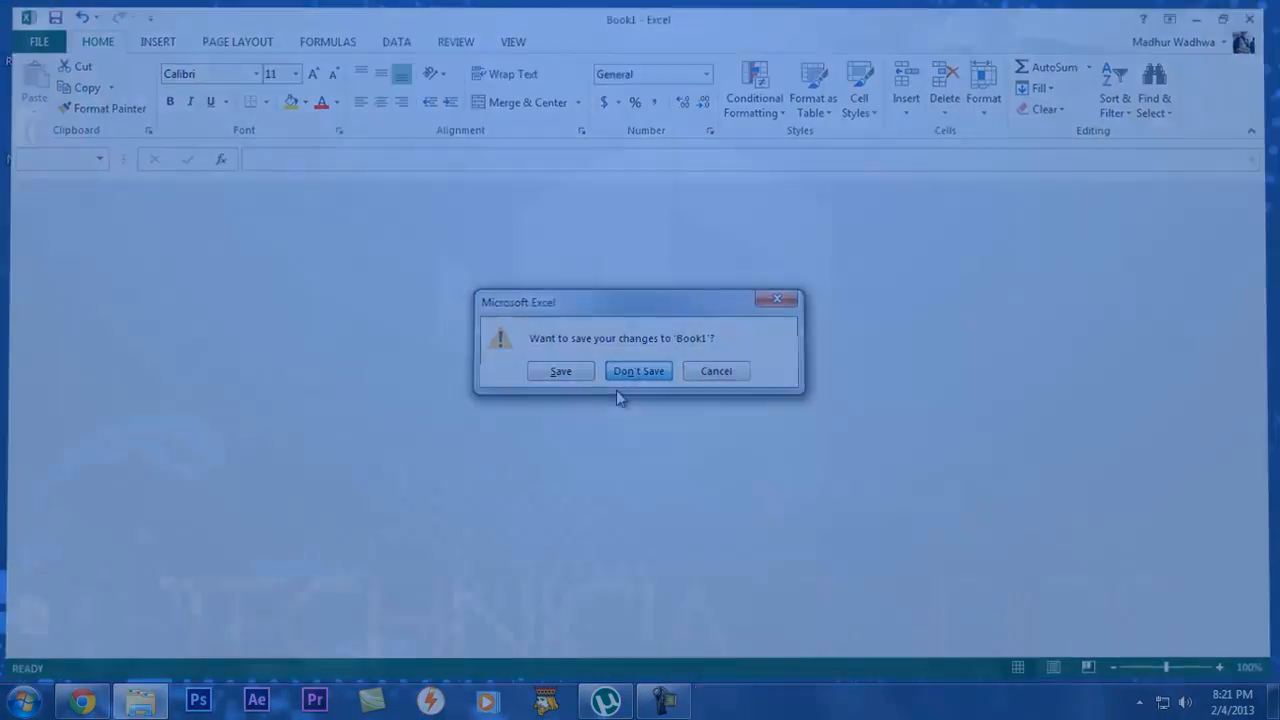
left_click(638, 370)
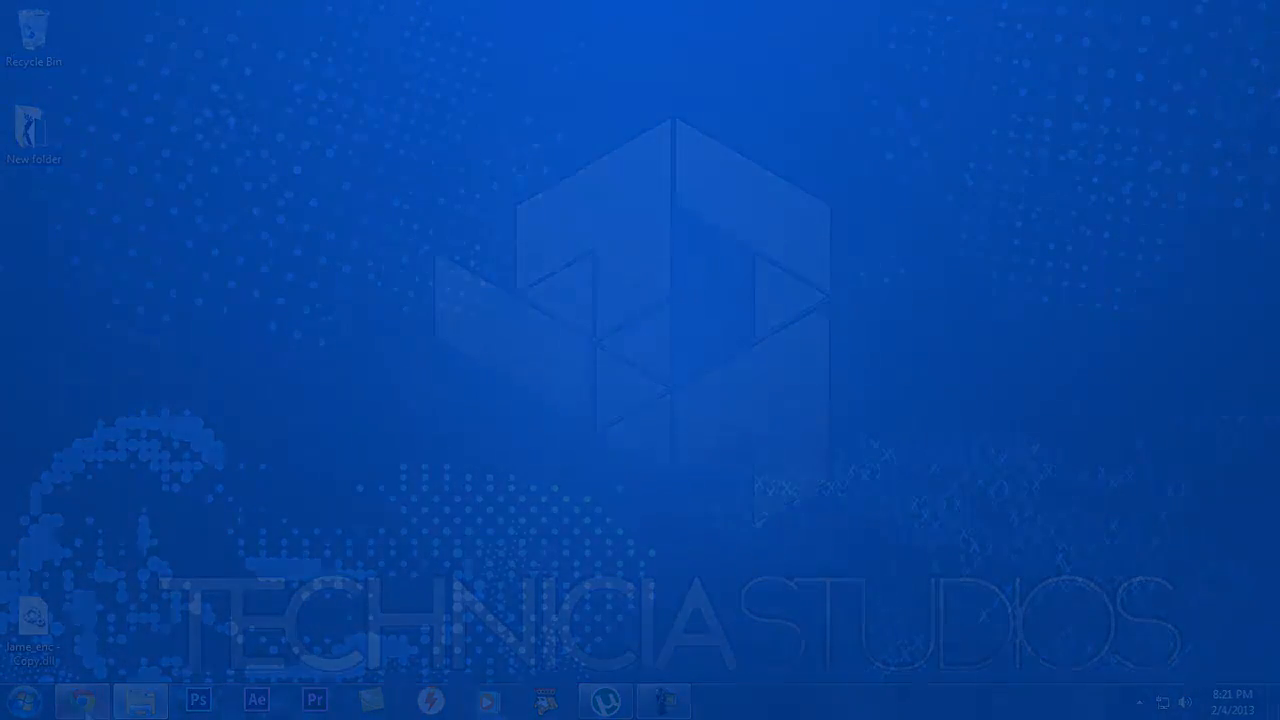